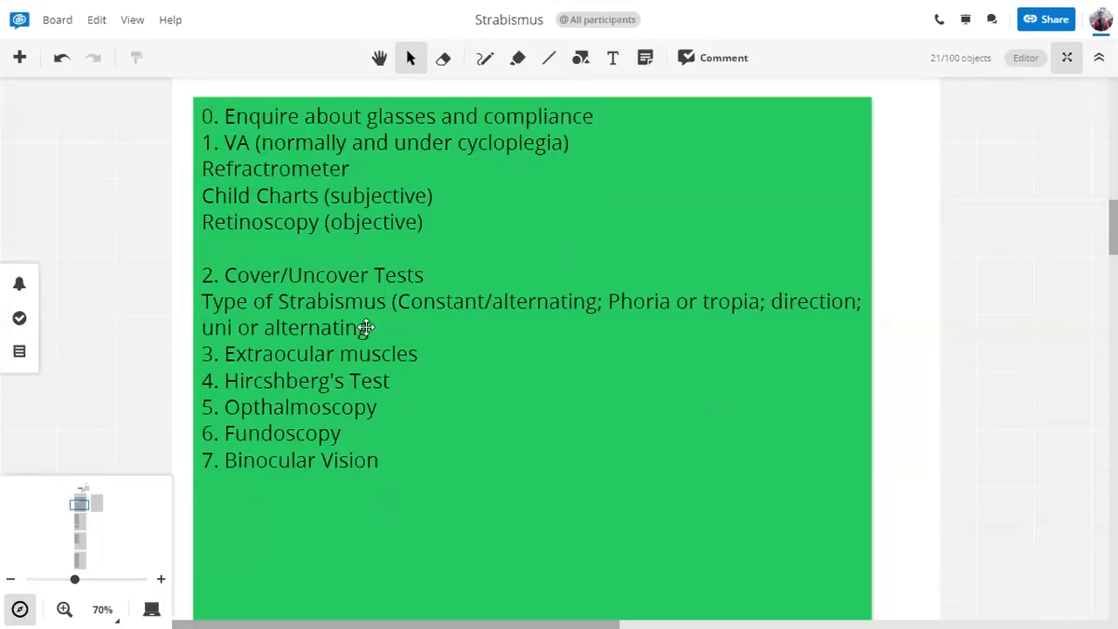
# - Extend item 3 of the green note to 'Extraocular muscles/ Eye movements' with spacing around it
pyautogui.click(390, 328)
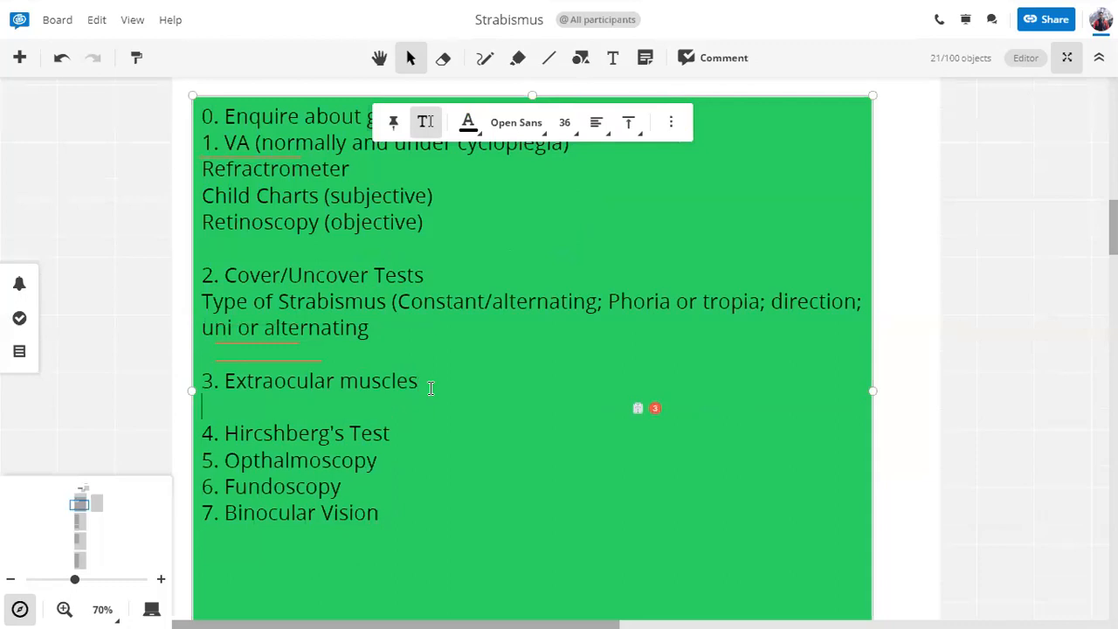
pyautogui.write('/')
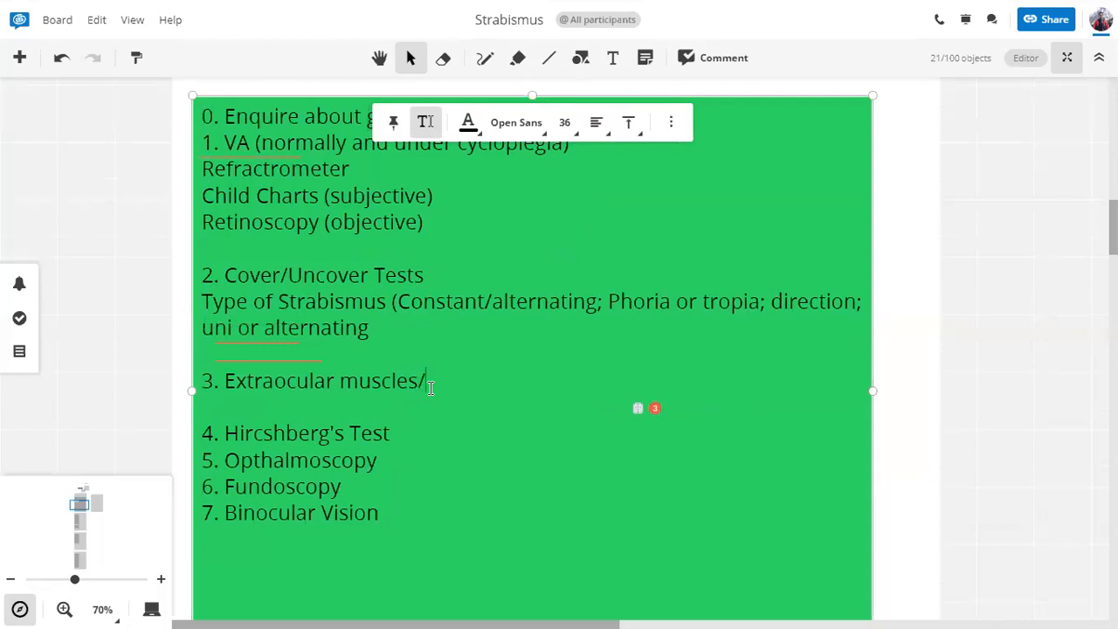
pyautogui.write('Eye movements')
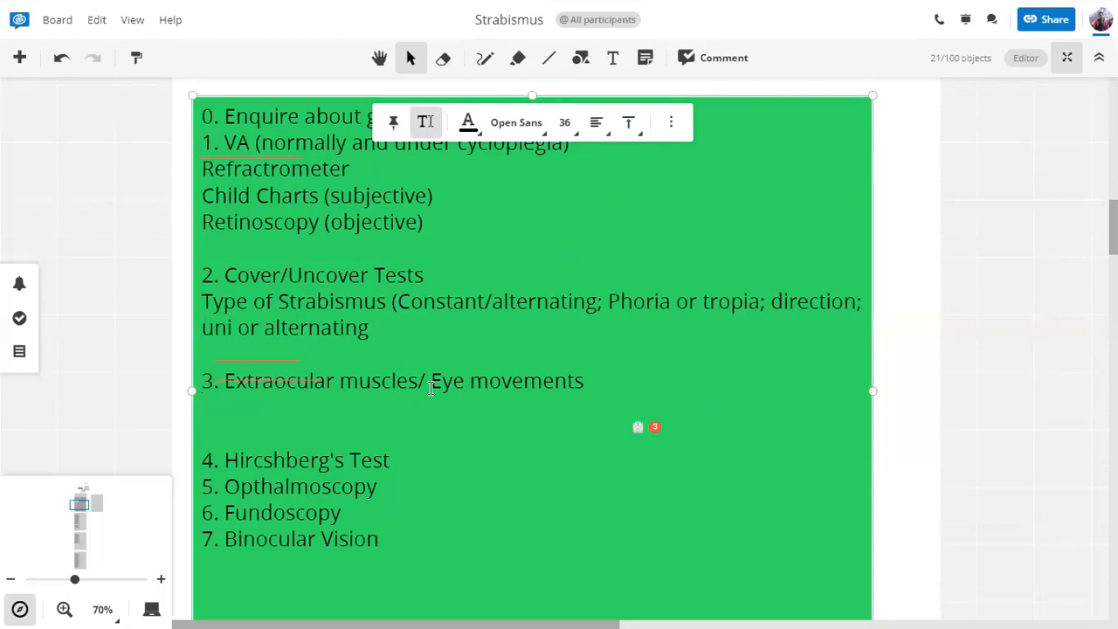
# - Begin the sub-point under Eye movements with 'Comitant or noncomitant ('
pyautogui.write('Comitant or nonc')
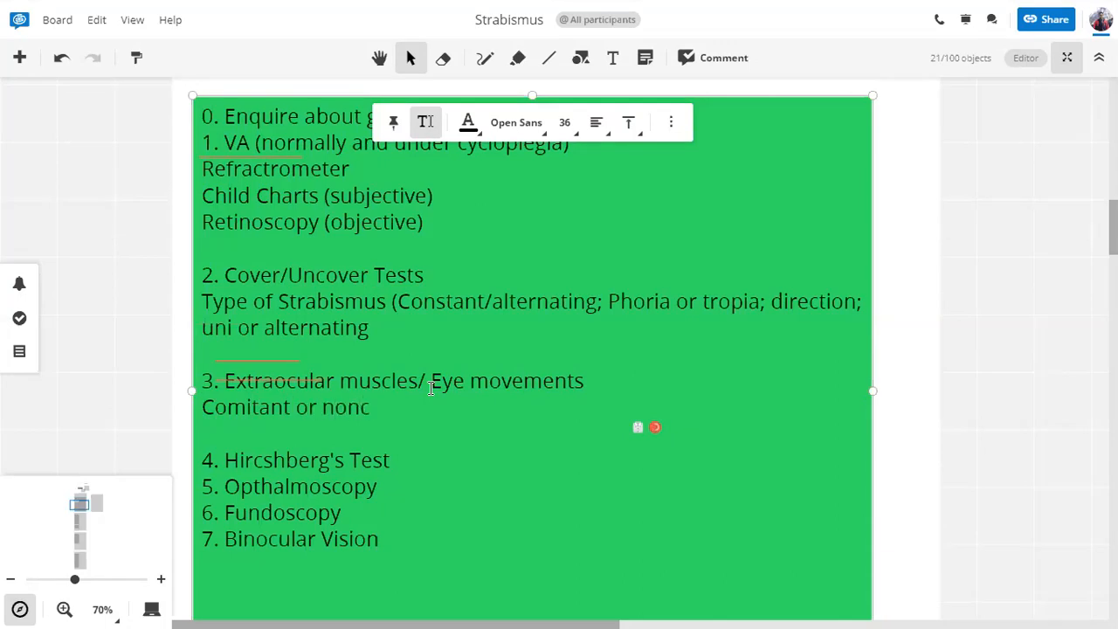
pyautogui.write('omitan')
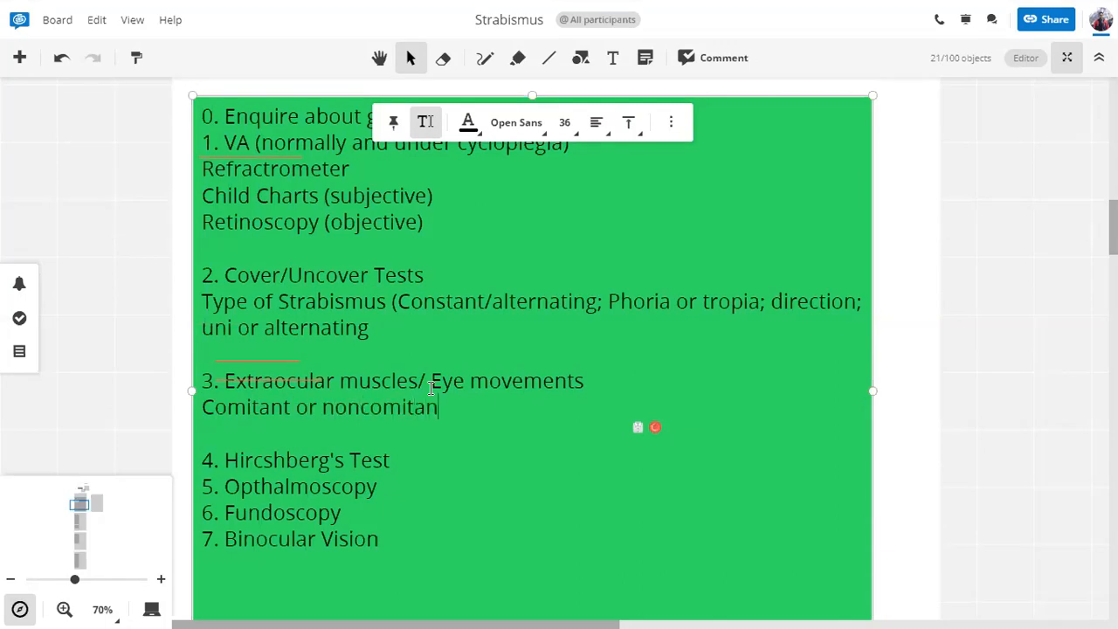
pyautogui.write('concomitant')
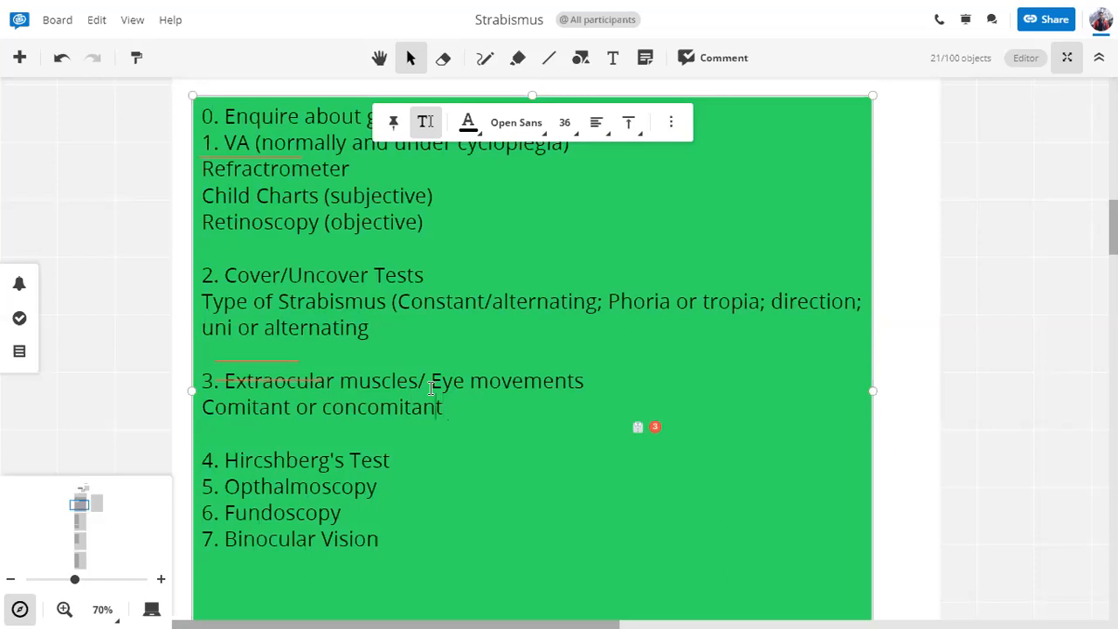
pyautogui.write('noncomitant')
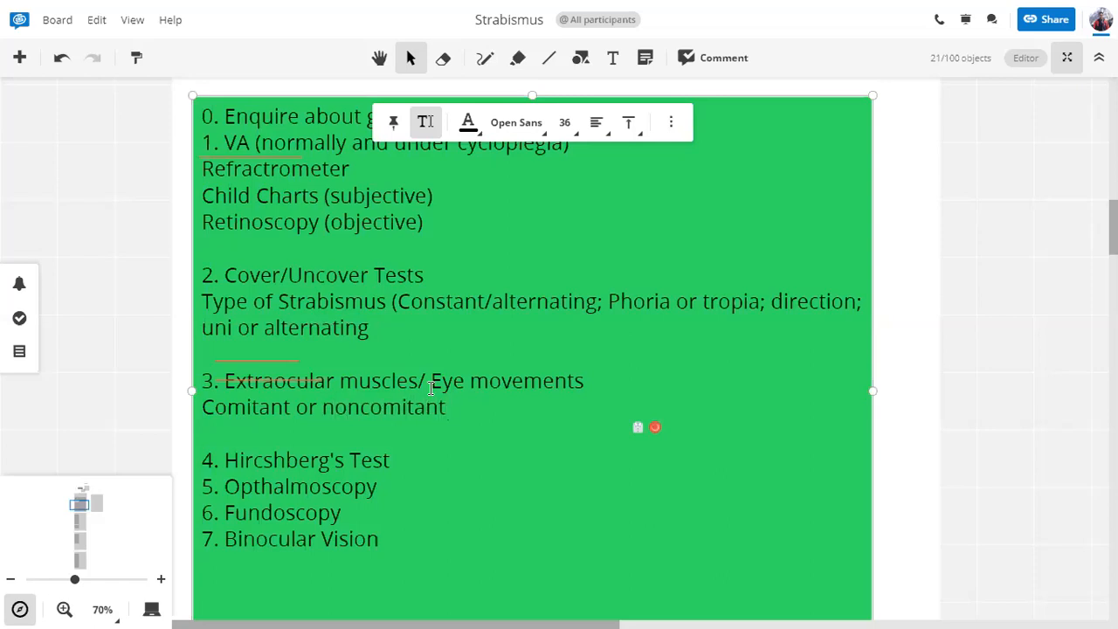
pyautogui.write('(')
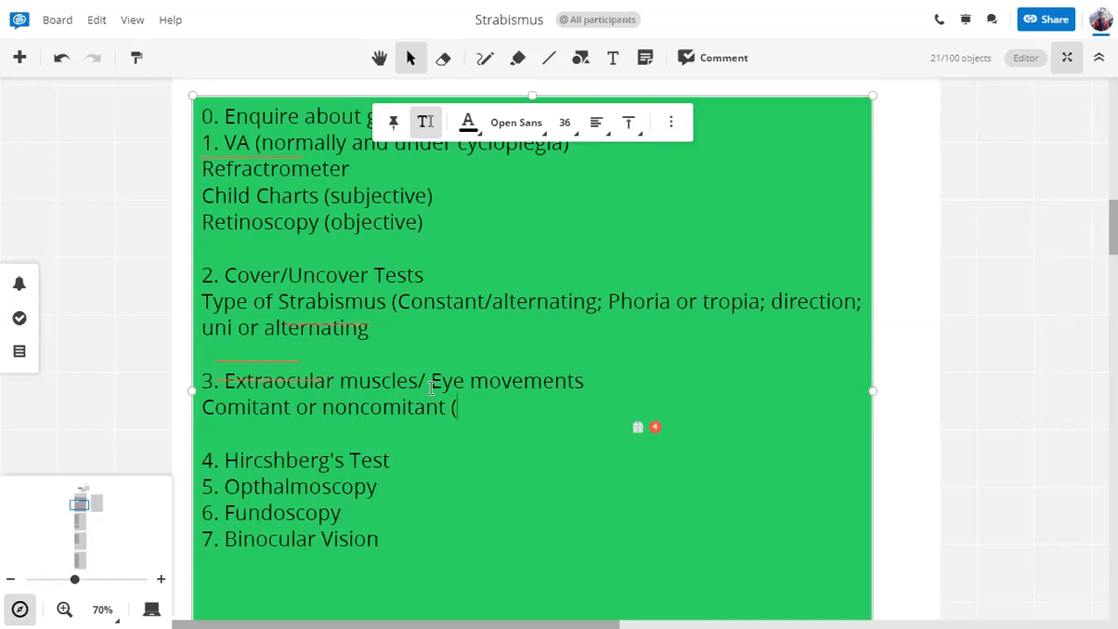
# - Complete the bracket with '4th nerve palsy; tumour/SOL; Orbital Cellulitis'
pyautogui.write('4th')
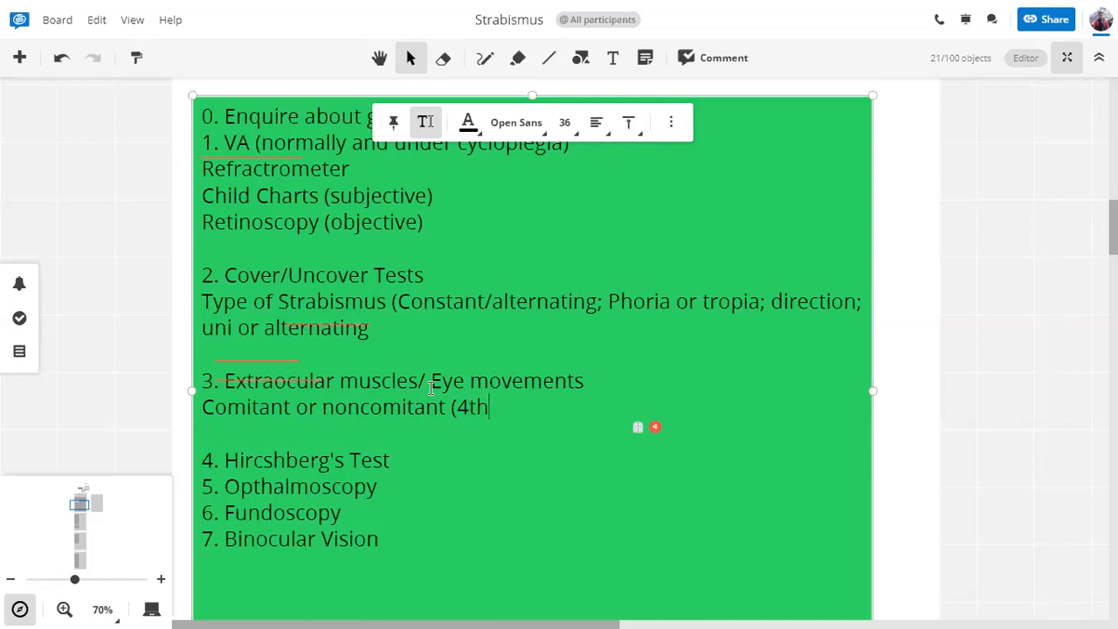
pyautogui.write('nerve')
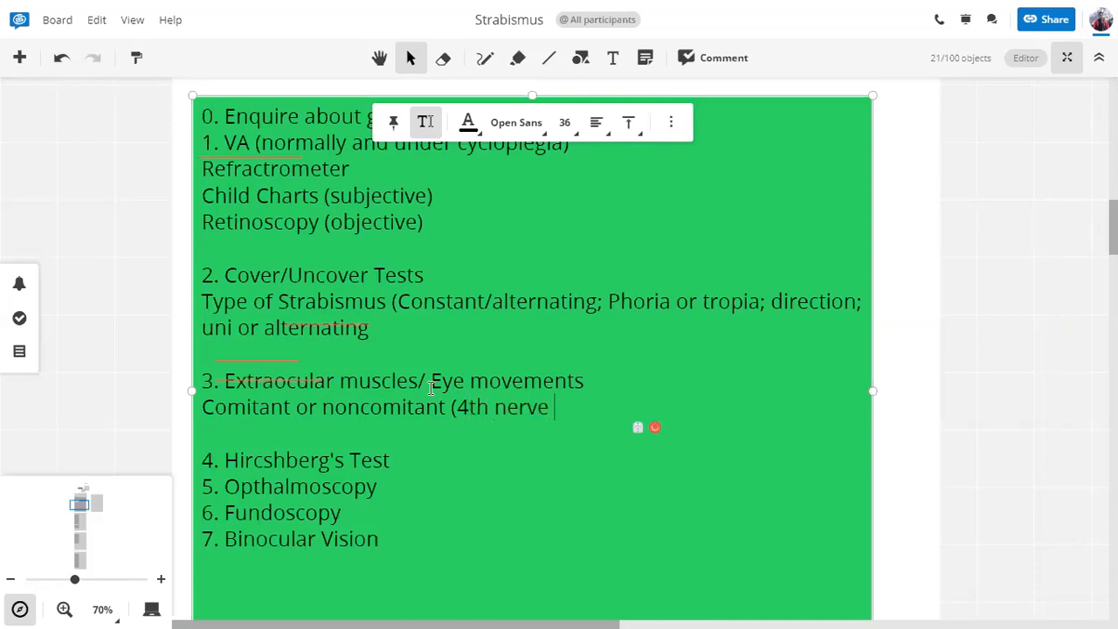
pyautogui.write('palsy;')
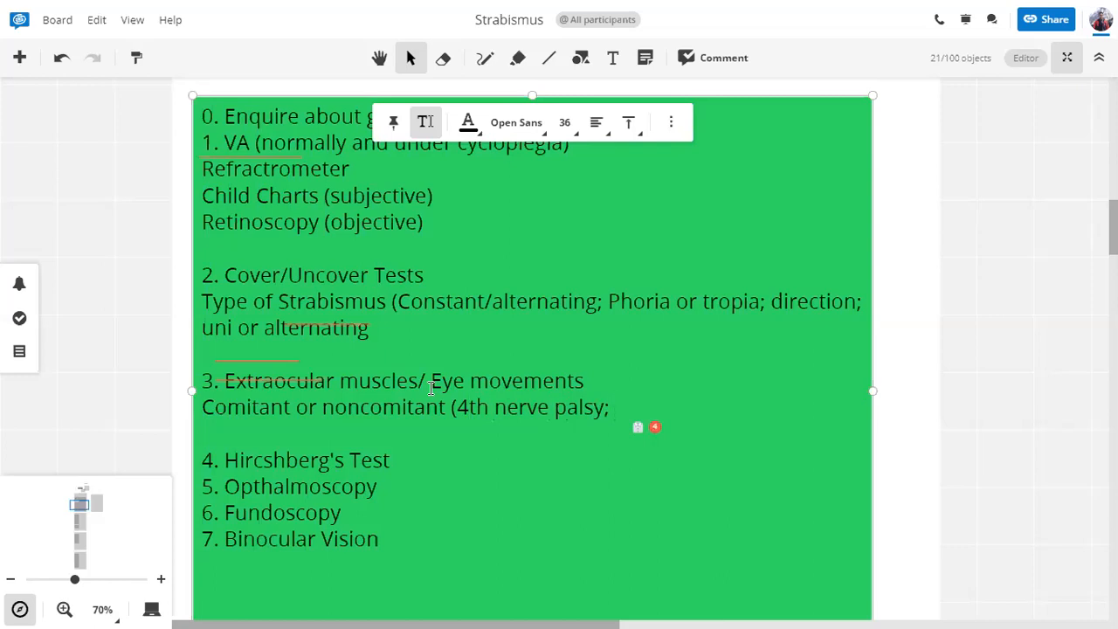
pyautogui.write('tu')
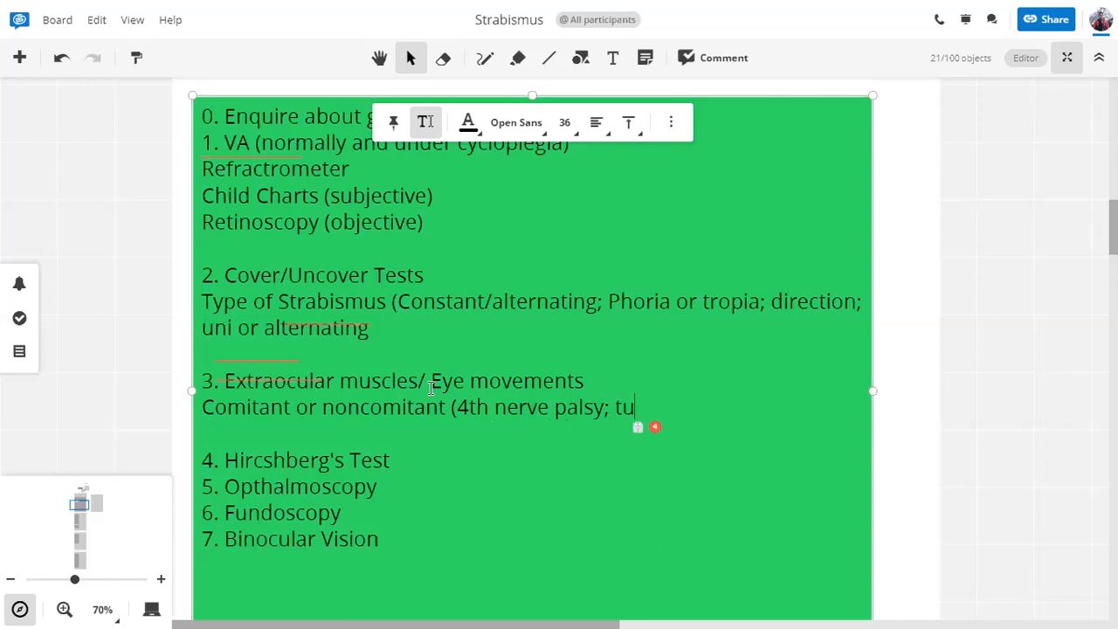
pyautogui.write('mour')
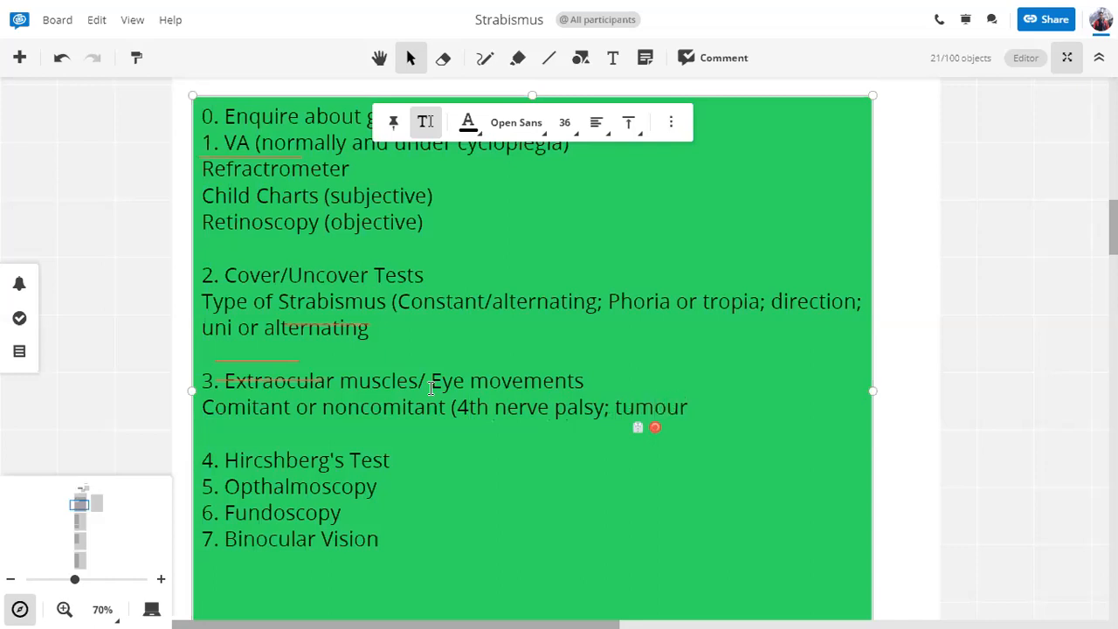
pyautogui.write('/SP')
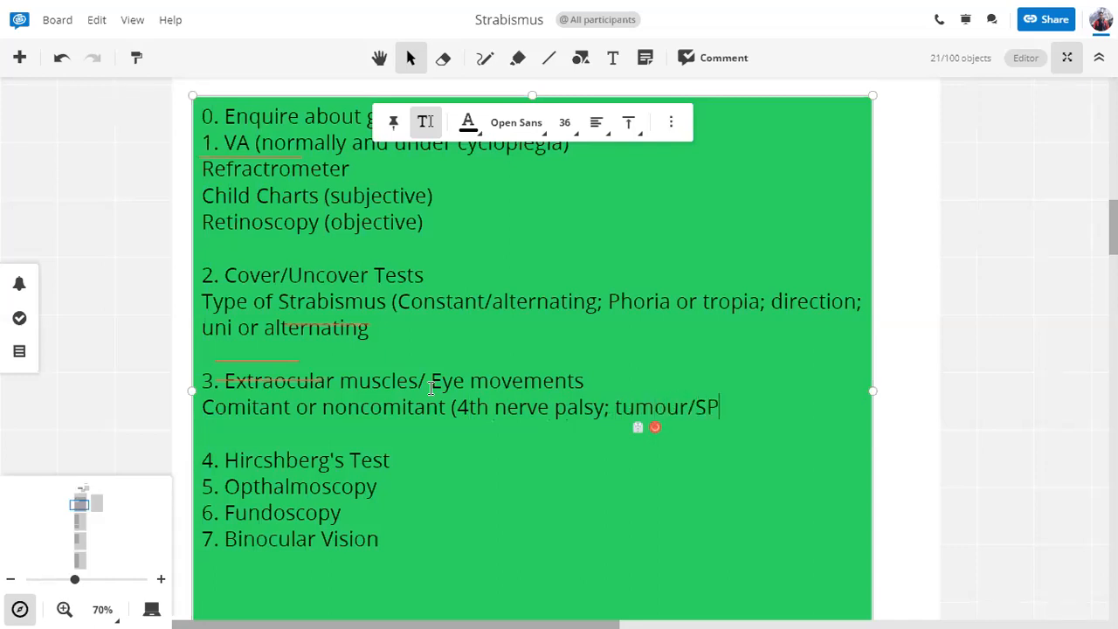
pyautogui.write('OL; O')
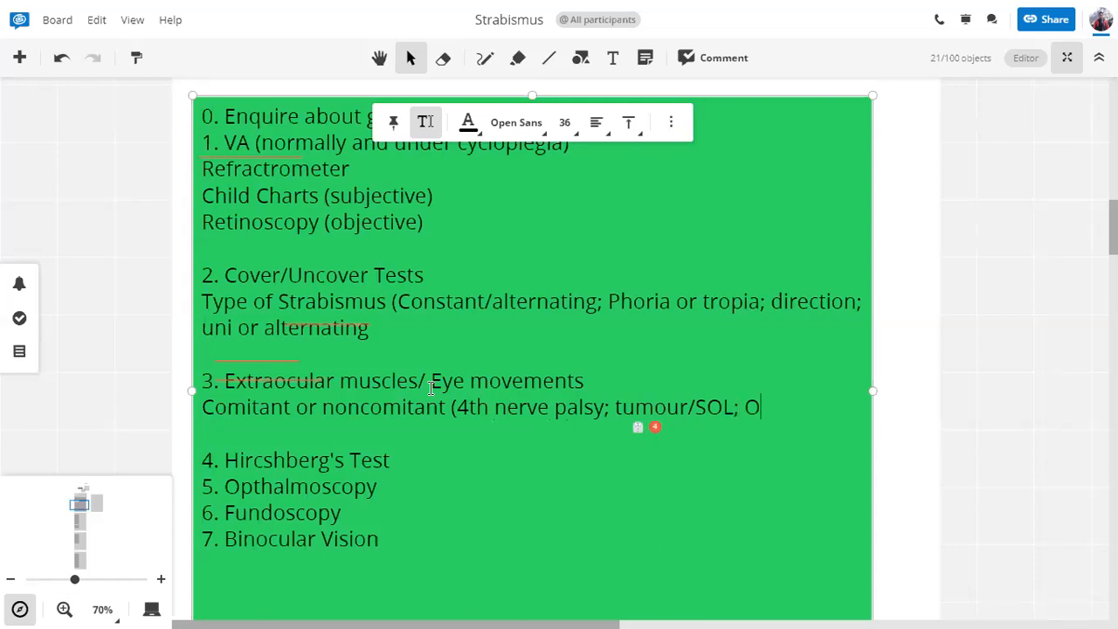
pyautogui.write('rbital Cellu')
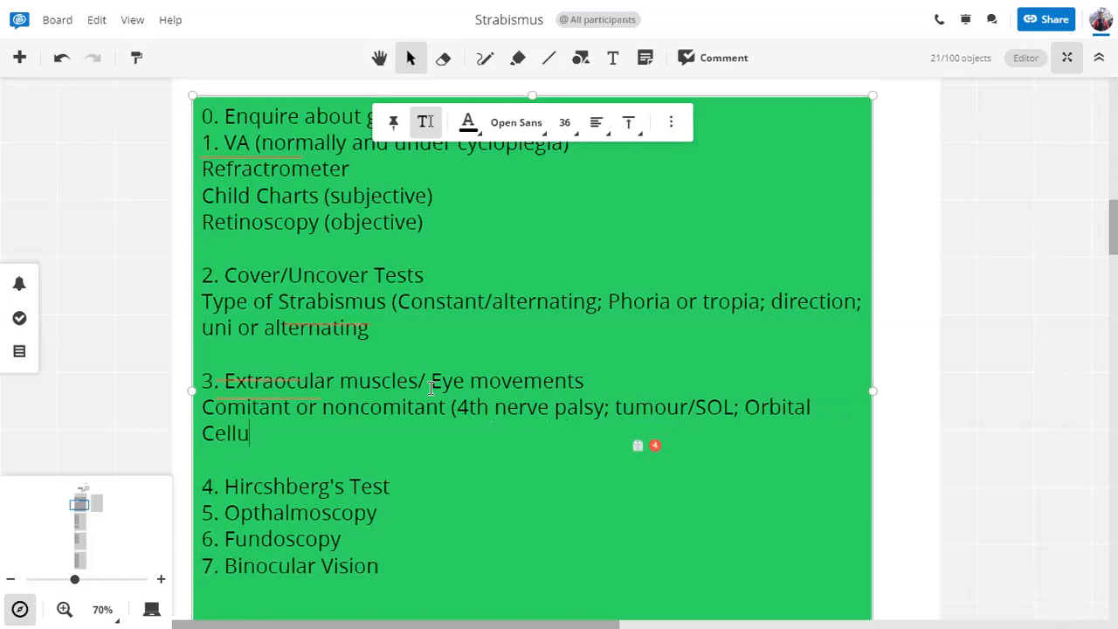
pyautogui.write('lti')
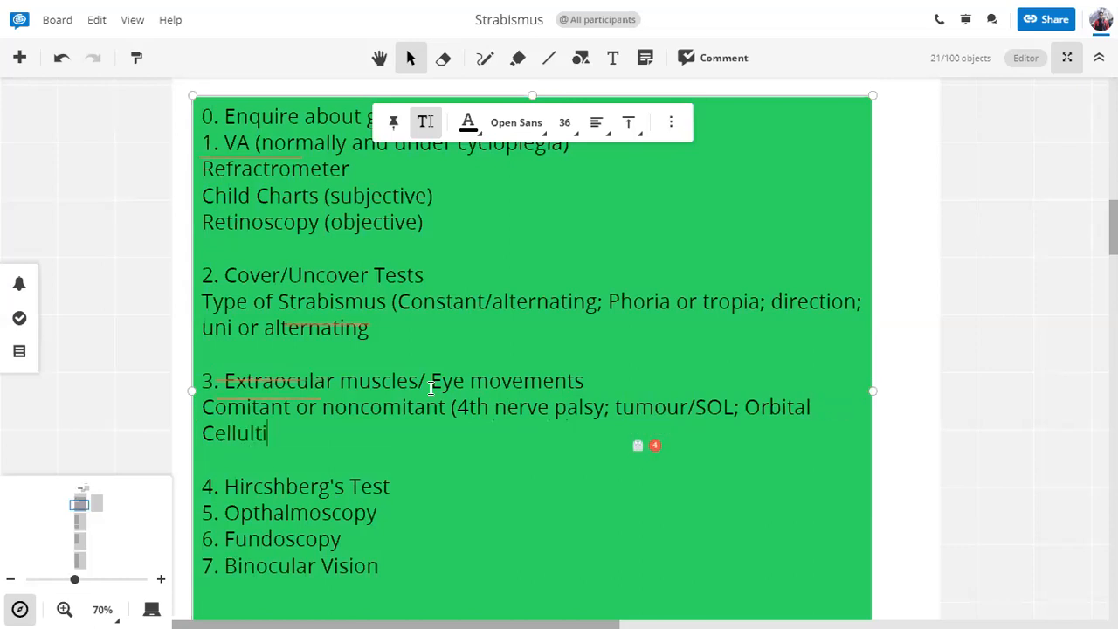
pyautogui.write('s')
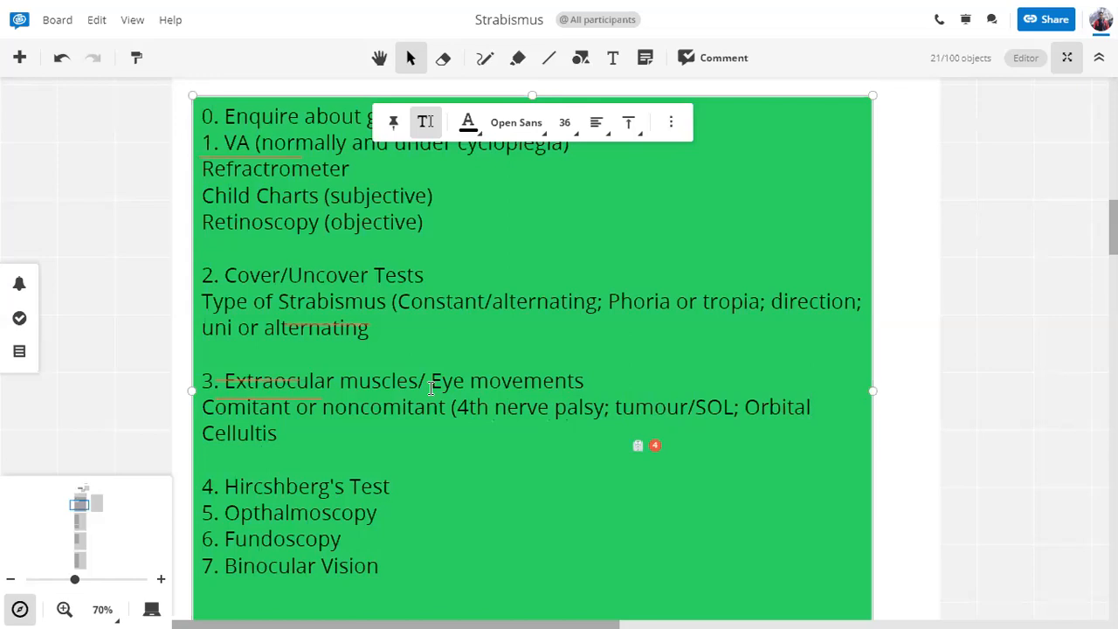
pyautogui.moveTo(266, 433)
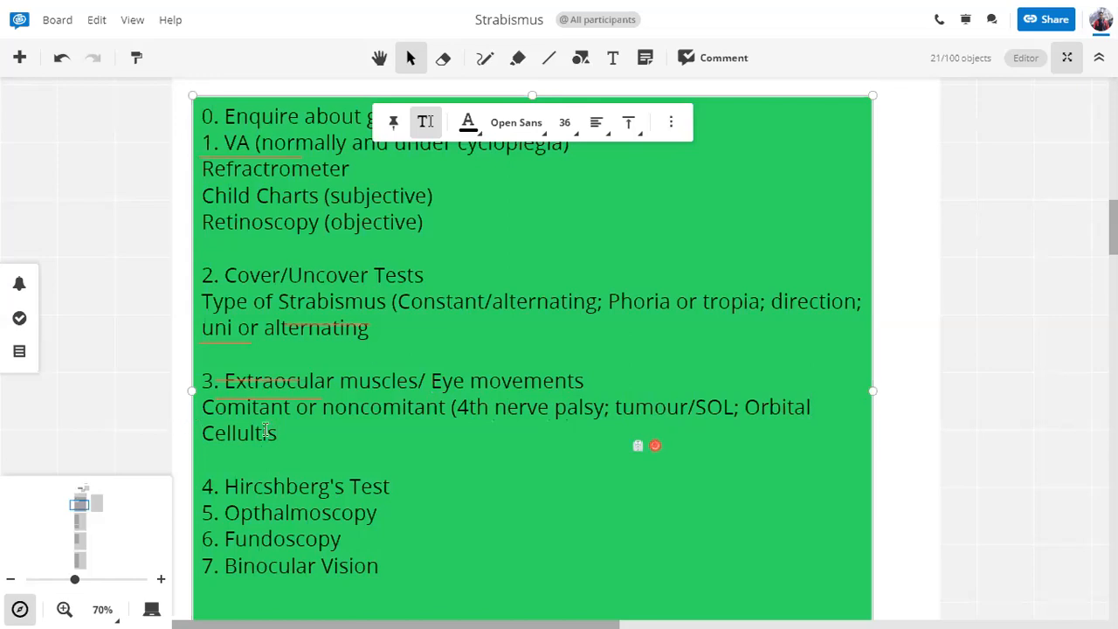
# - Insert an empty line beneath item 4, Hircshberg's Test, in the green note
pyautogui.click(266, 433)
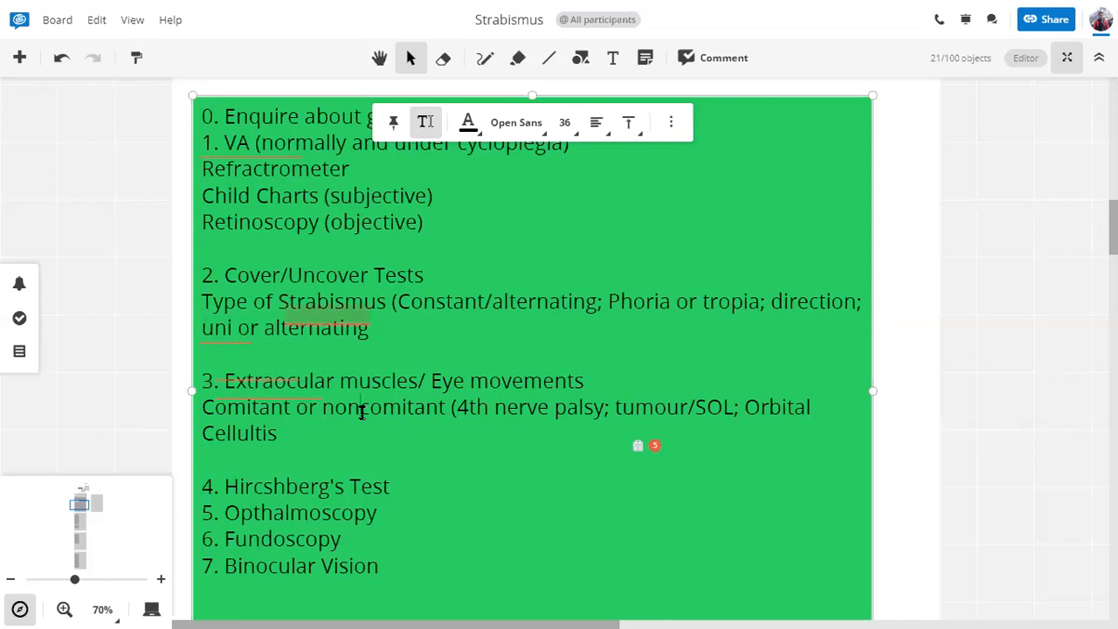
pyautogui.moveTo(562, 463)
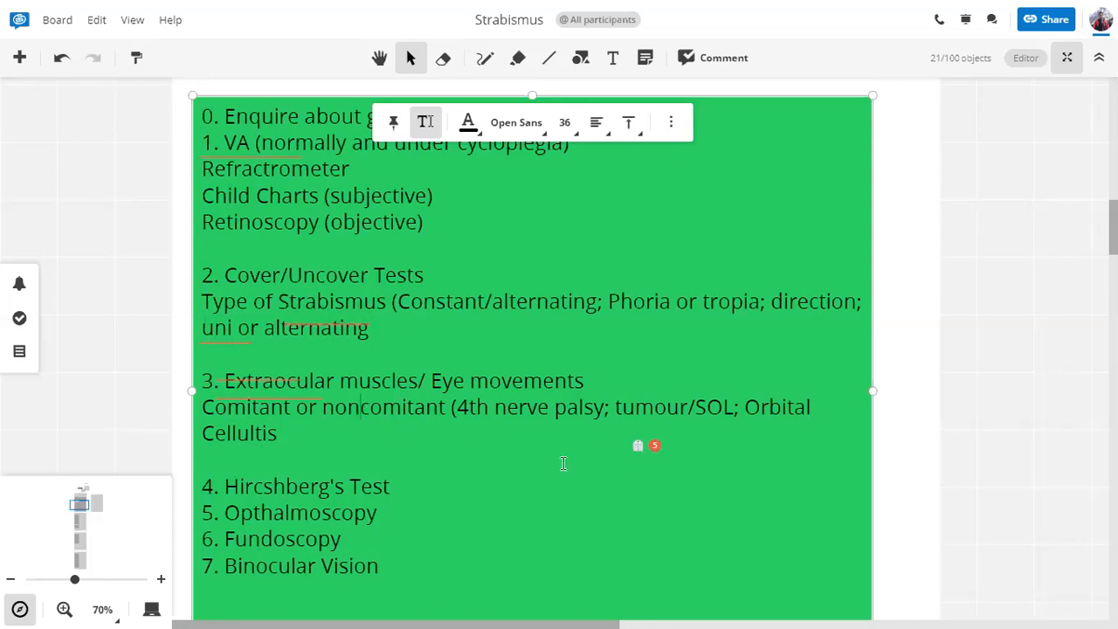
pyautogui.moveTo(511, 451)
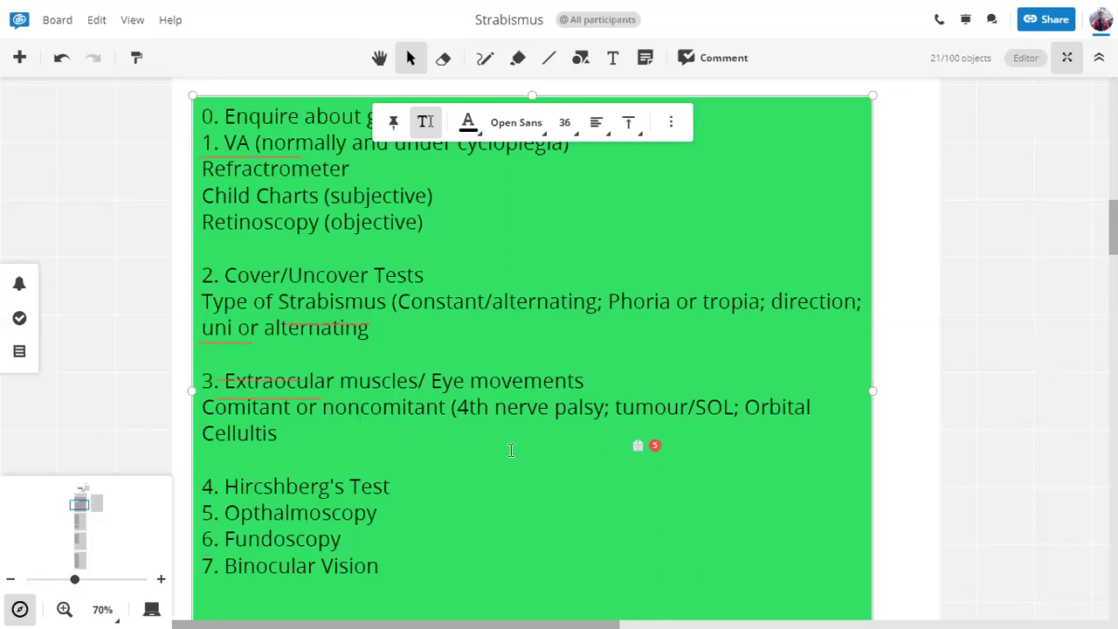
pyautogui.moveTo(328, 451)
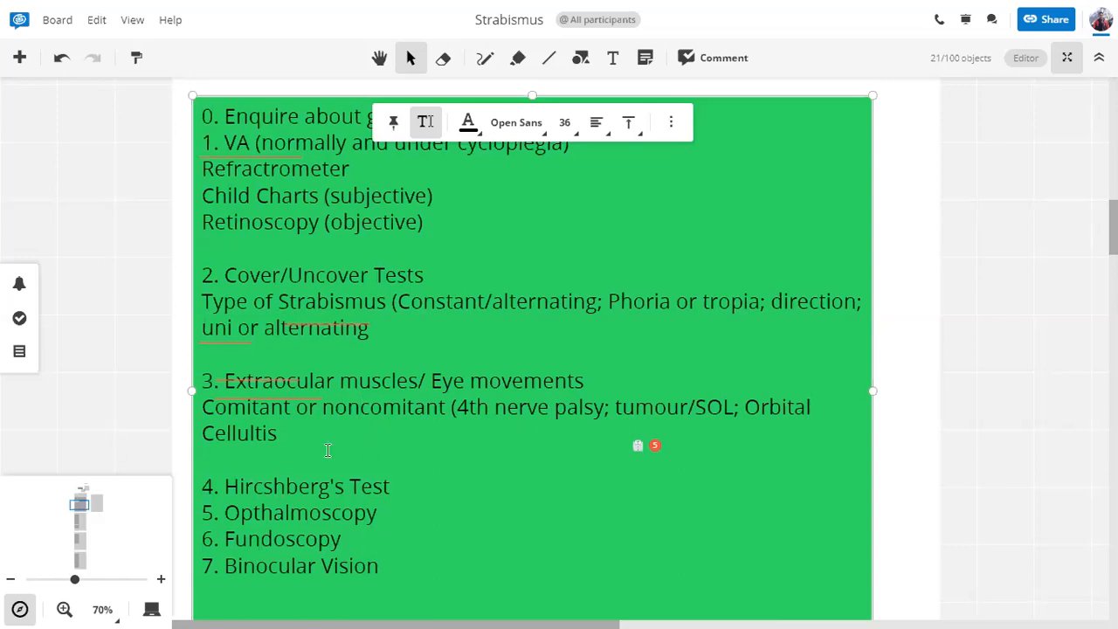
pyautogui.scroll(-3)
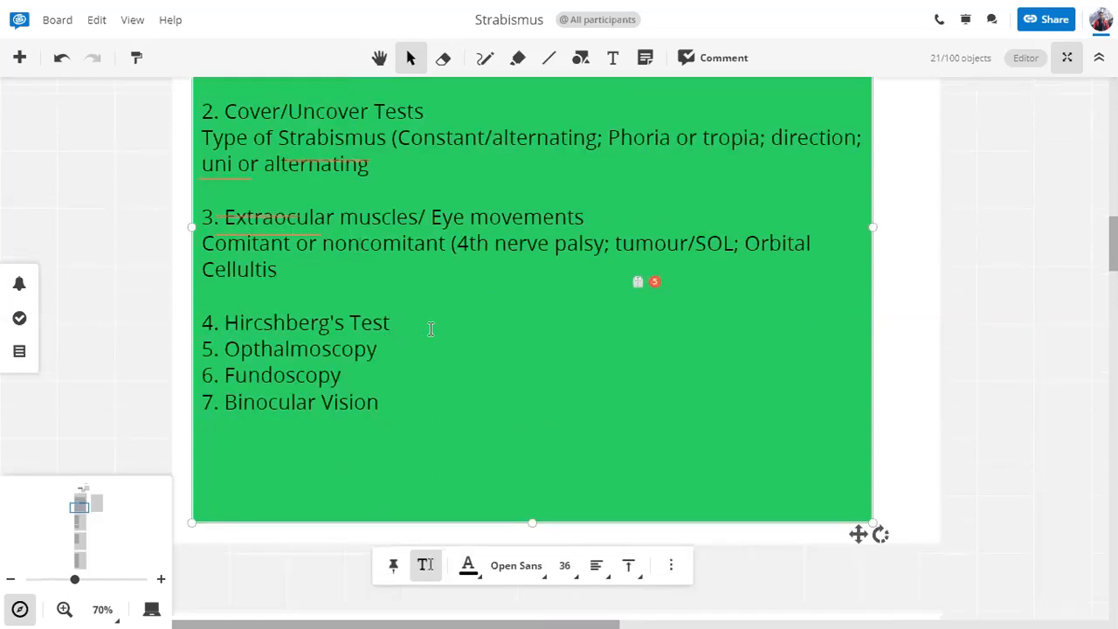
pyautogui.press('Enter')
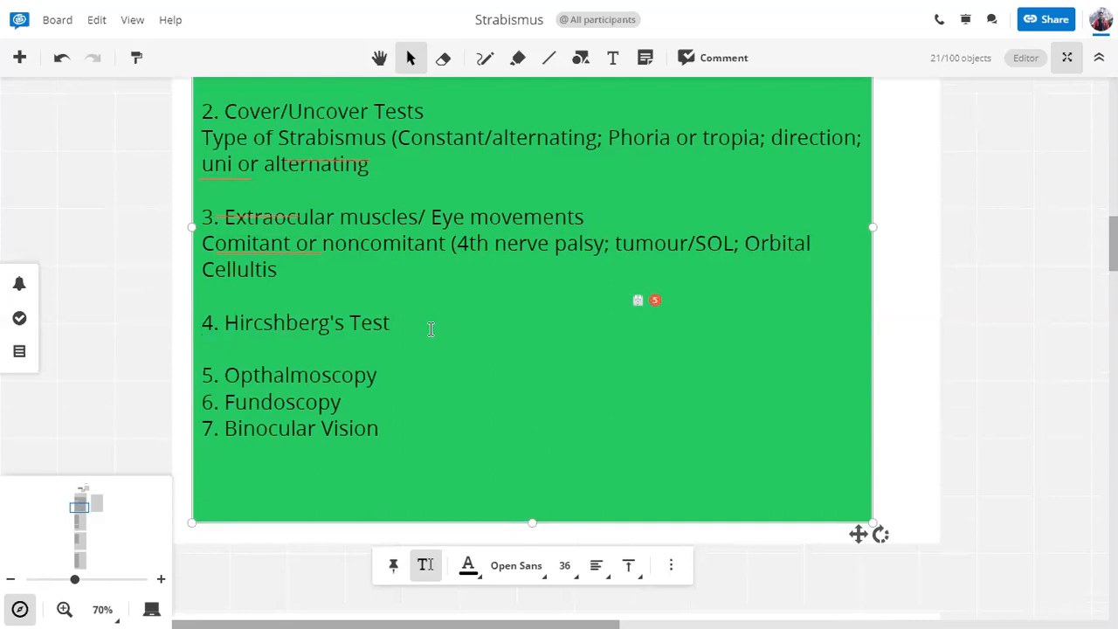
pyautogui.moveTo(759, 173)
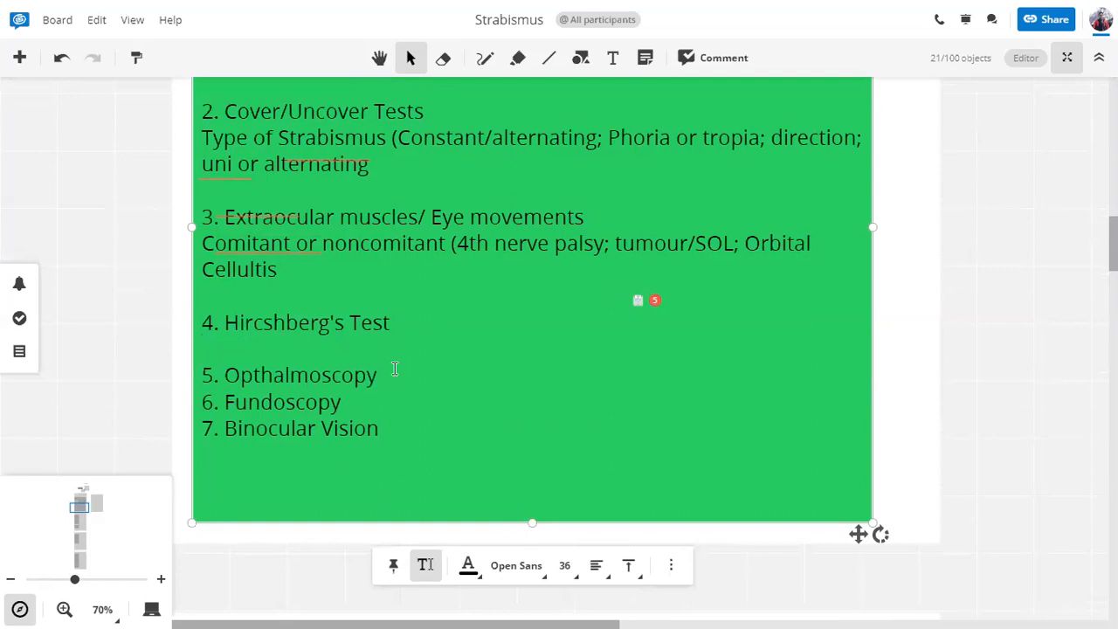
# - Write 'Angle of deviation' as a sub-point under Hircshberg's Test
pyautogui.write('A')
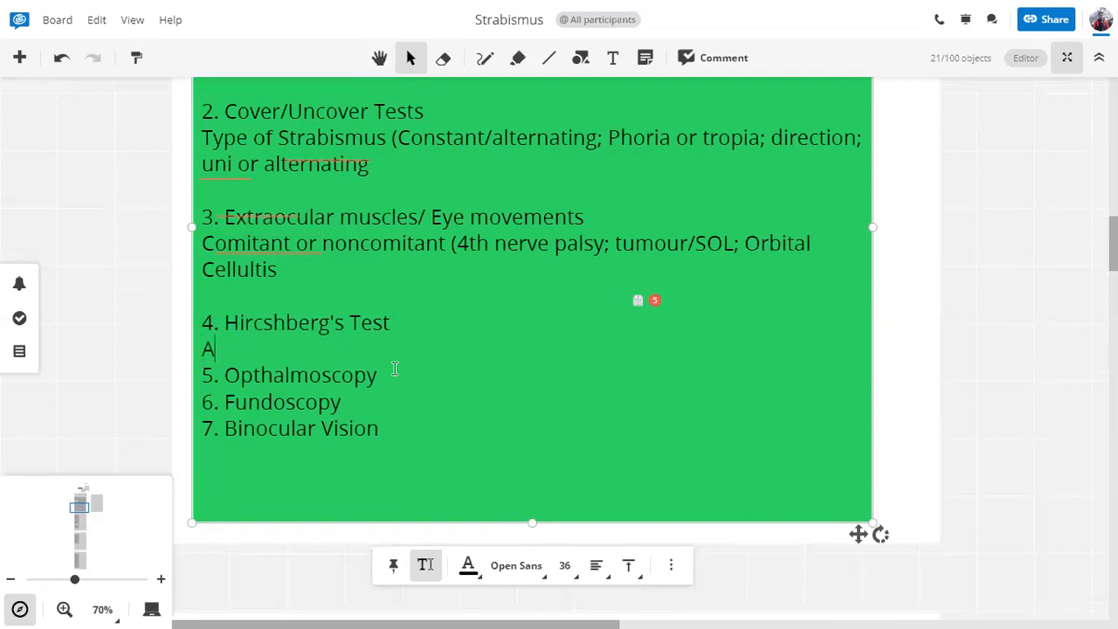
pyautogui.write('ngle of')
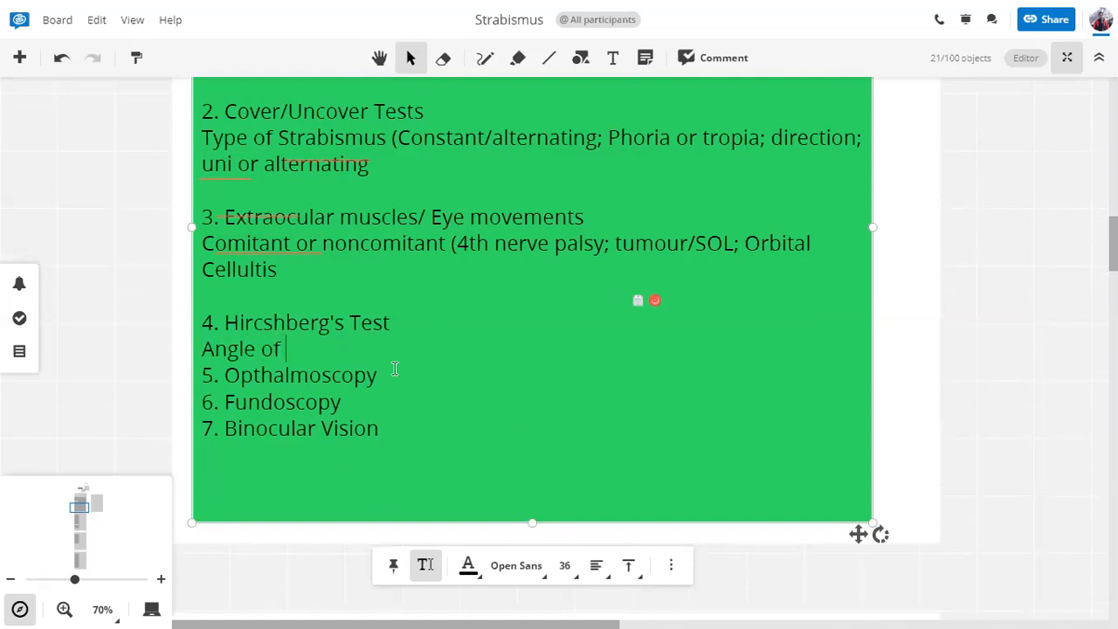
pyautogui.write('devia')
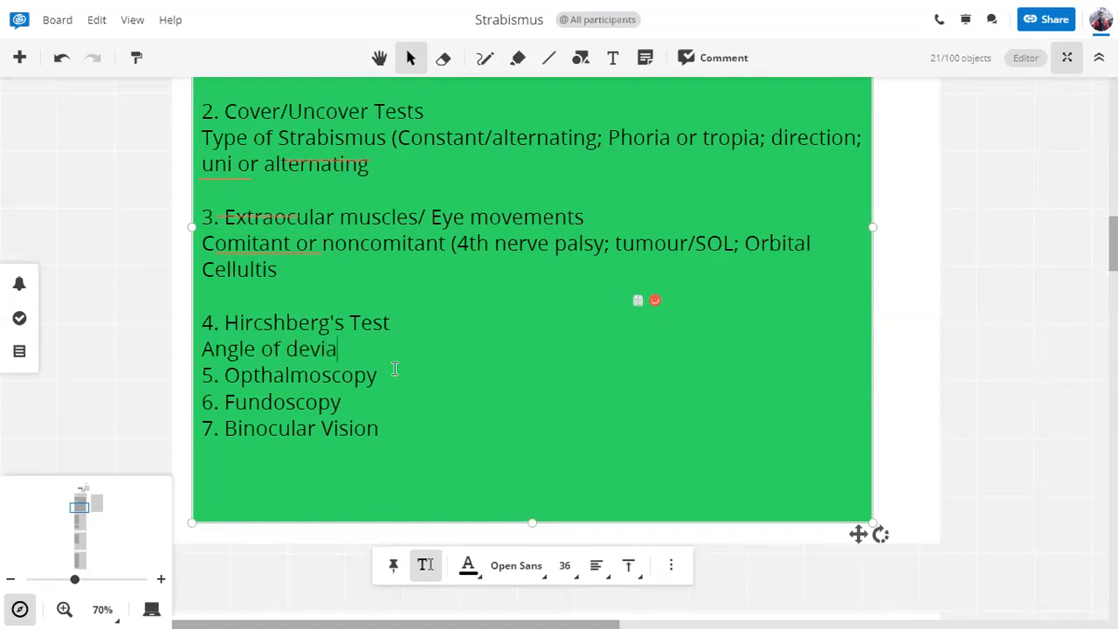
pyautogui.write('tion n')
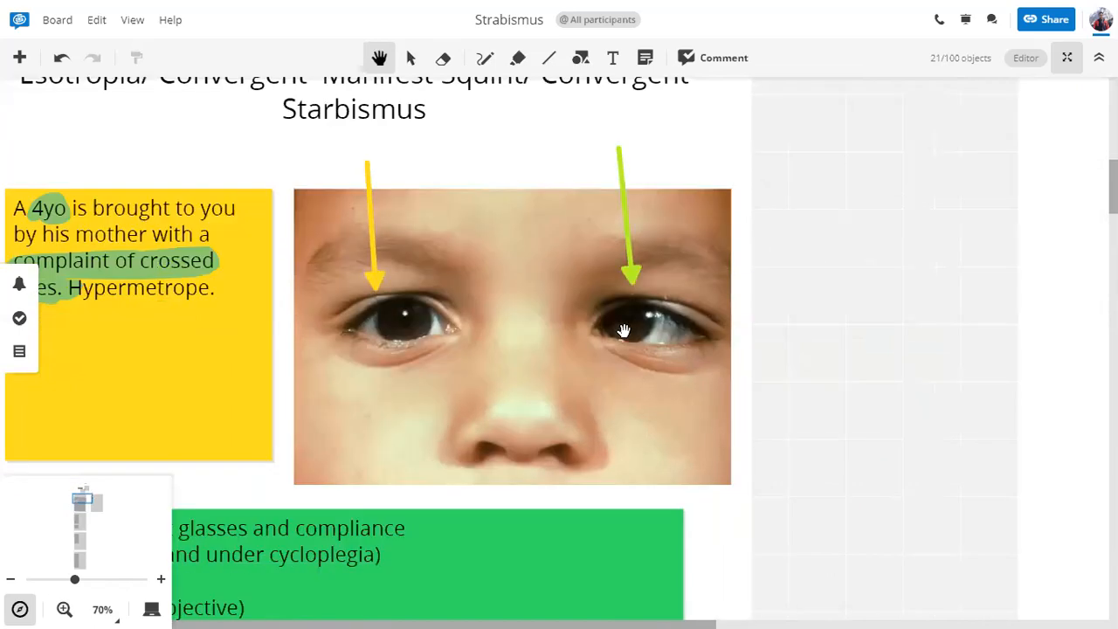
pyautogui.moveTo(752, 426)
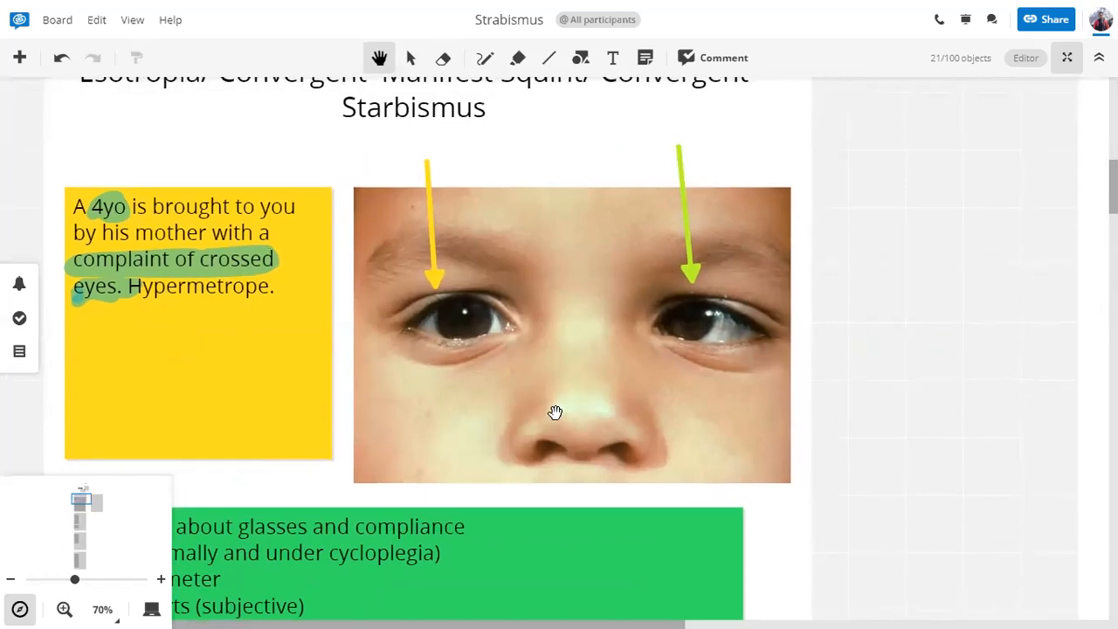
pyautogui.moveTo(855, 442)
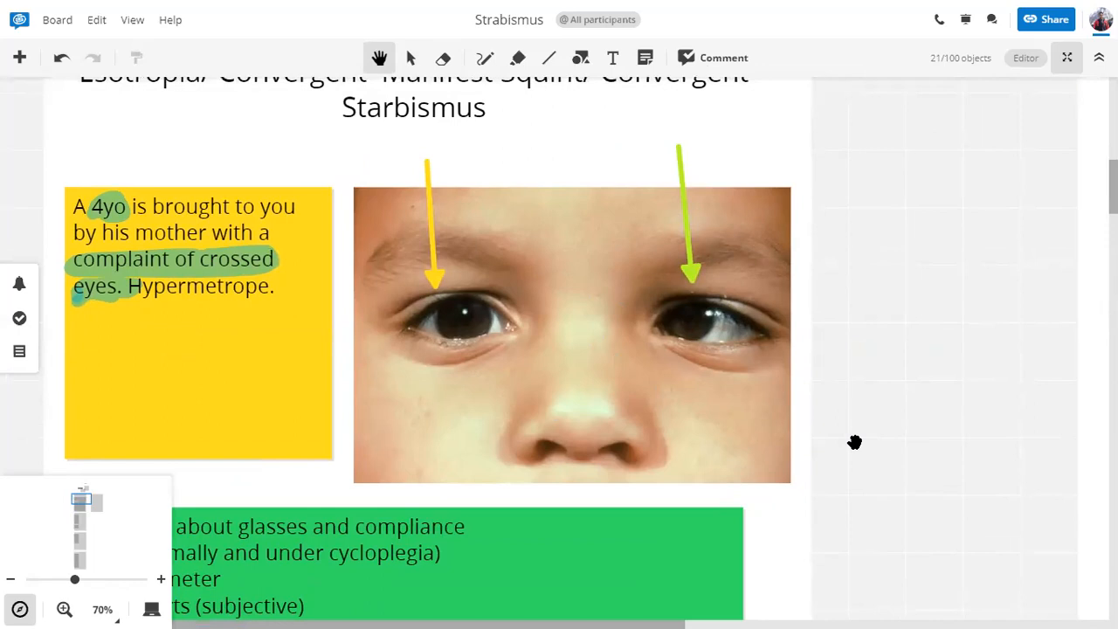
pyautogui.moveTo(724, 408)
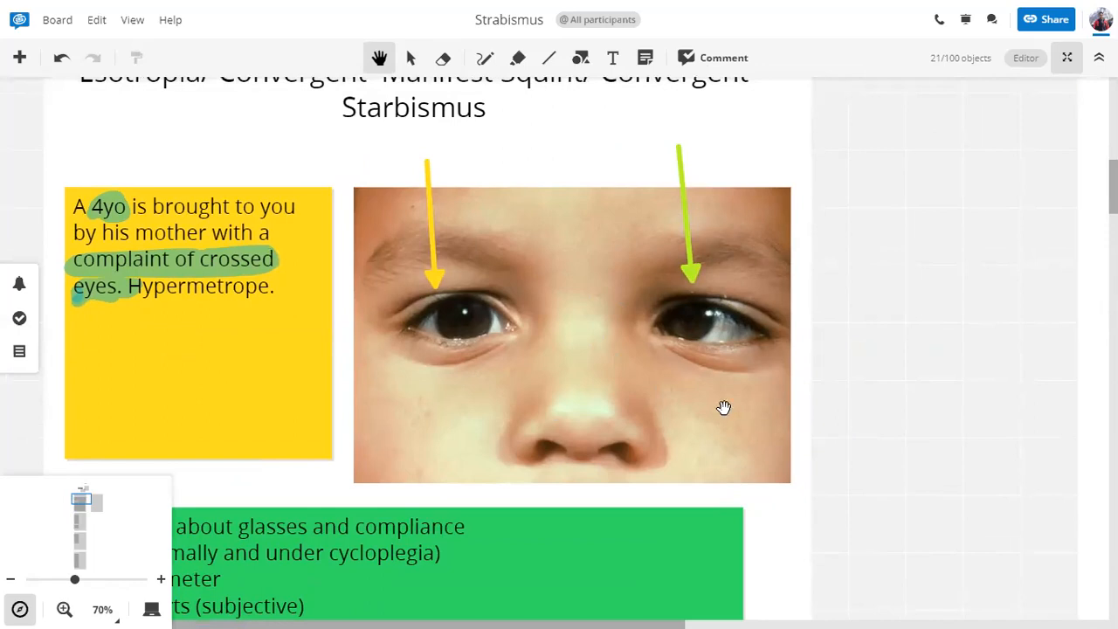
pyautogui.moveTo(797, 447)
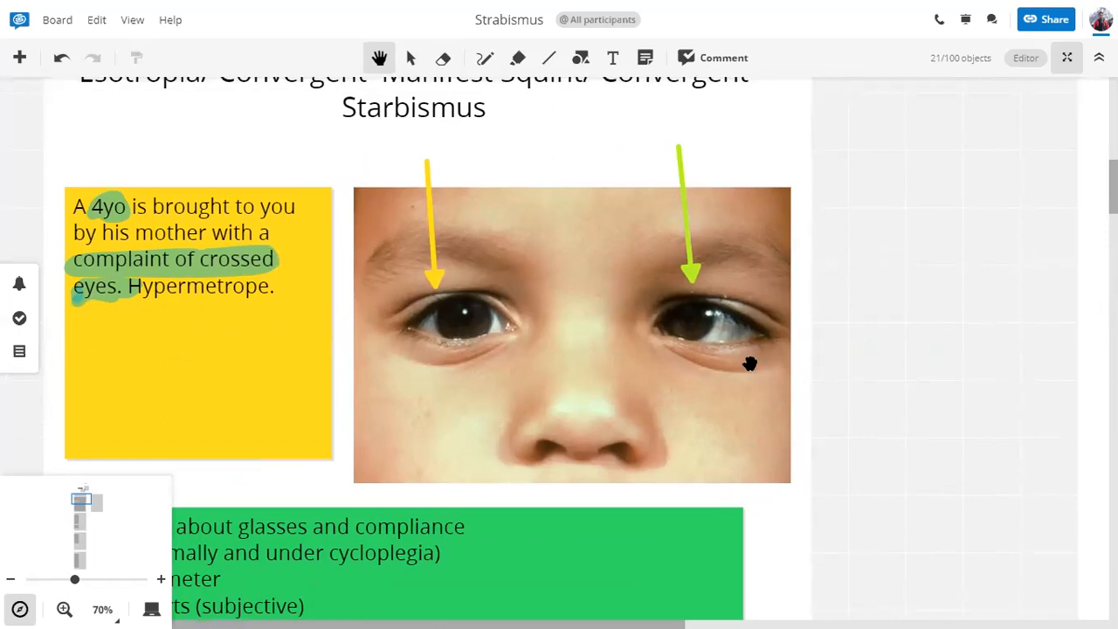
pyautogui.moveTo(697, 340)
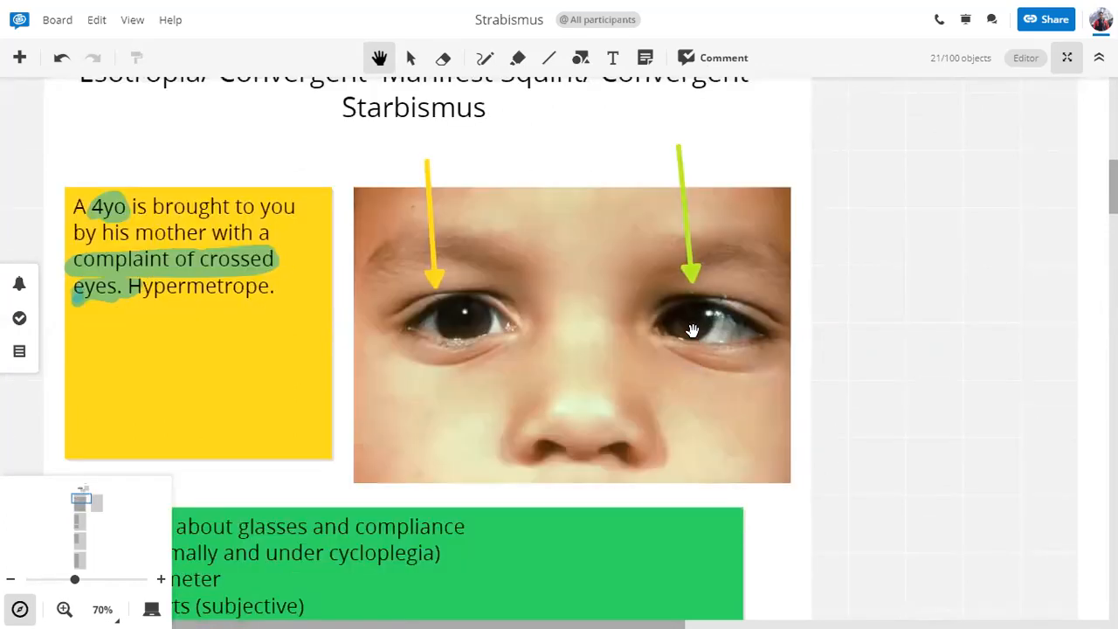
pyautogui.moveTo(470, 329)
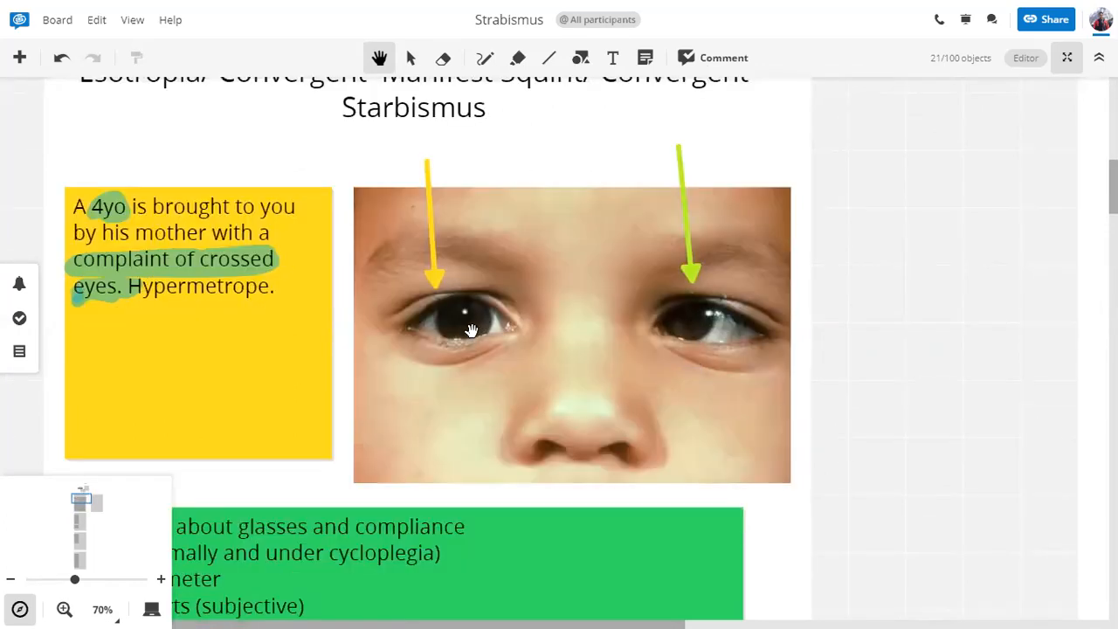
pyautogui.moveTo(458, 329)
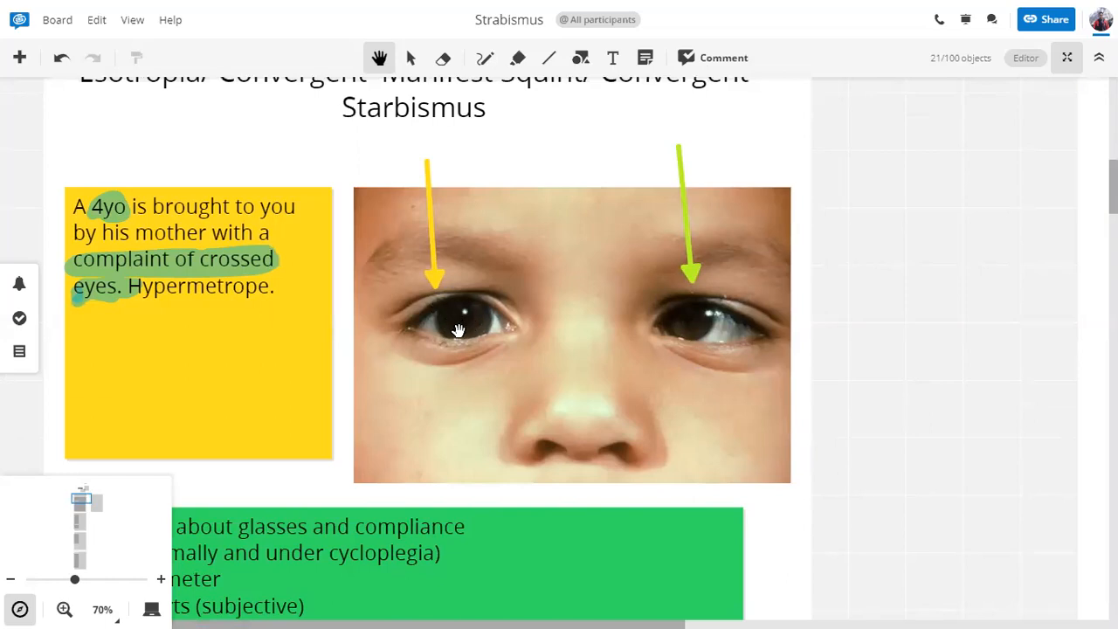
pyautogui.moveTo(692, 316)
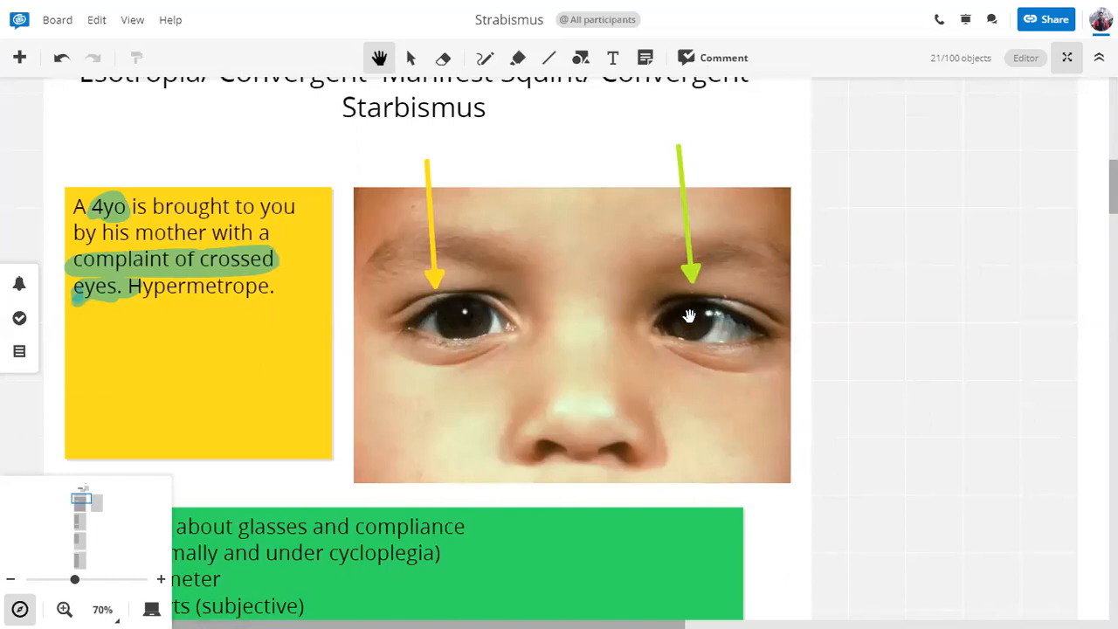
pyautogui.moveTo(731, 335)
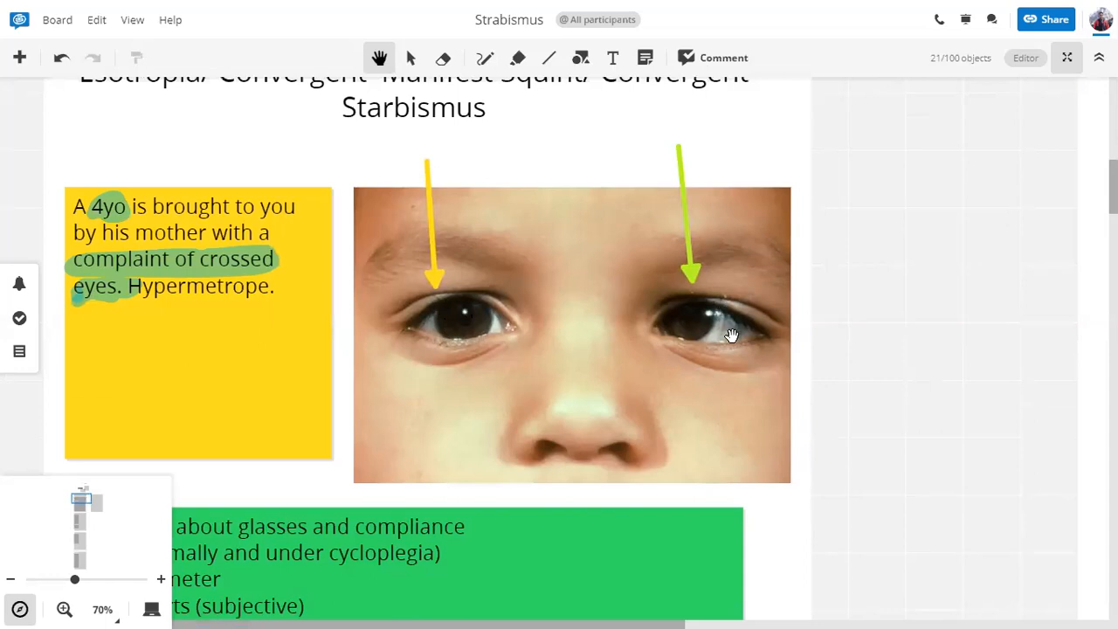
pyautogui.moveTo(737, 323)
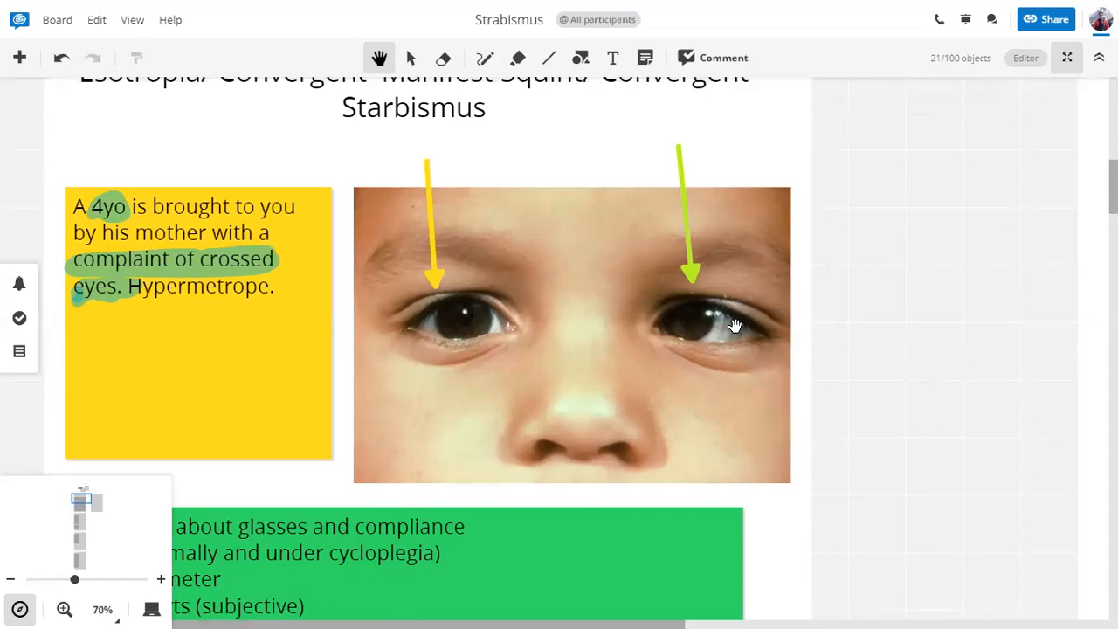
pyautogui.moveTo(741, 337)
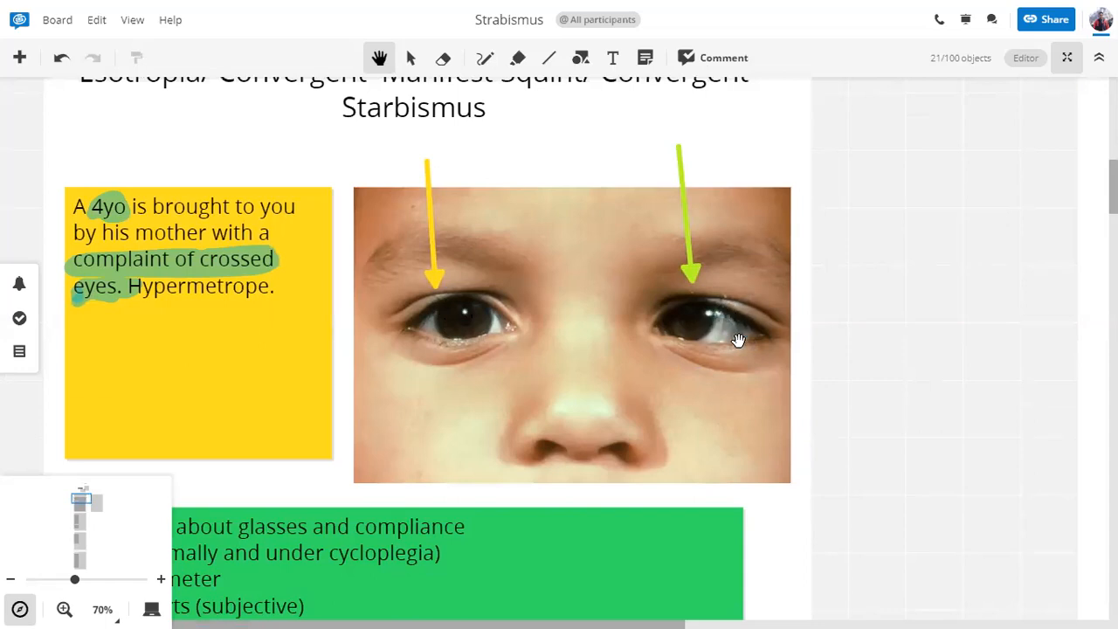
pyautogui.moveTo(731, 315)
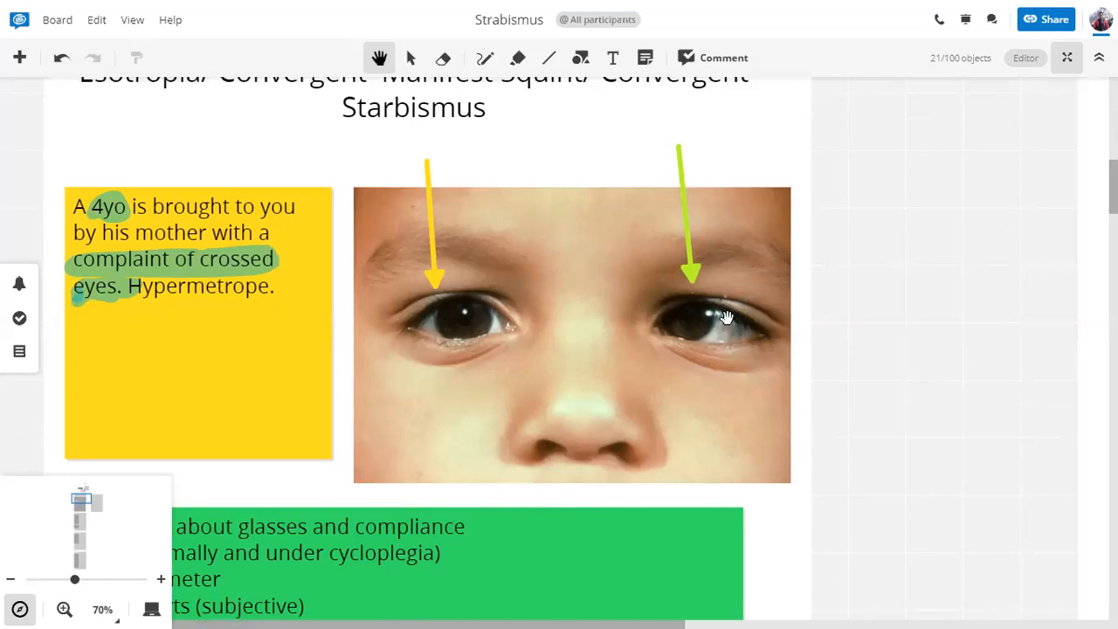
pyautogui.moveTo(687, 356)
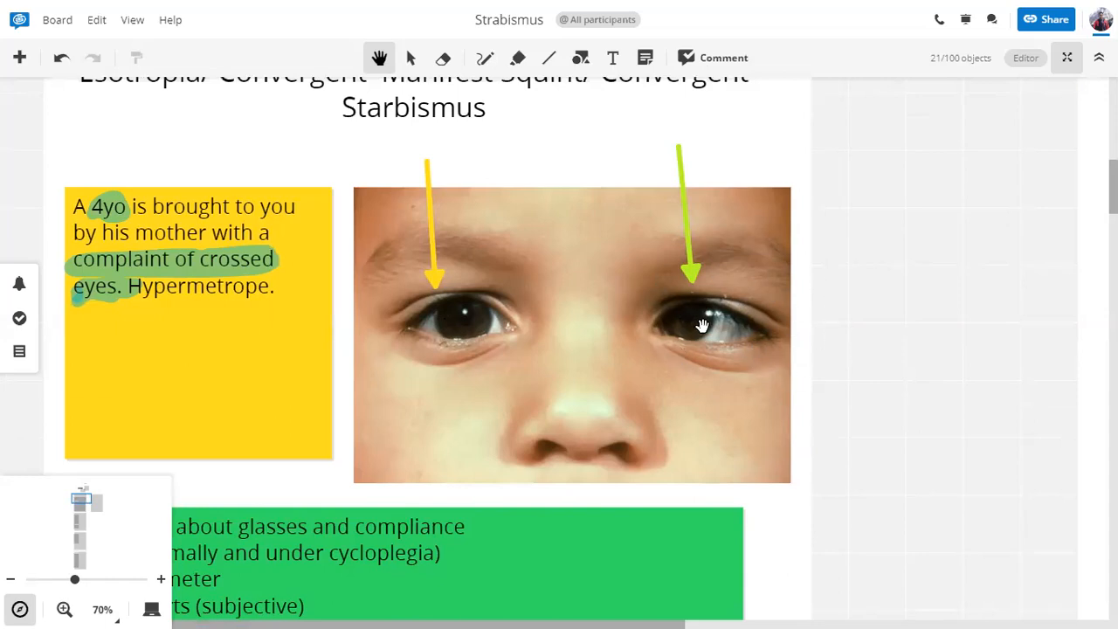
# - Move 'Angle of deviation' up to become the title of point 4
pyautogui.scroll(-3)
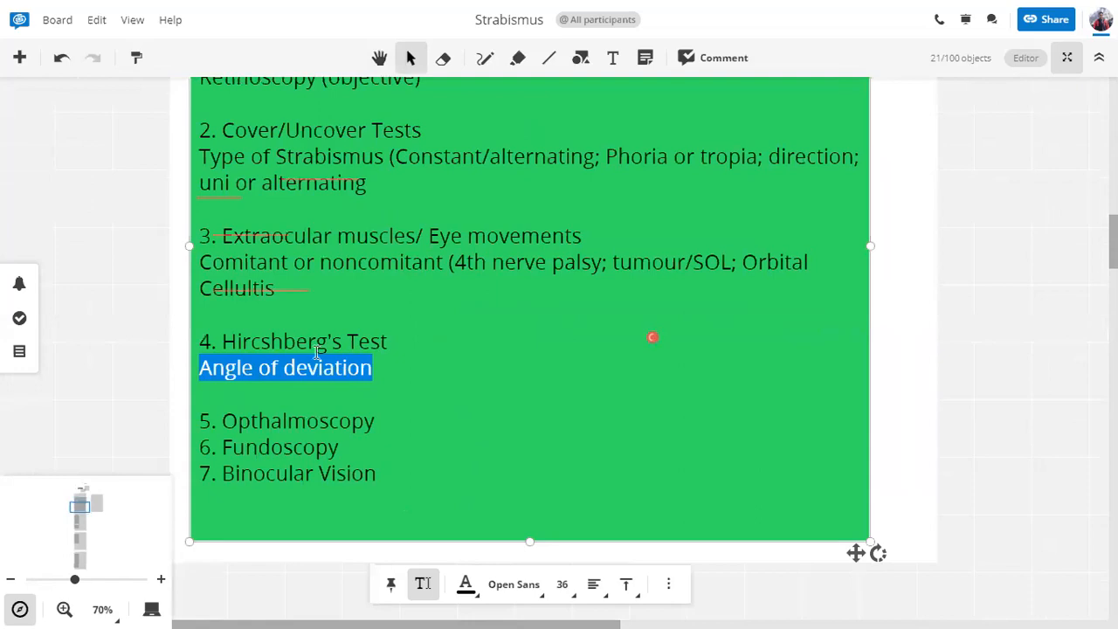
pyautogui.press('Delete')
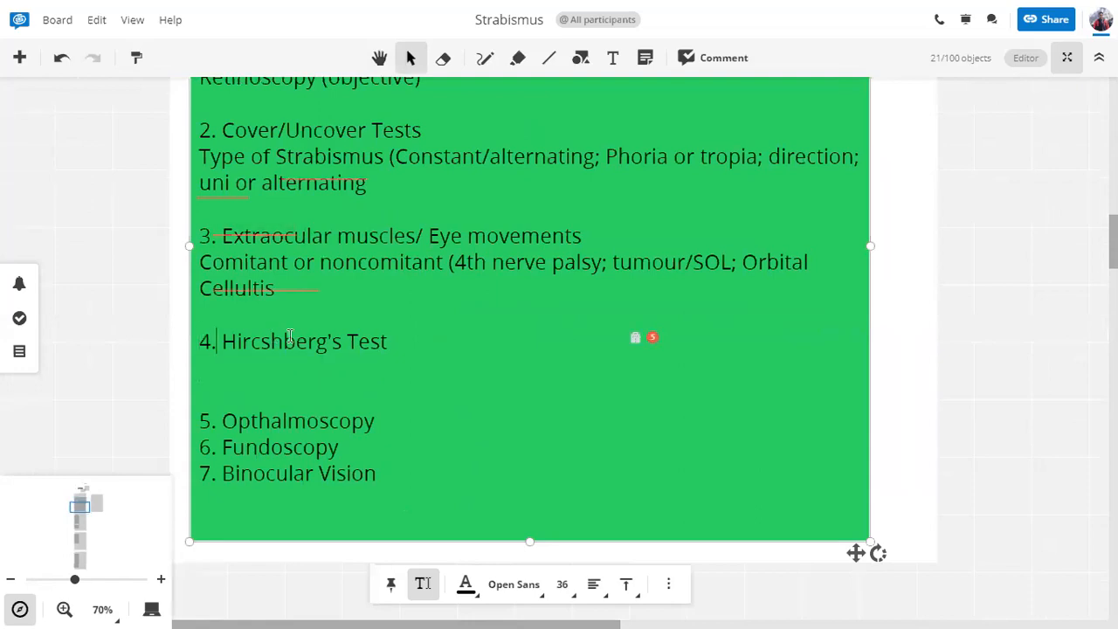
pyautogui.write('Angle of deviation')
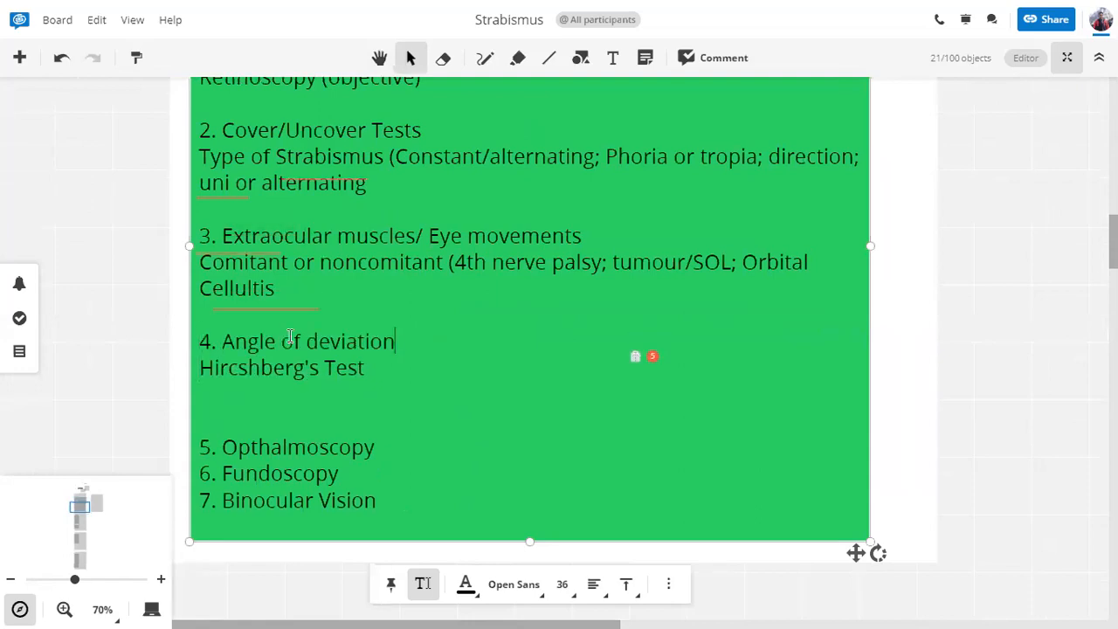
pyautogui.moveTo(289, 367)
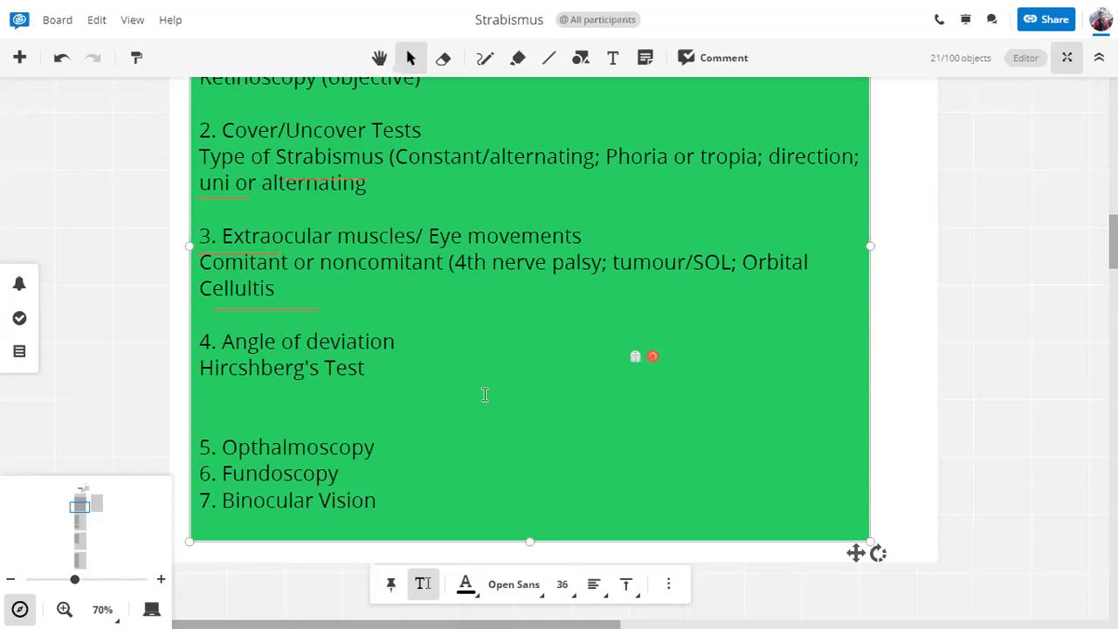
# - Add 'Prism Bar Test' beneath Hircshberg's Test under point 4
pyautogui.write('P')
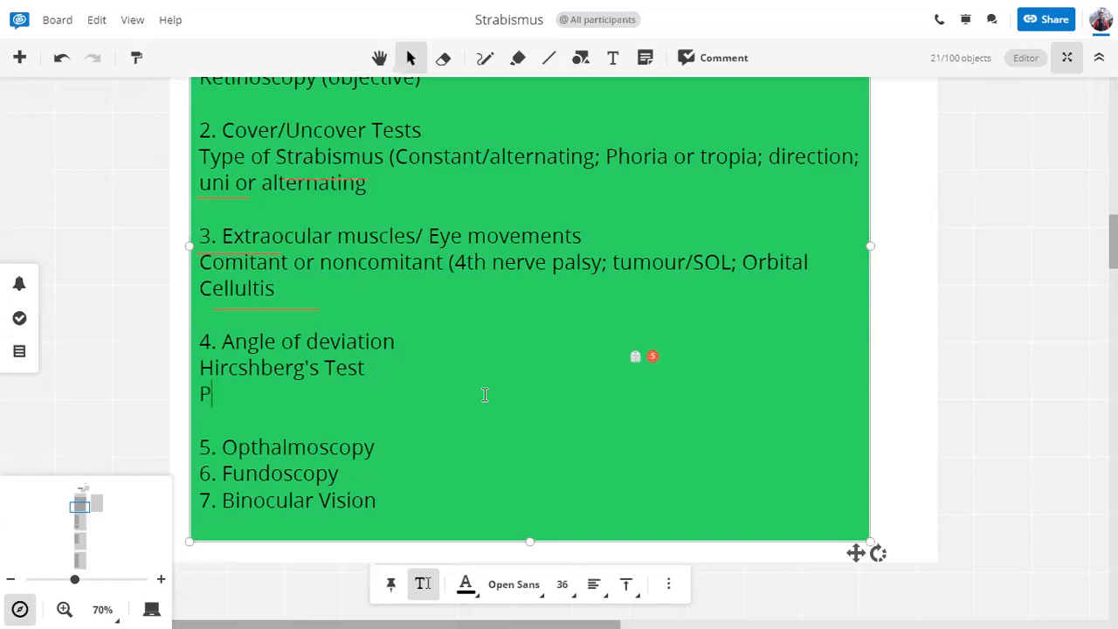
pyautogui.write('rims')
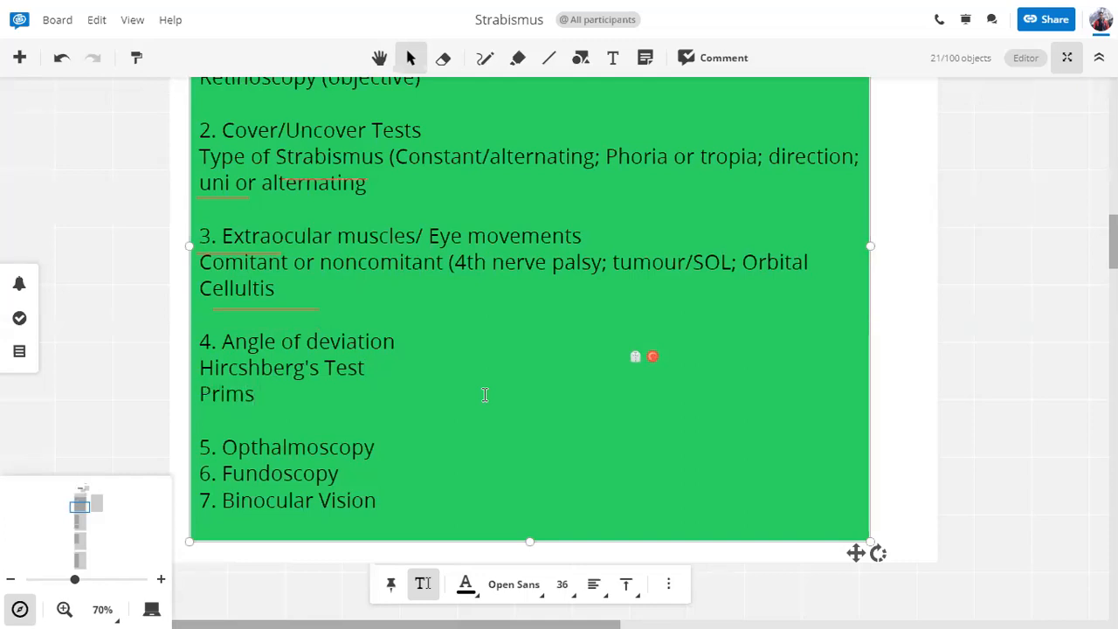
pyautogui.write('Prism B')
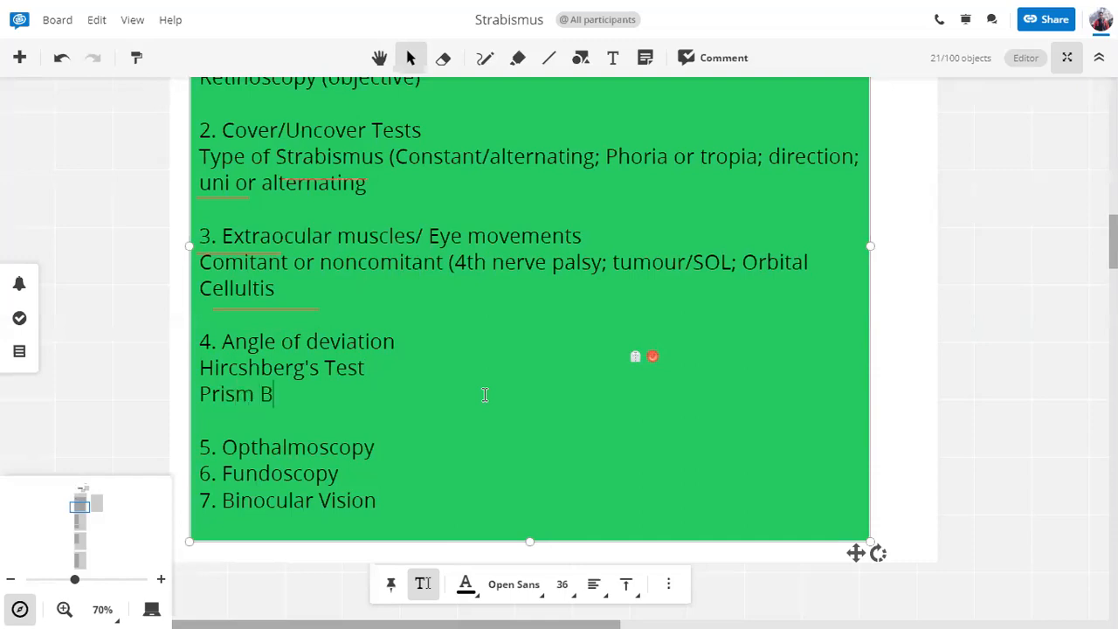
pyautogui.write('ar Test')
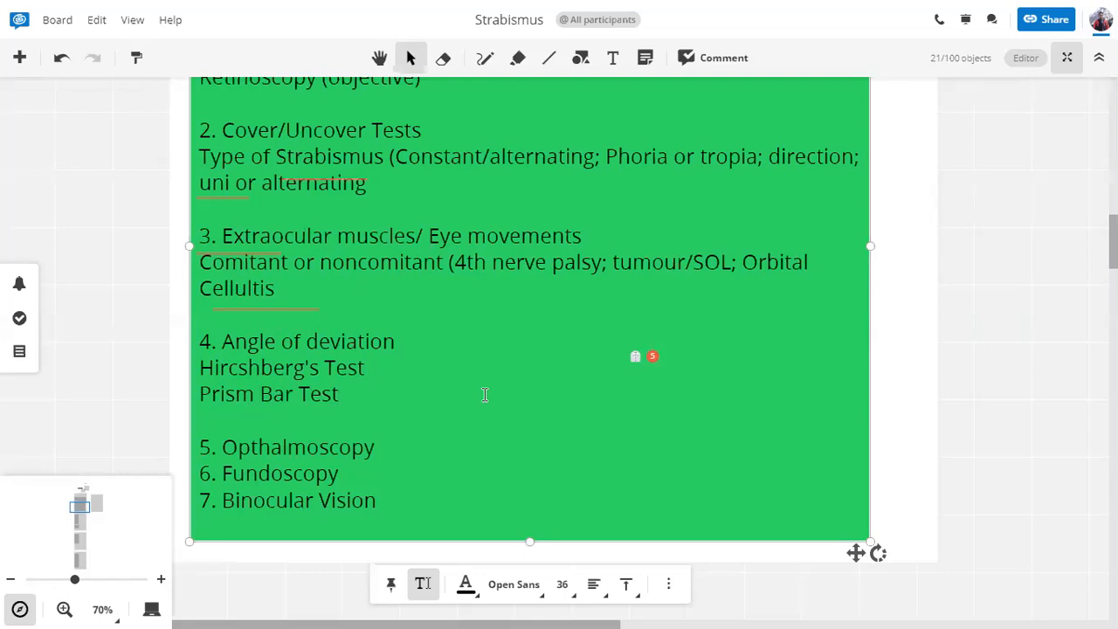
pyautogui.moveTo(404, 122)
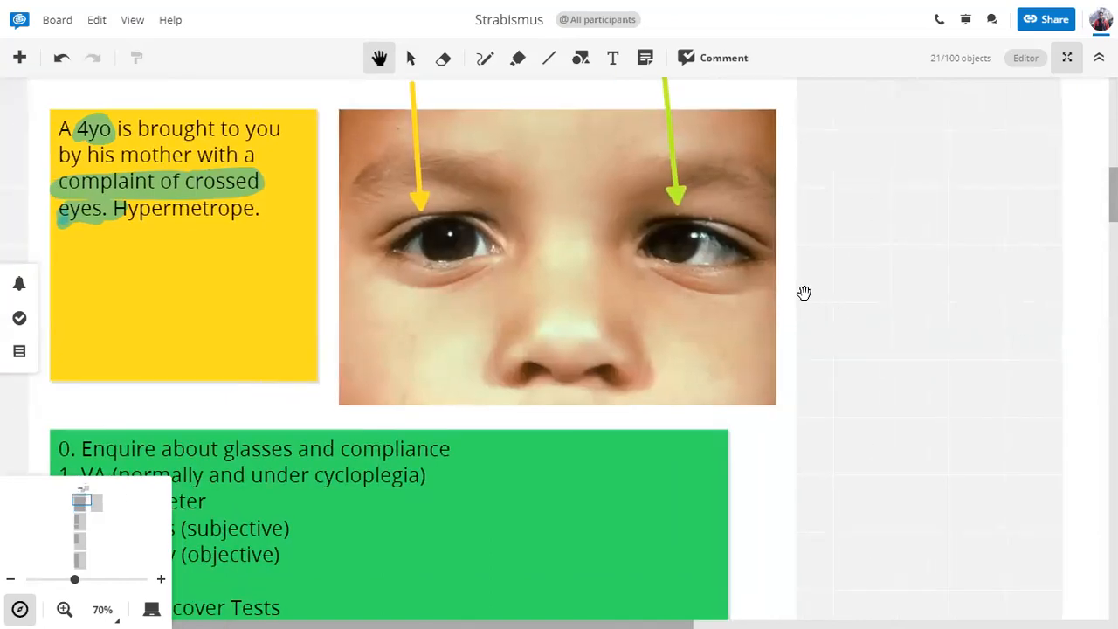
pyautogui.moveTo(745, 184)
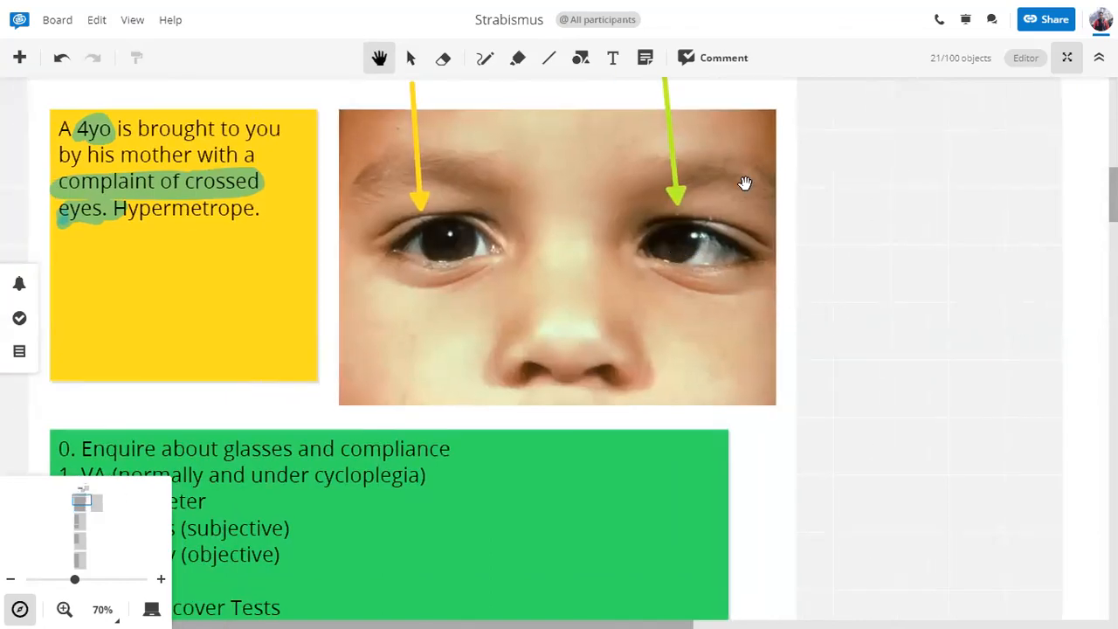
pyautogui.moveTo(669, 152)
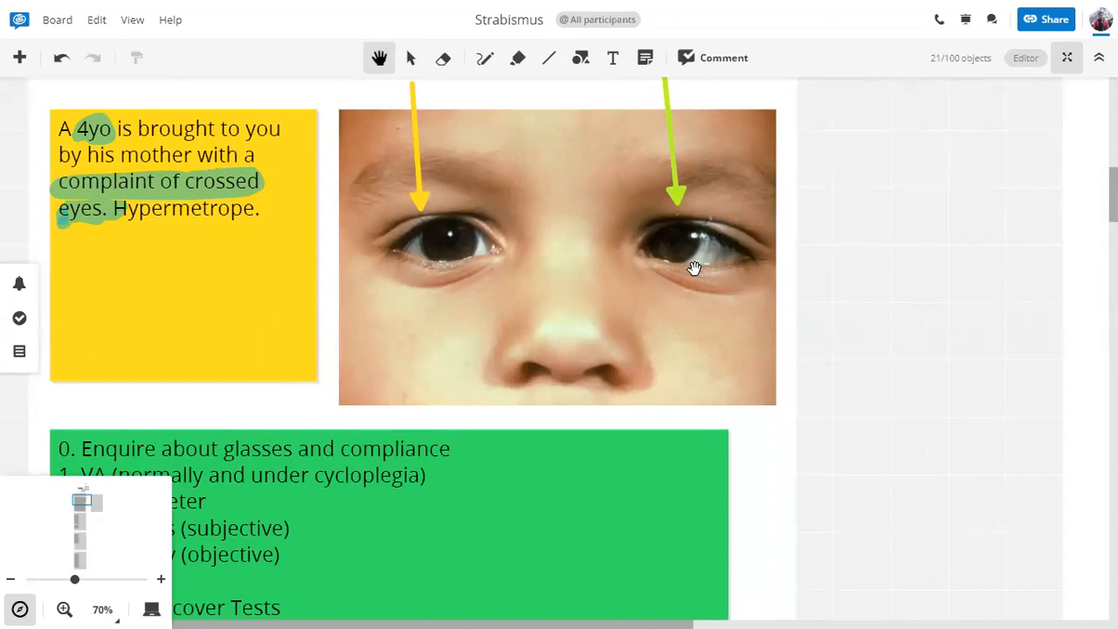
pyautogui.moveTo(766, 265)
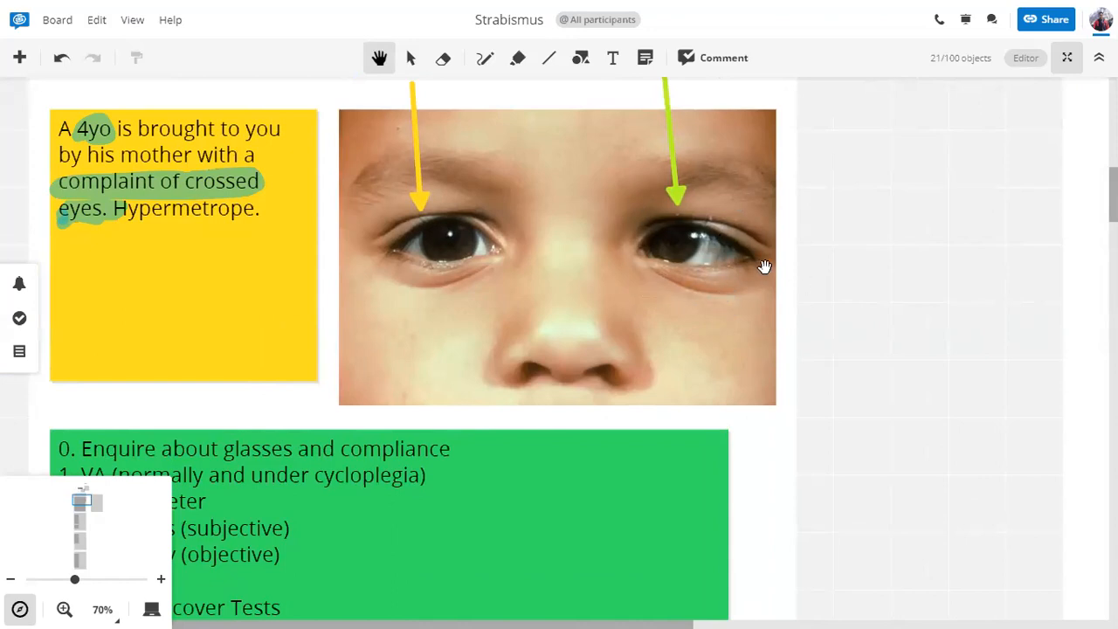
pyautogui.moveTo(664, 178)
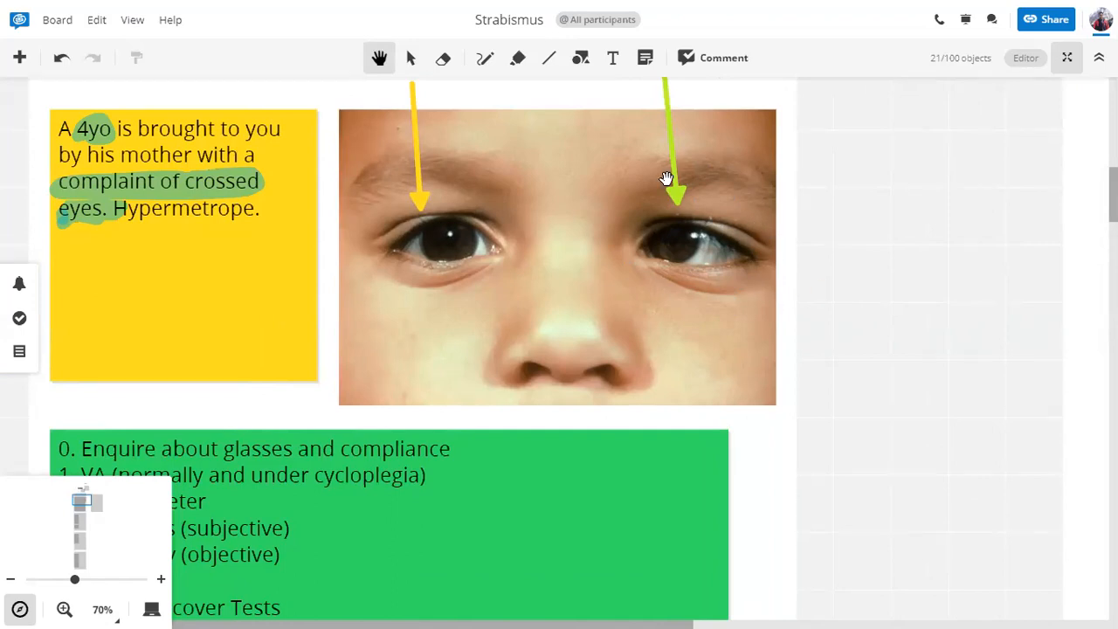
pyautogui.moveTo(782, 304)
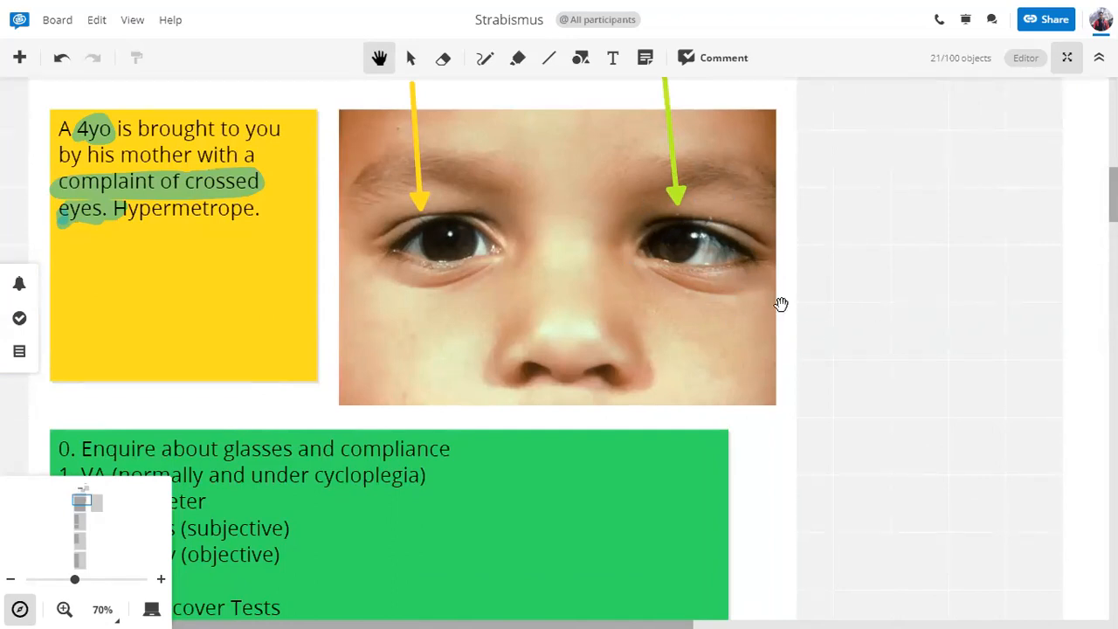
pyautogui.moveTo(741, 290)
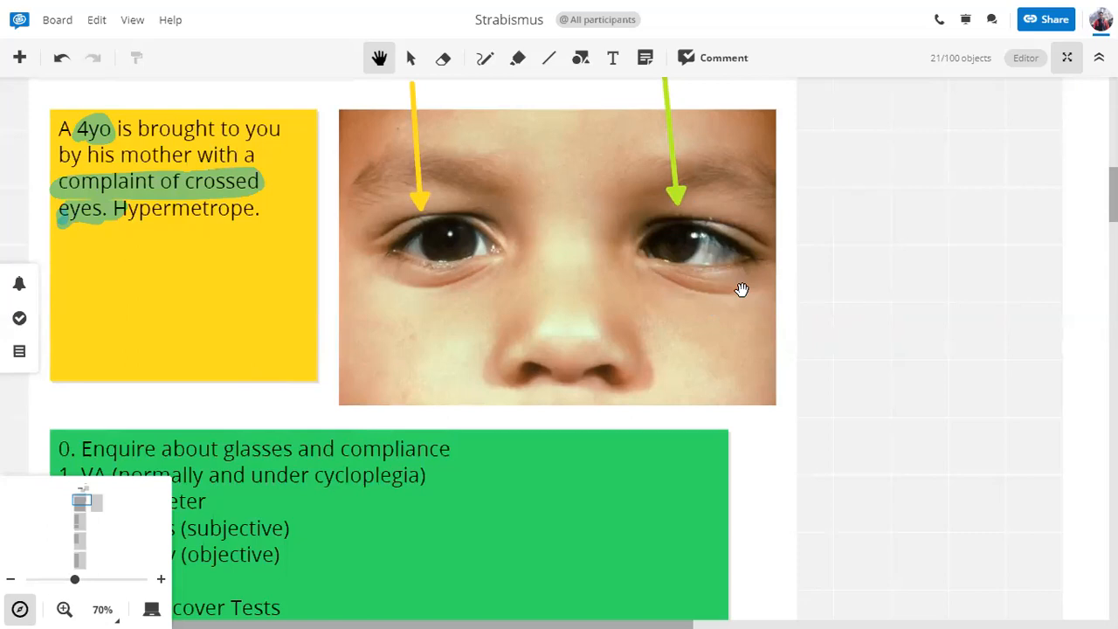
pyautogui.moveTo(762, 241)
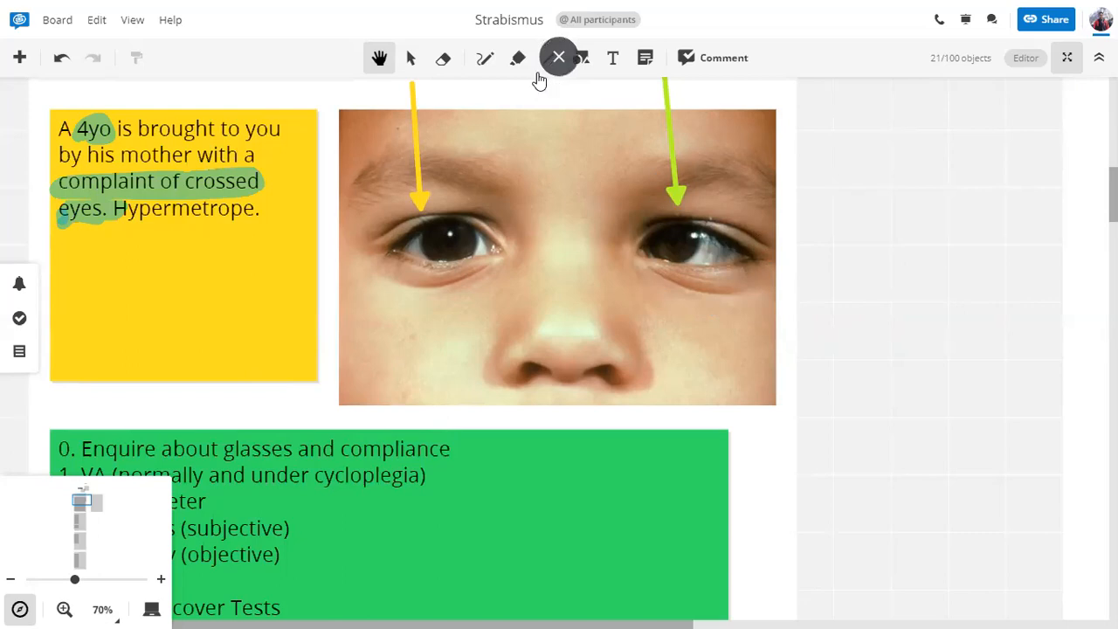
# - Sketch a green freehand triangle to the right of the child's eye photo
pyautogui.click(549, 58)
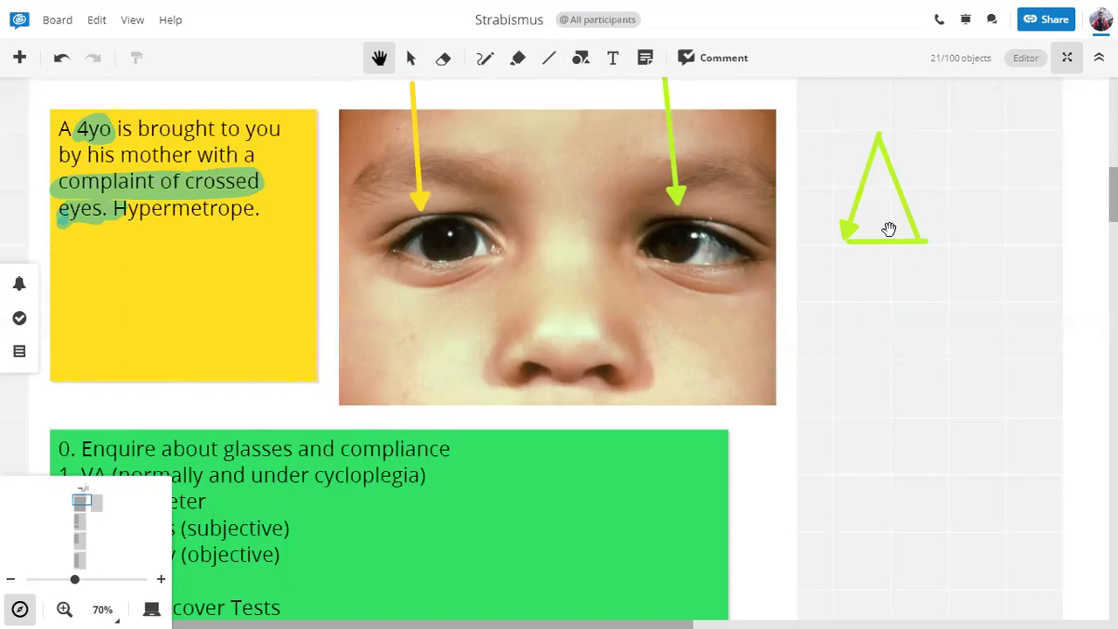
pyautogui.moveTo(739, 249)
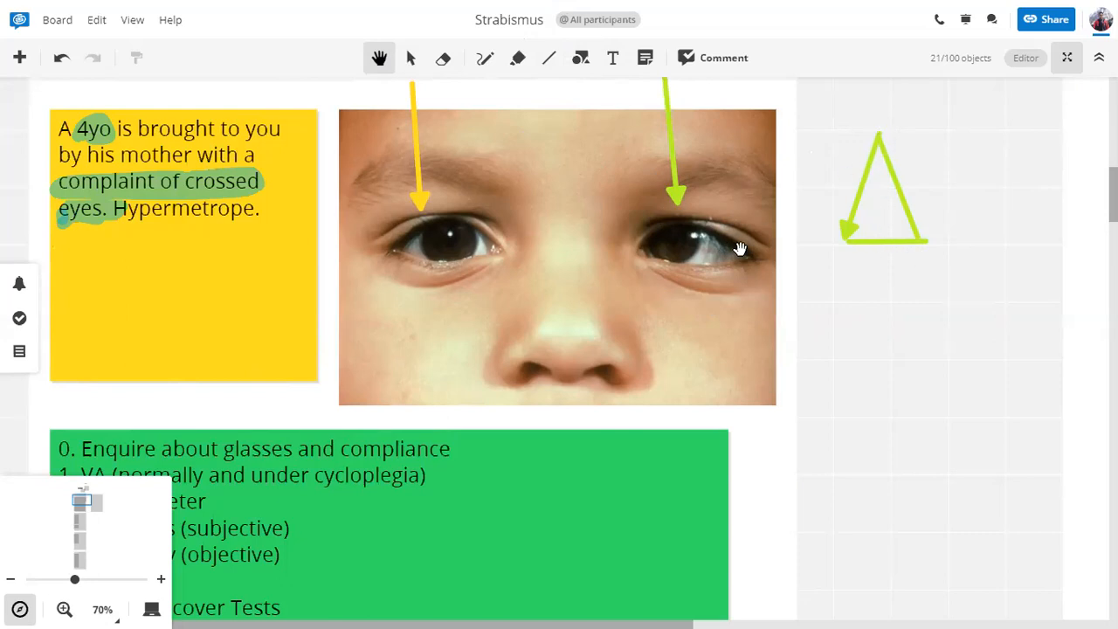
pyautogui.moveTo(713, 251)
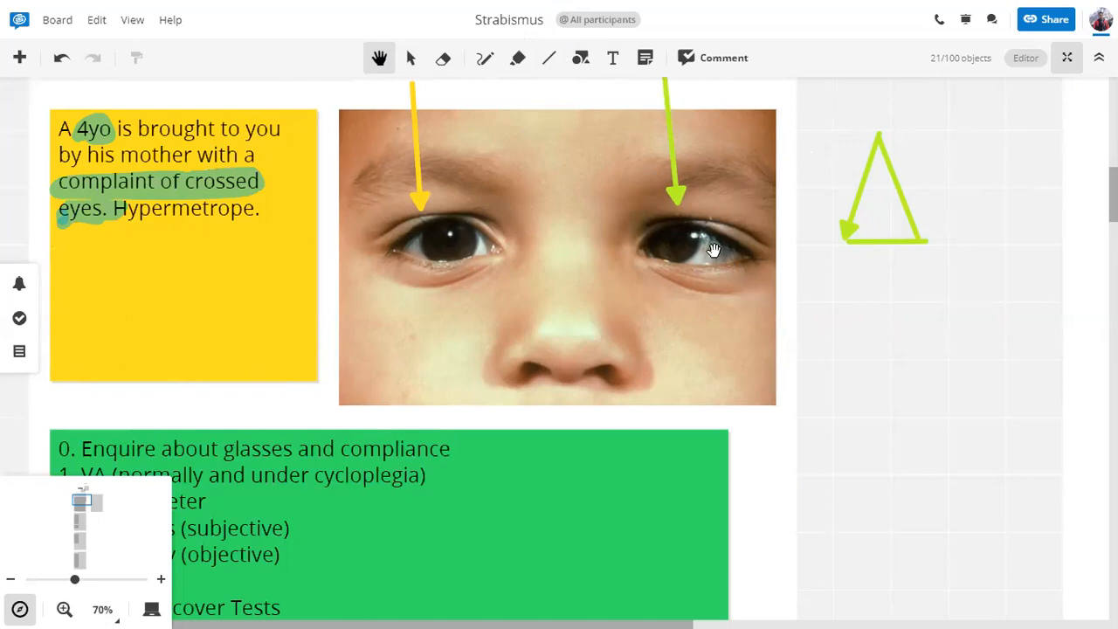
pyautogui.moveTo(627, 248)
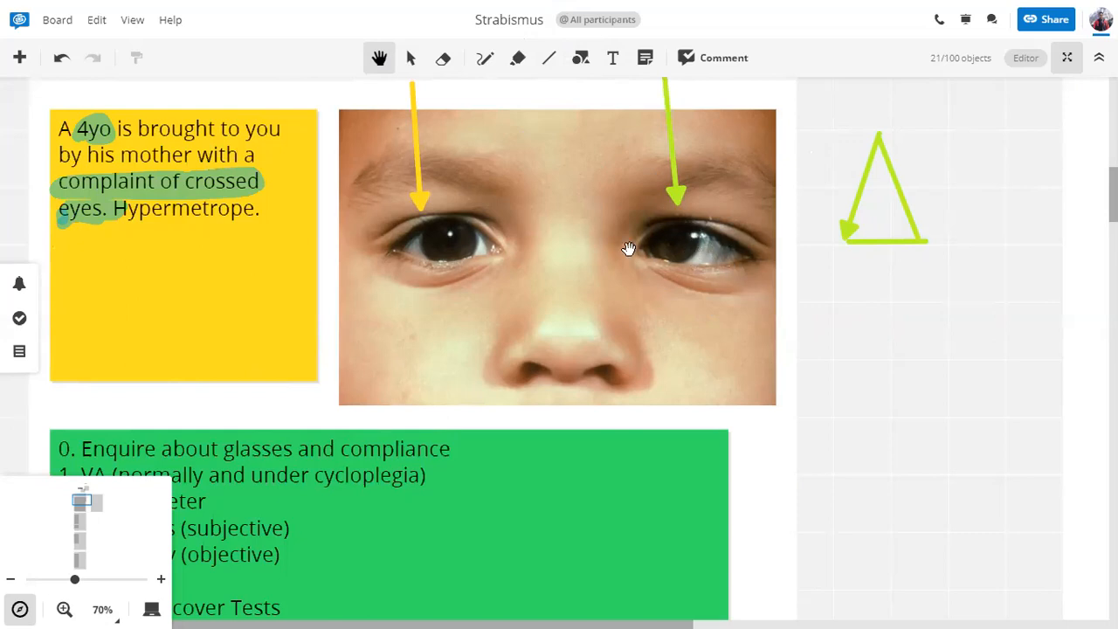
pyautogui.moveTo(628, 262)
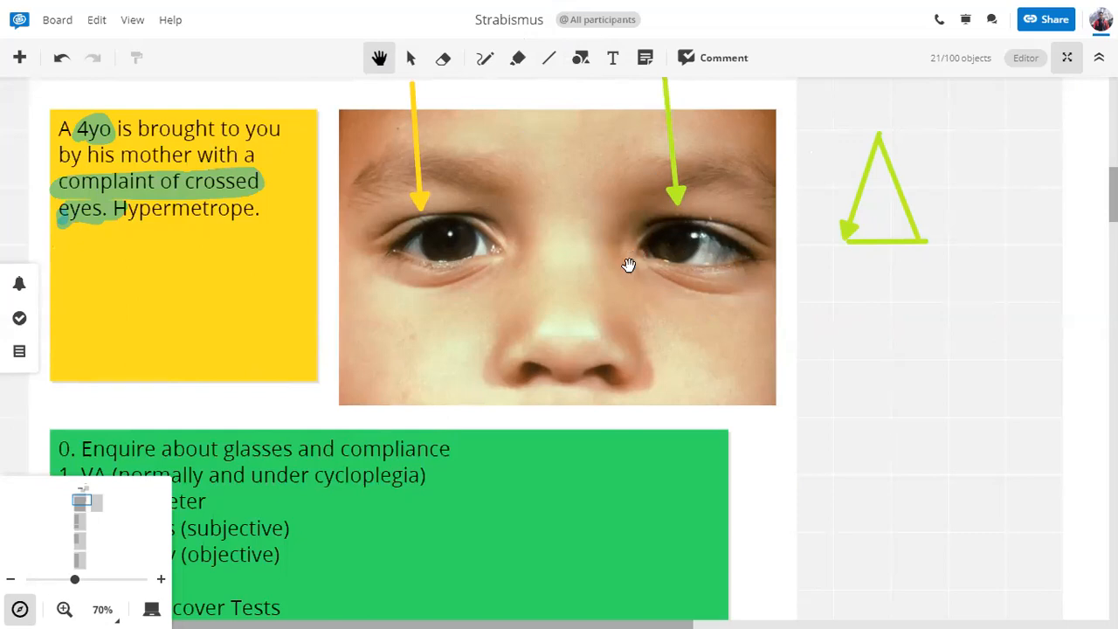
pyautogui.moveTo(915, 201)
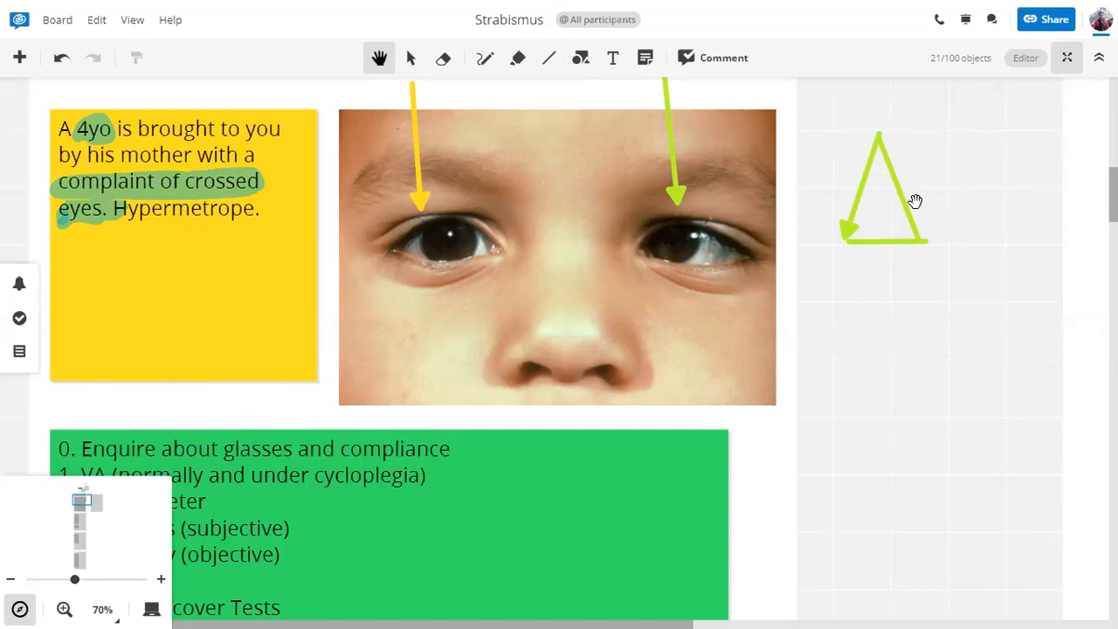
pyautogui.moveTo(688, 260)
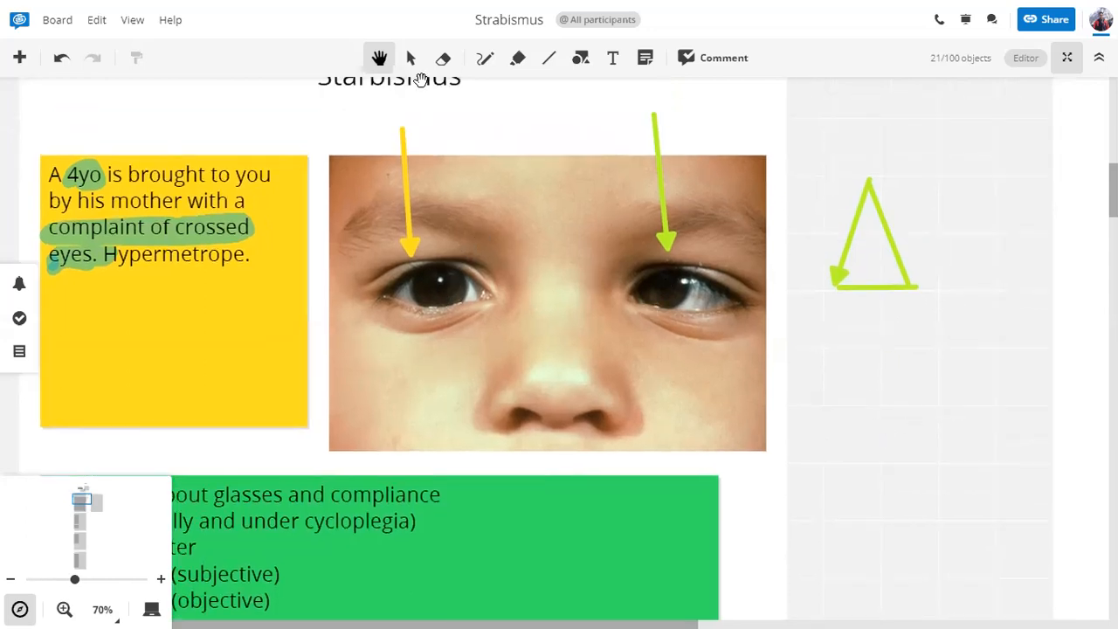
pyautogui.click(411, 58)
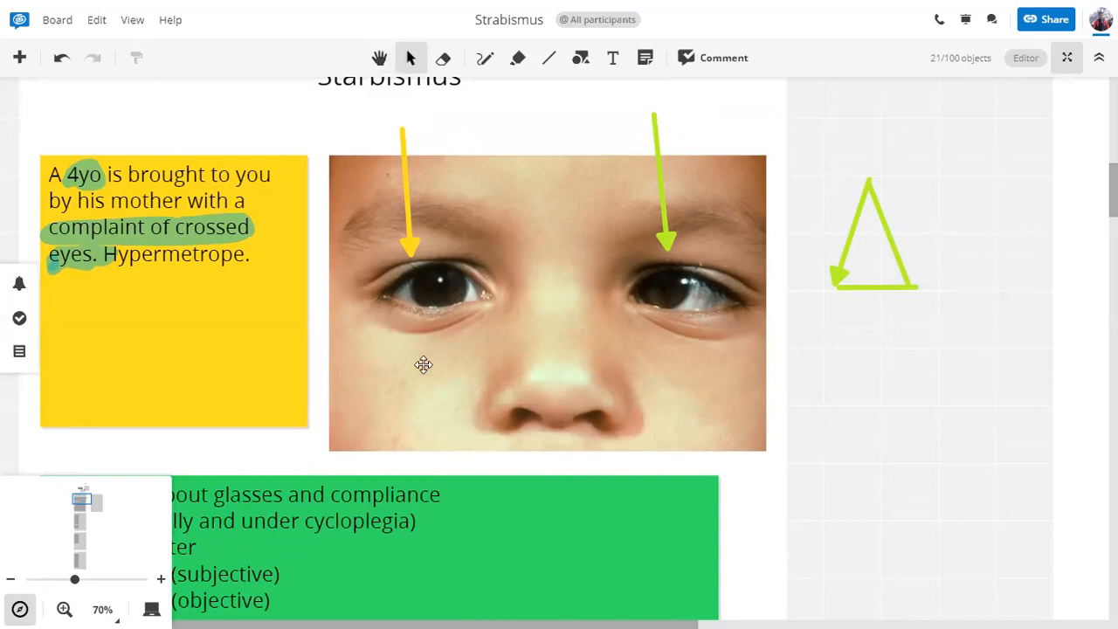
pyautogui.moveTo(668, 279)
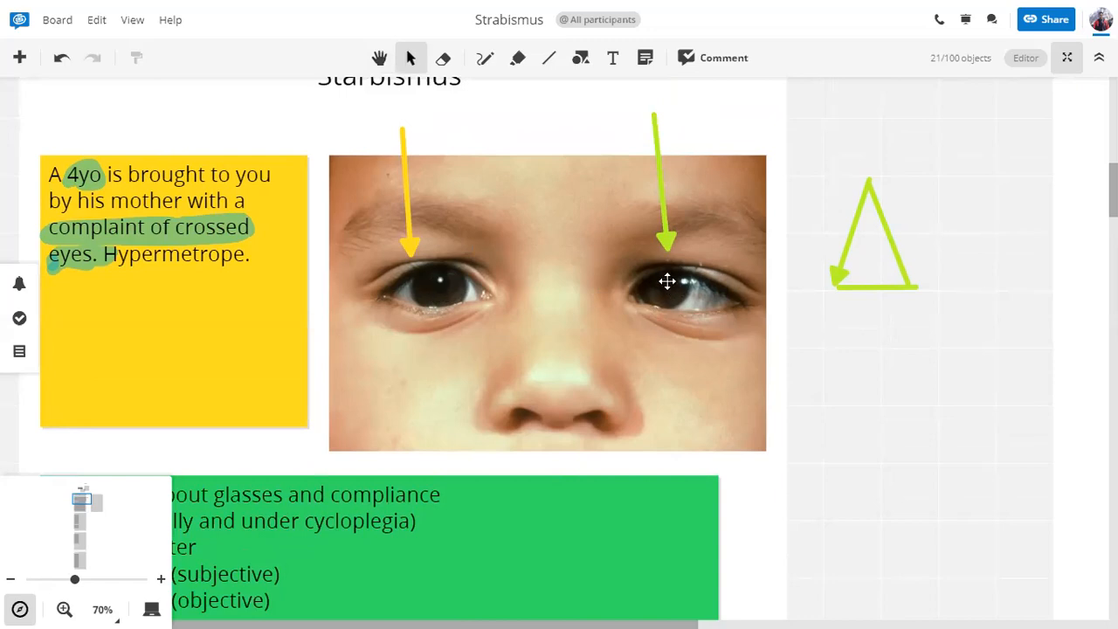
pyautogui.moveTo(675, 283)
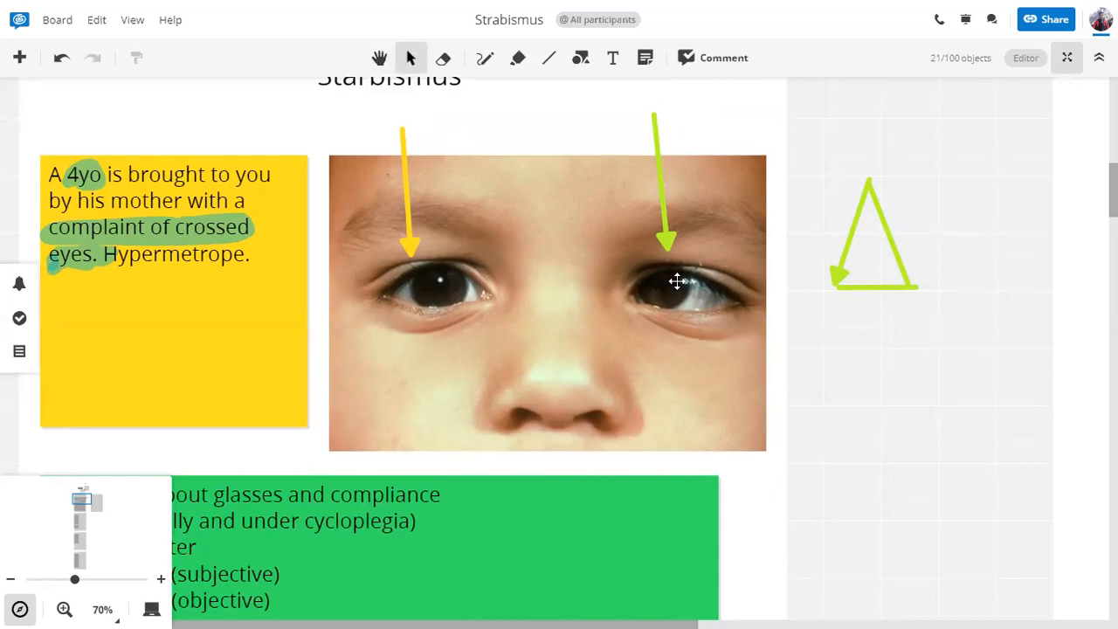
pyautogui.moveTo(870, 265)
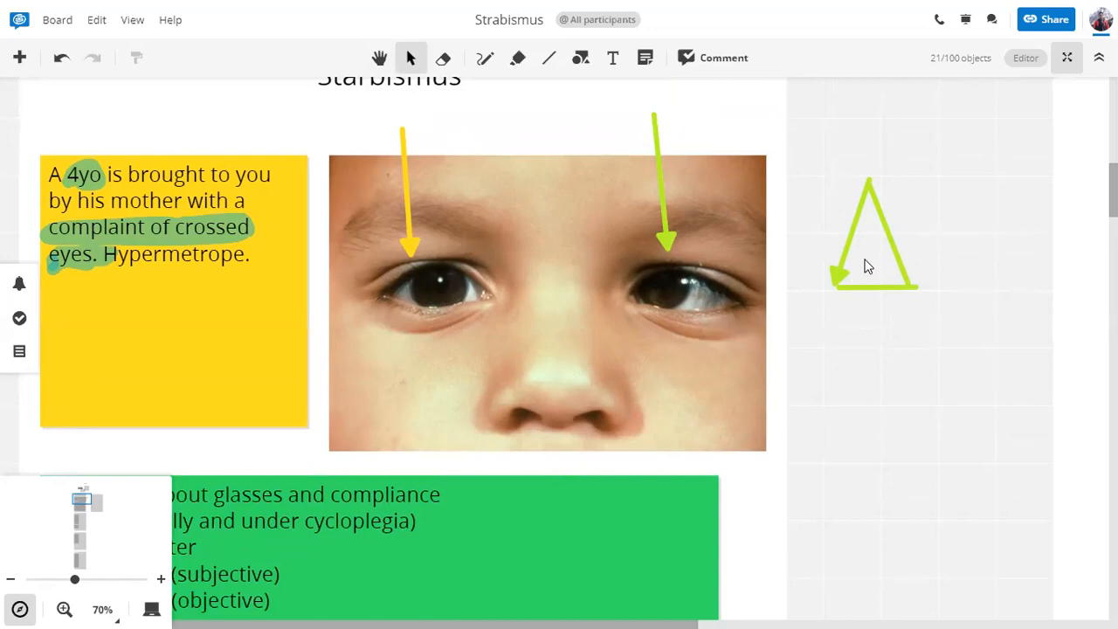
pyautogui.moveTo(571, 304)
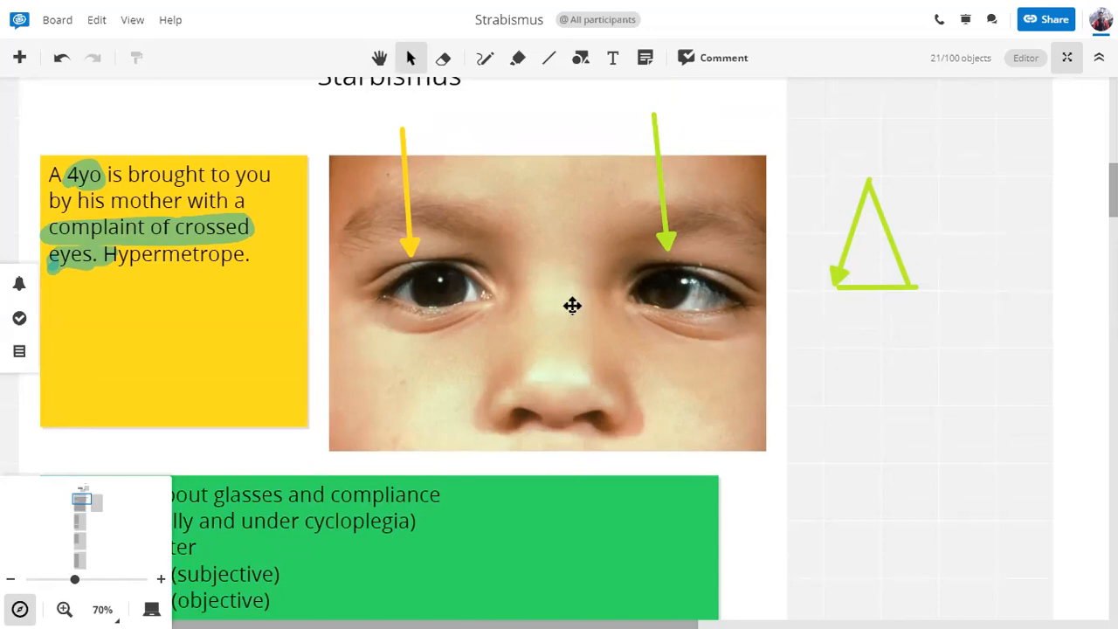
pyautogui.moveTo(769, 290)
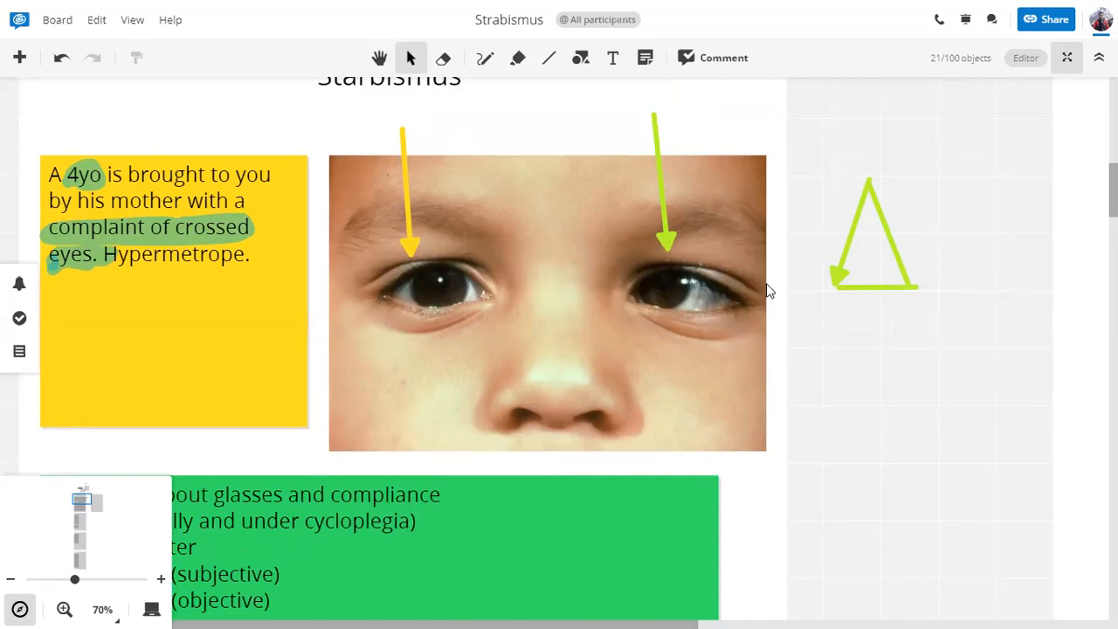
pyautogui.moveTo(671, 361)
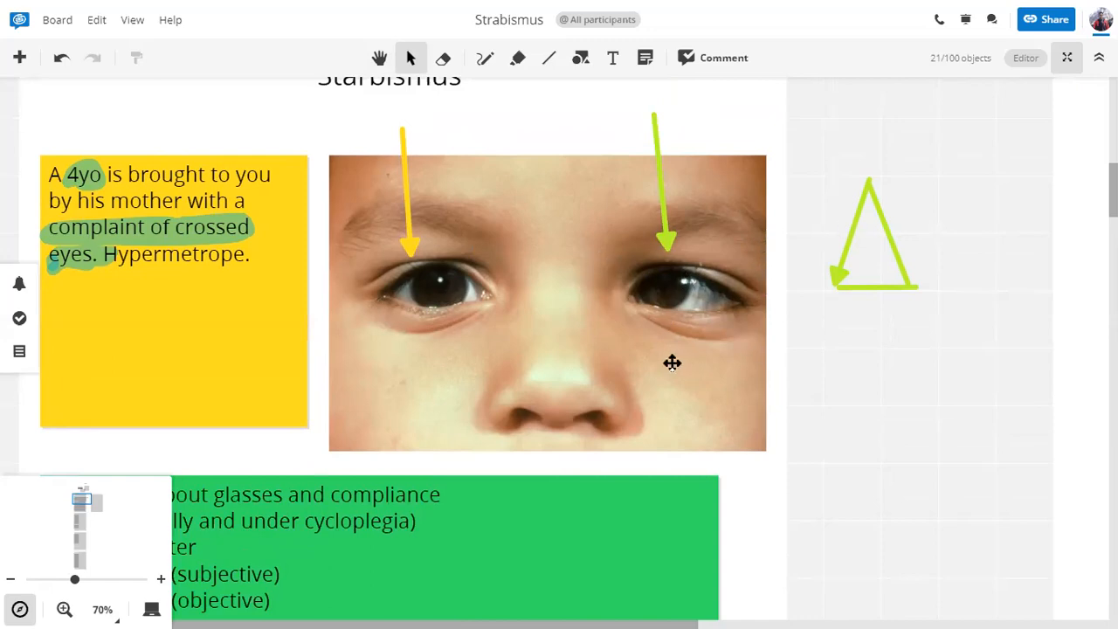
pyautogui.moveTo(640, 281)
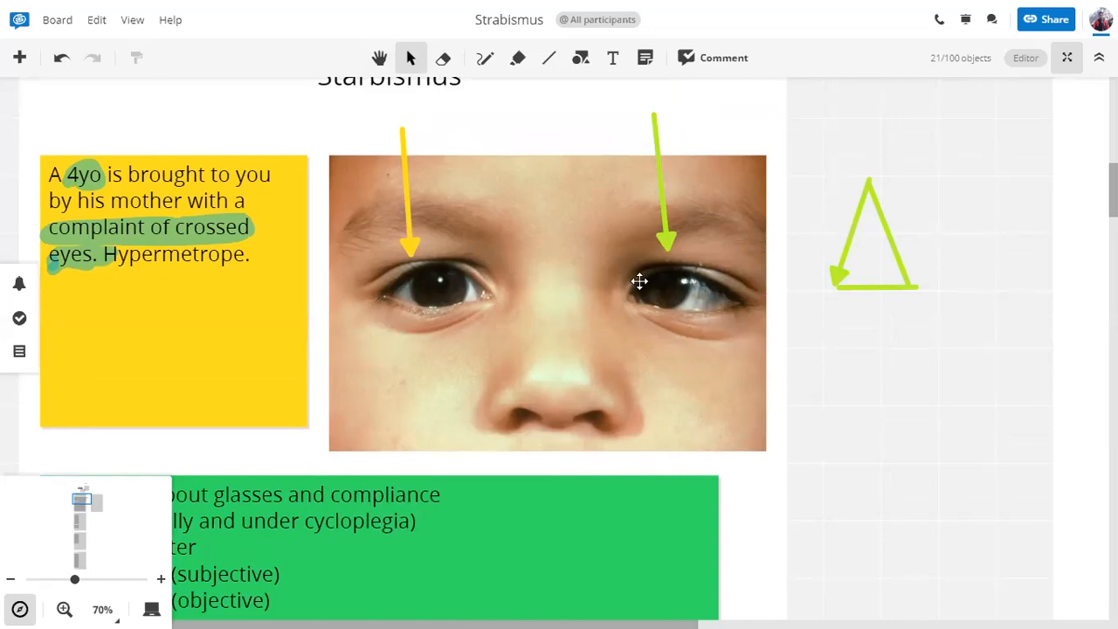
pyautogui.moveTo(620, 329)
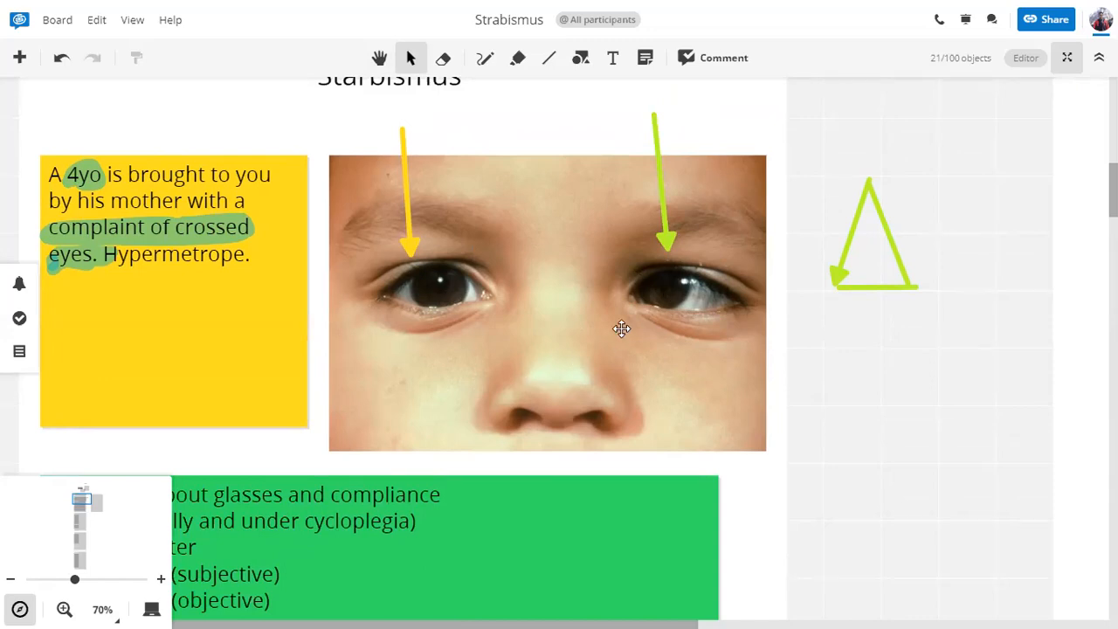
pyautogui.moveTo(756, 342)
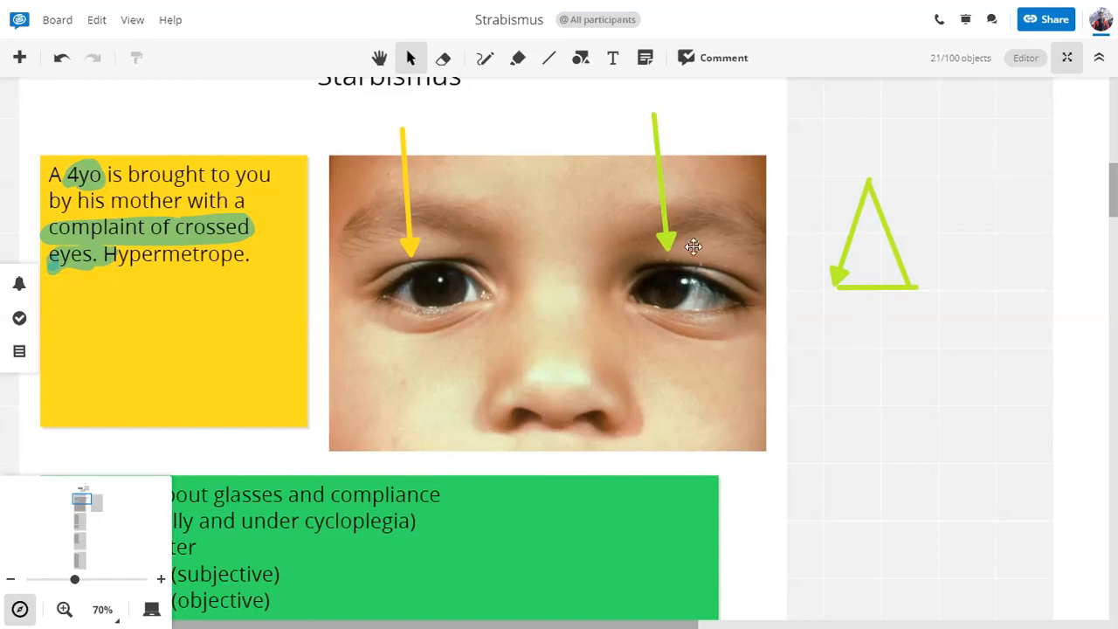
pyautogui.moveTo(732, 327)
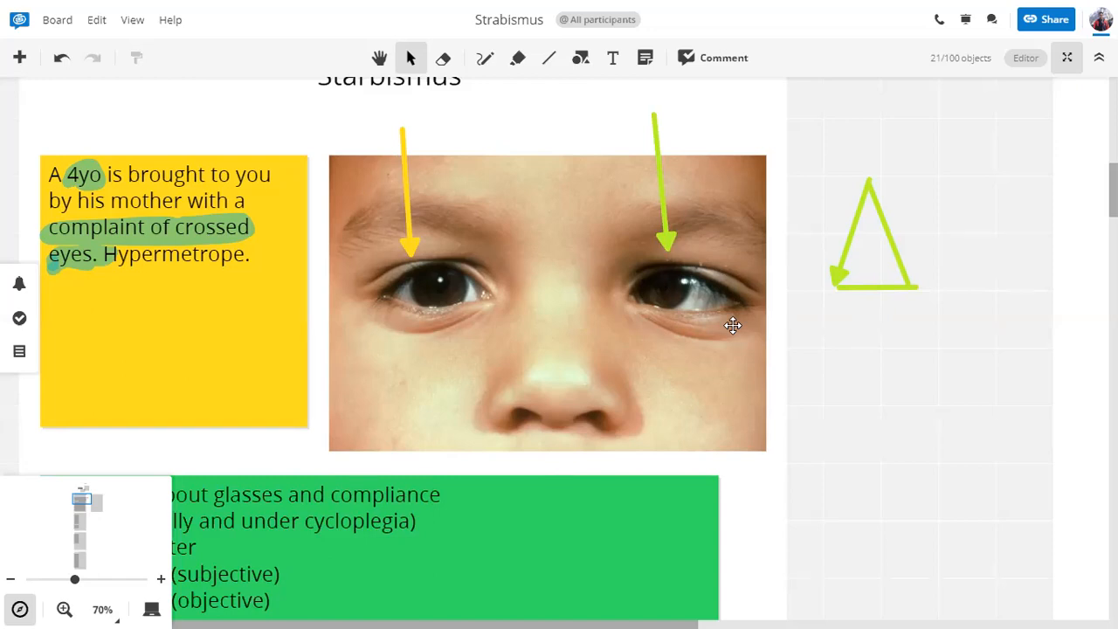
pyautogui.moveTo(800, 307)
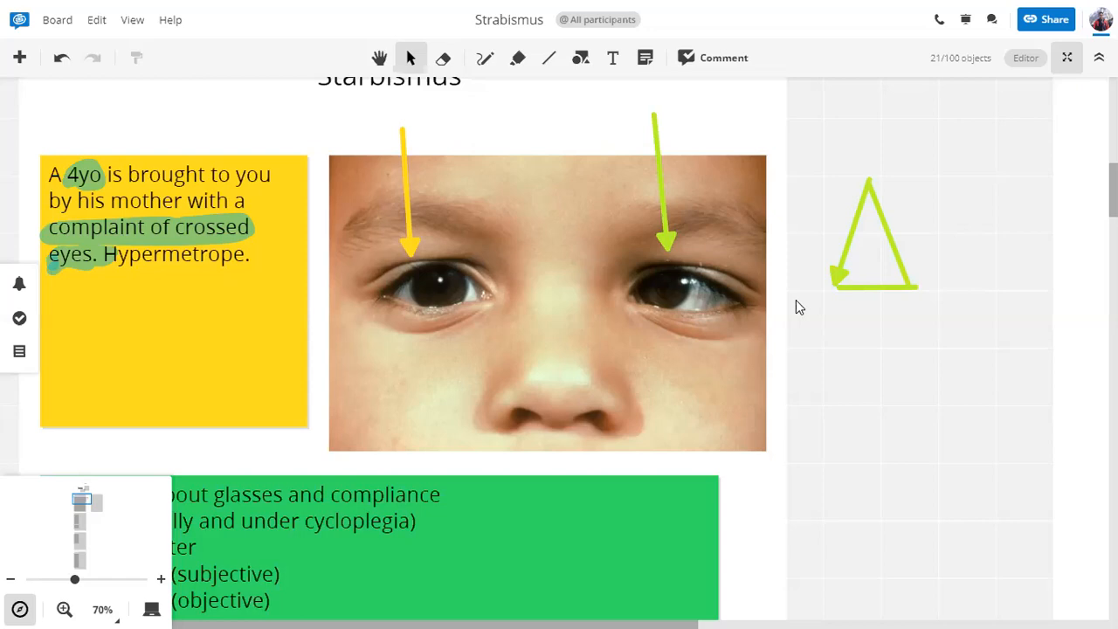
pyautogui.moveTo(533, 374)
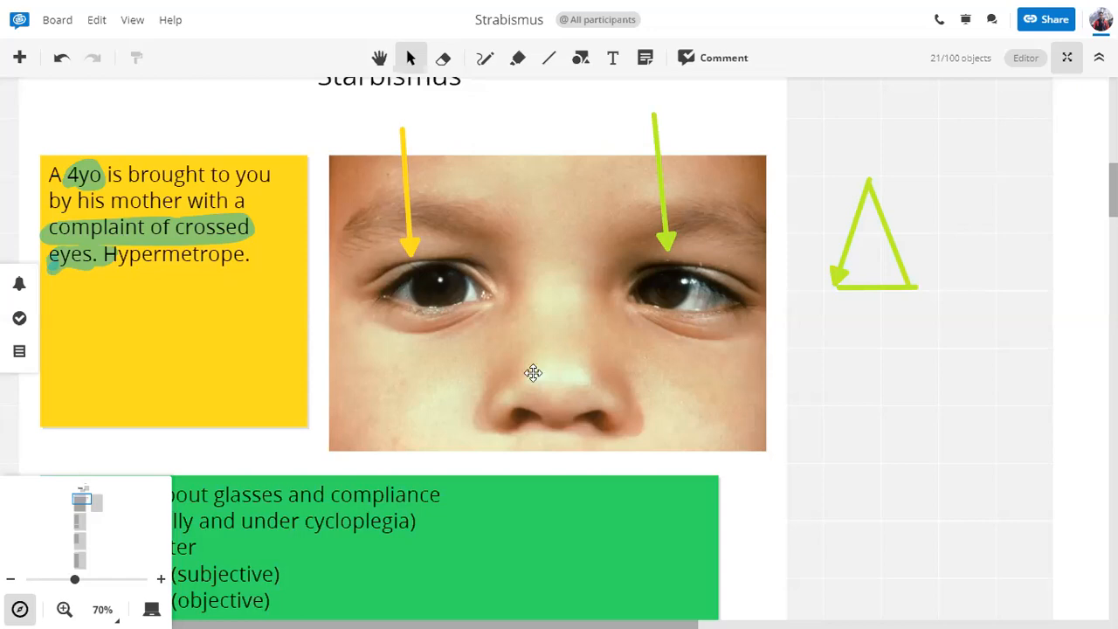
pyautogui.moveTo(683, 234)
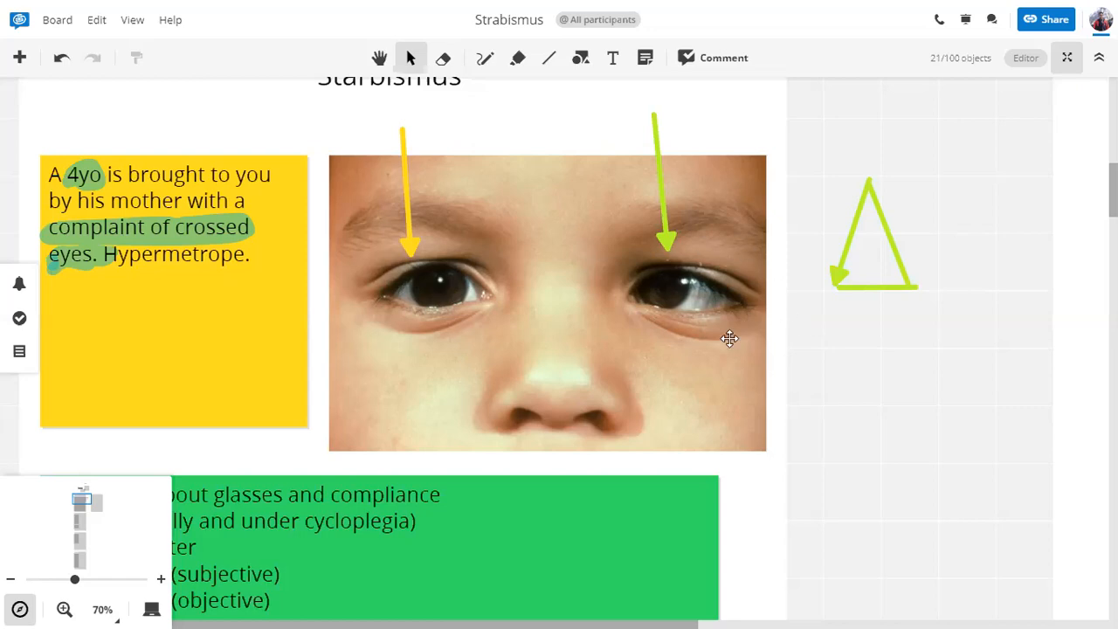
pyautogui.moveTo(692, 304)
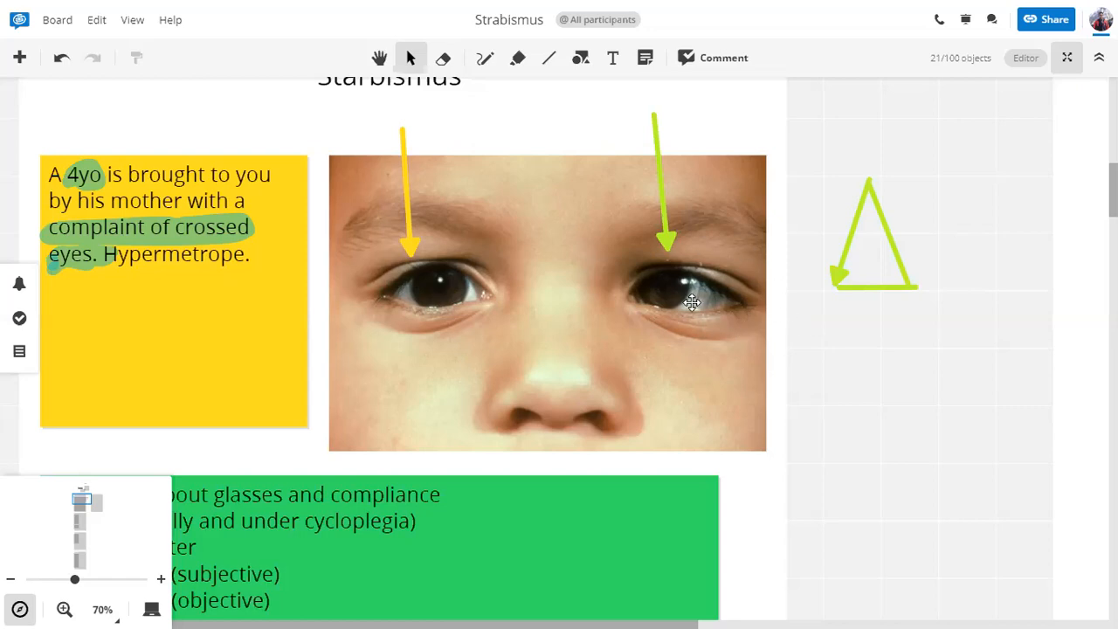
pyautogui.moveTo(684, 287)
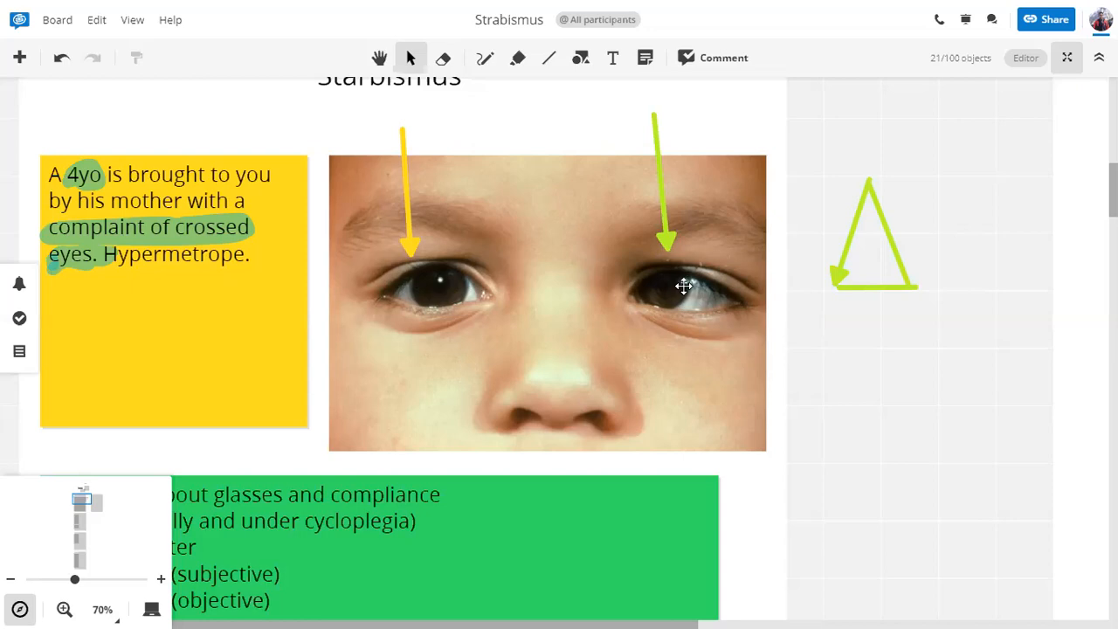
pyautogui.moveTo(448, 259)
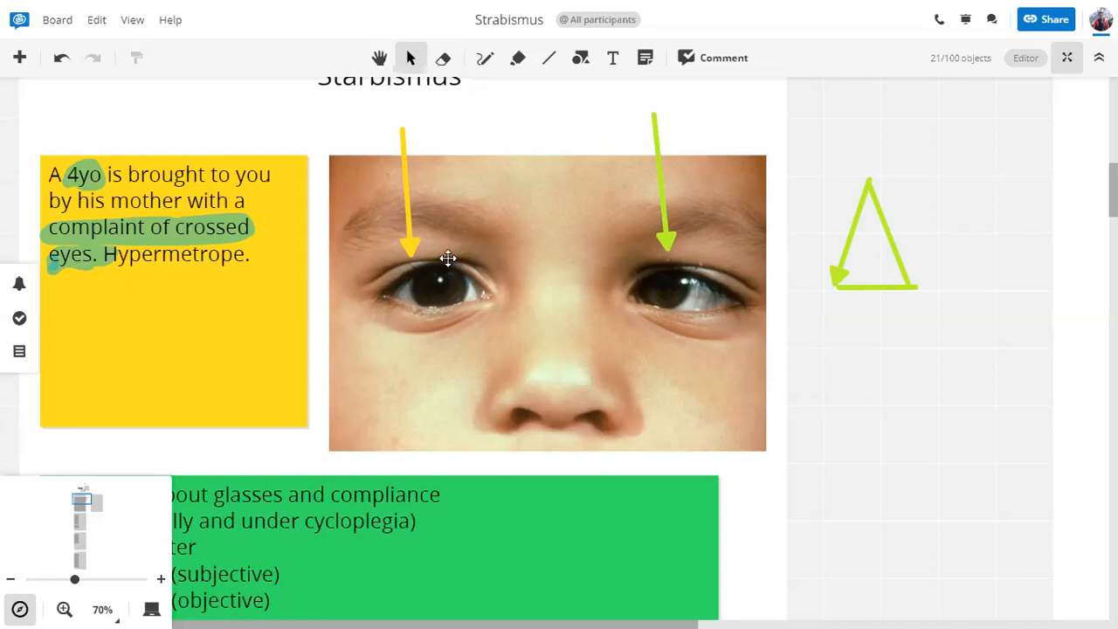
pyautogui.moveTo(514, 385)
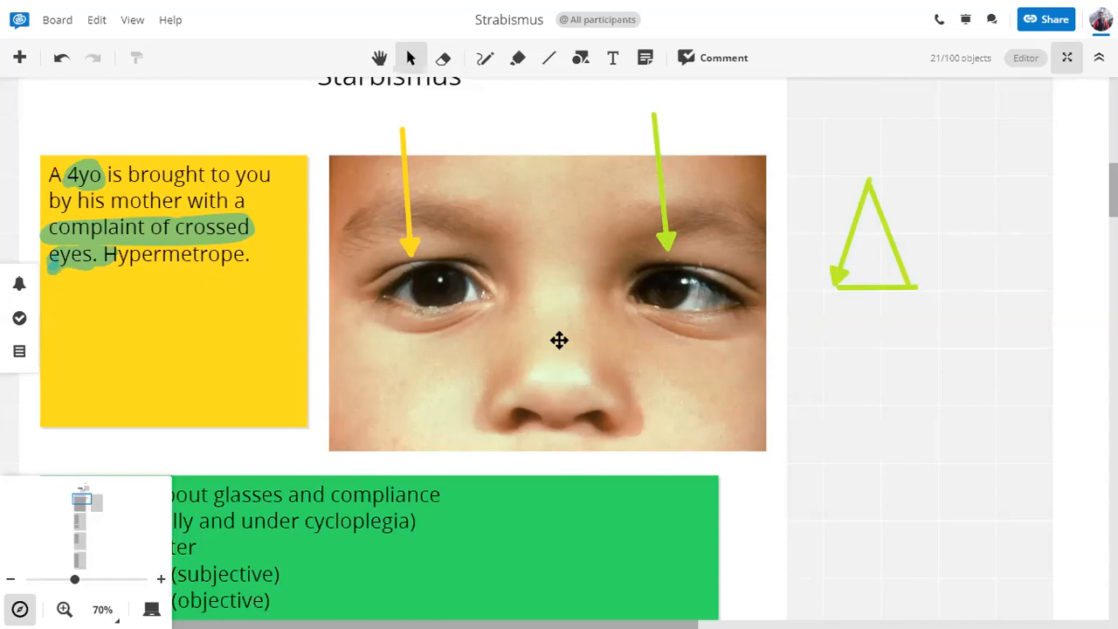
pyautogui.moveTo(661, 302)
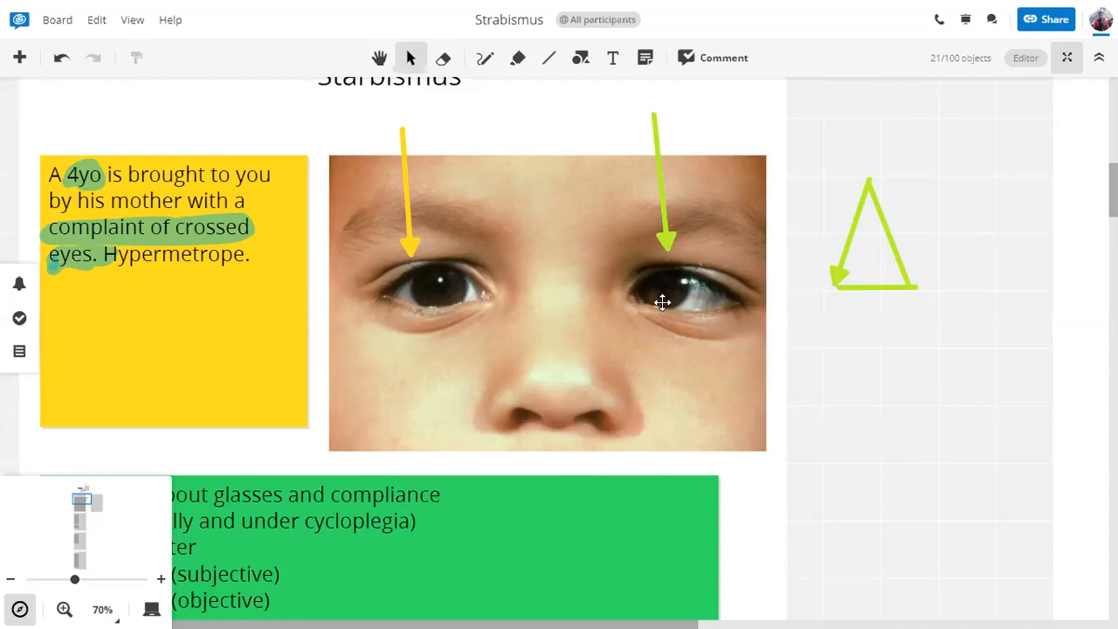
pyautogui.moveTo(646, 338)
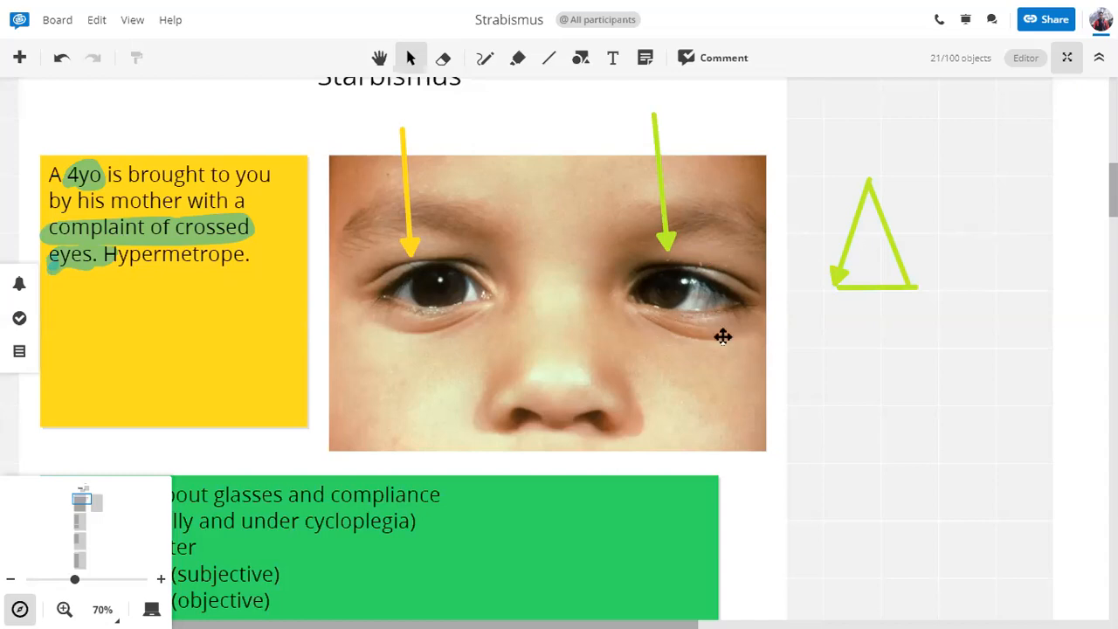
pyautogui.moveTo(710, 346)
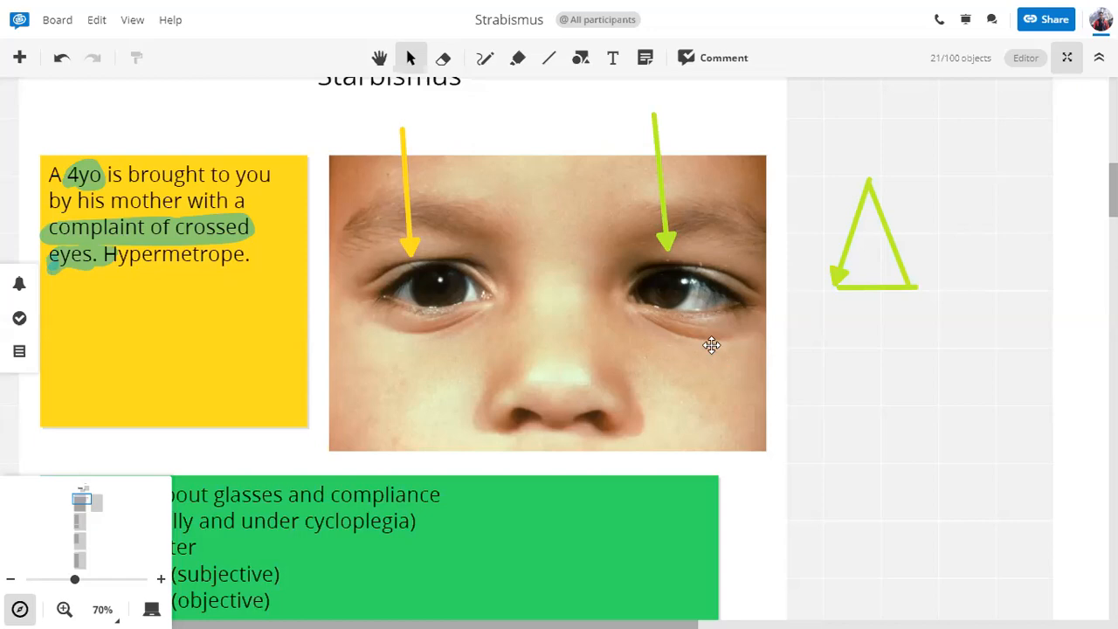
pyautogui.moveTo(702, 279)
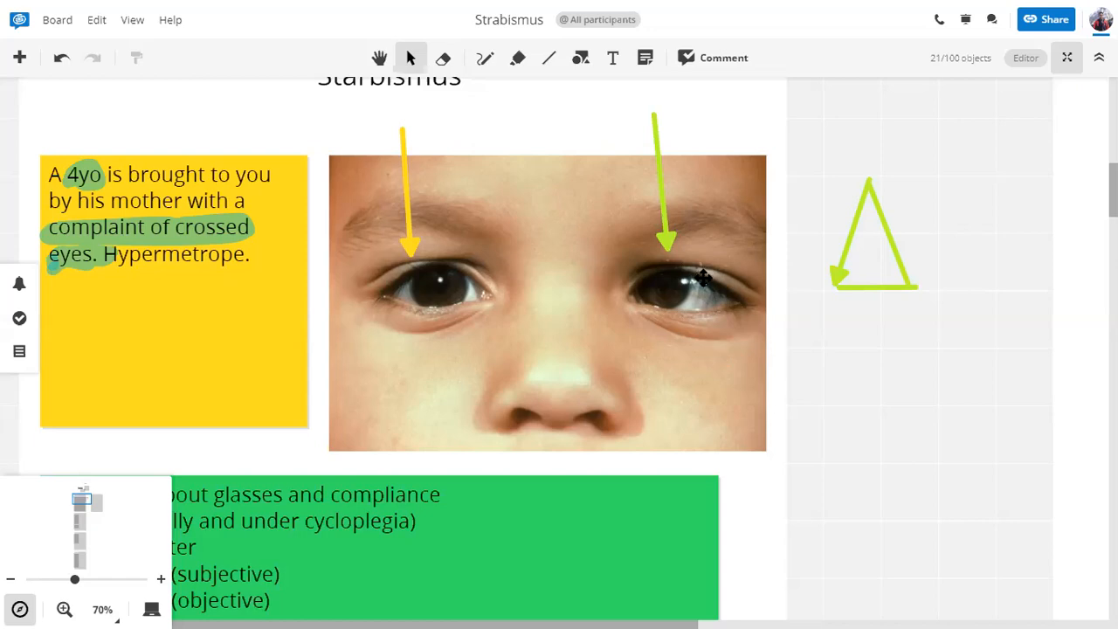
pyautogui.moveTo(662, 289)
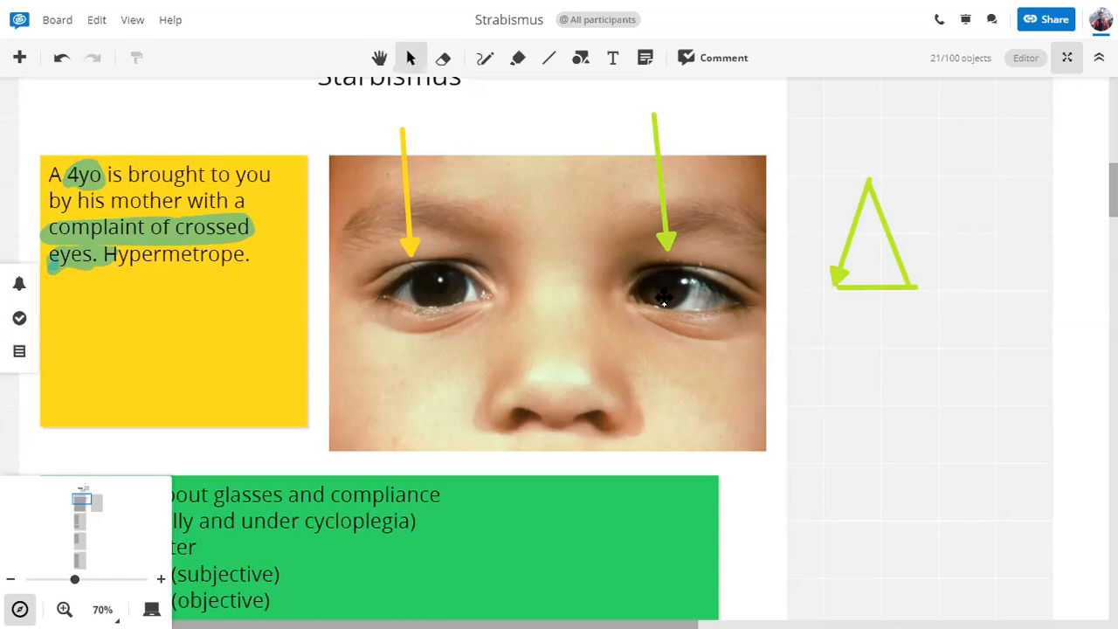
pyautogui.moveTo(704, 371)
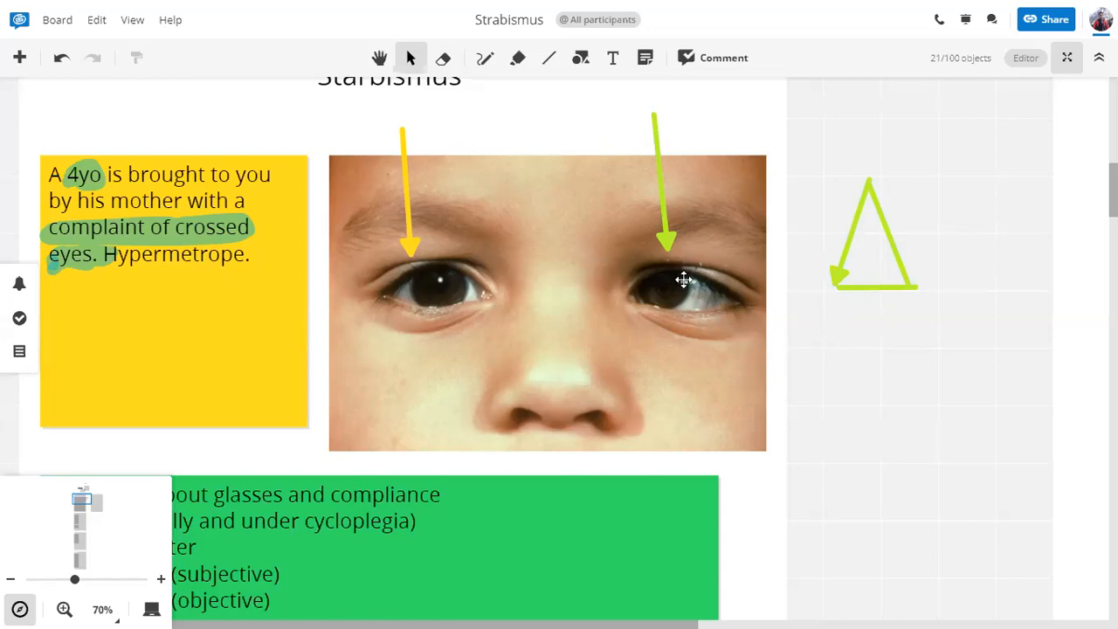
pyautogui.moveTo(654, 356)
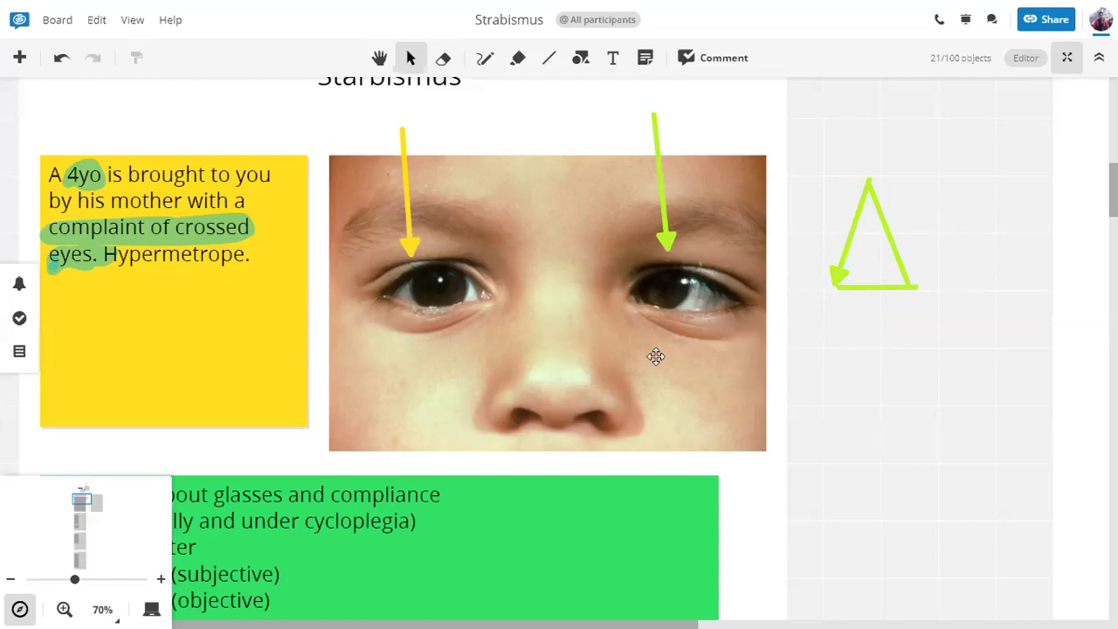
pyautogui.moveTo(573, 246)
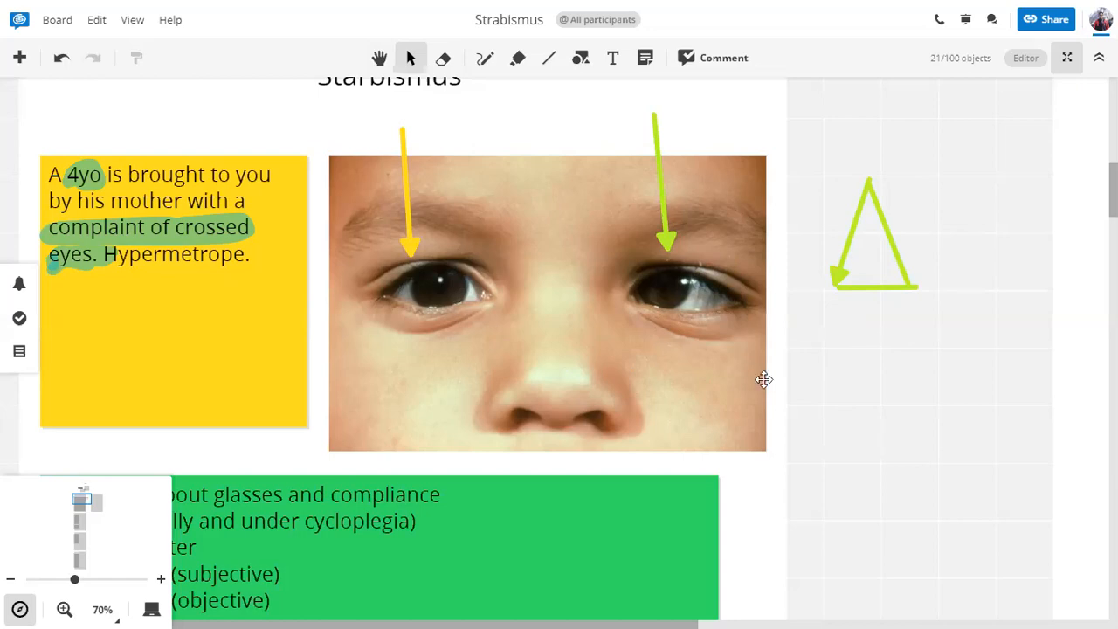
pyautogui.click(378, 58)
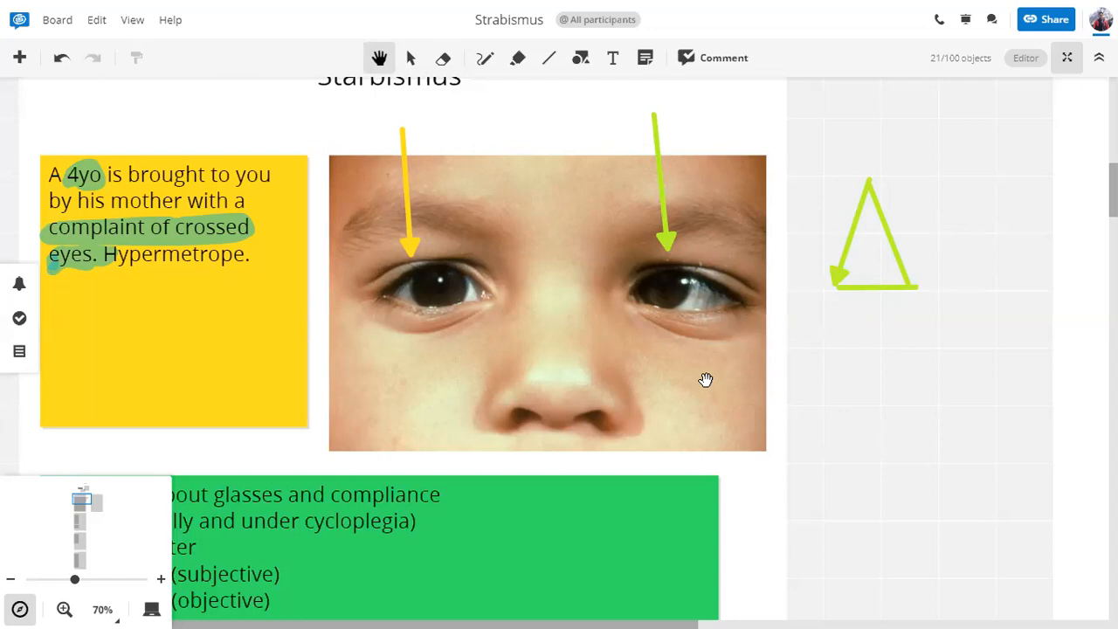
pyautogui.moveTo(473, 156)
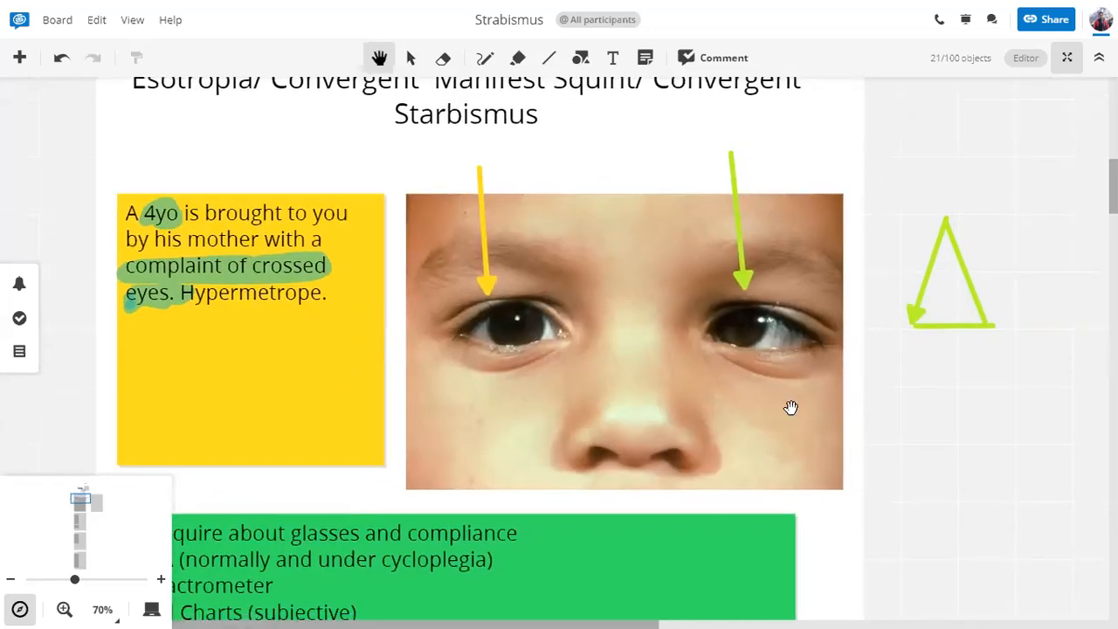
# - Add 'Synaptophore' as a third test after Prism Bar Test under point 4
pyautogui.scroll(-3)
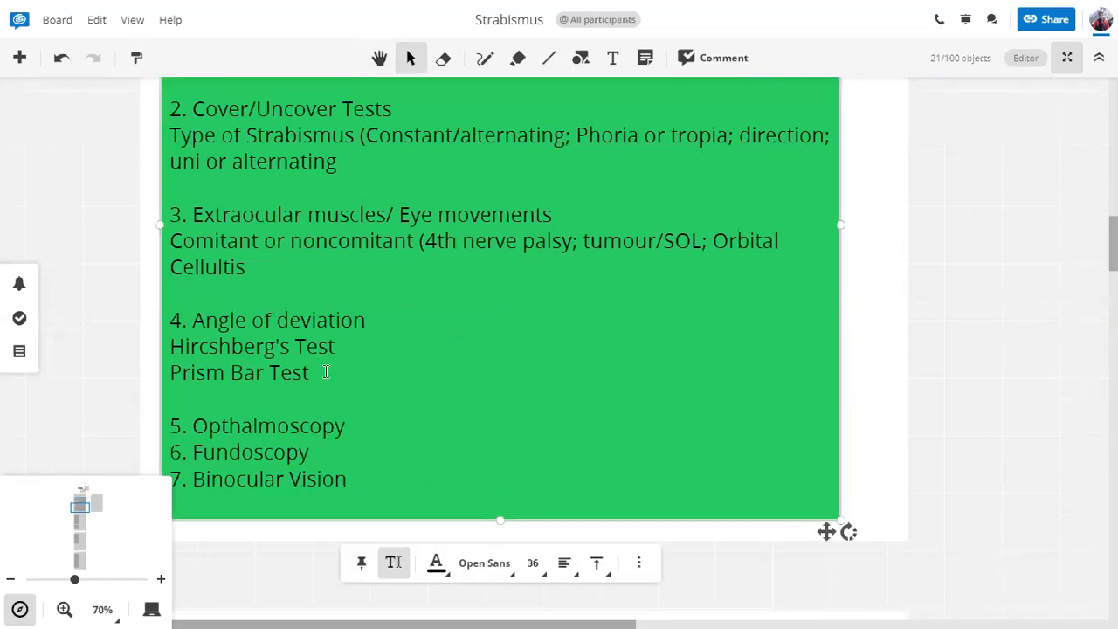
pyautogui.write('Syn')
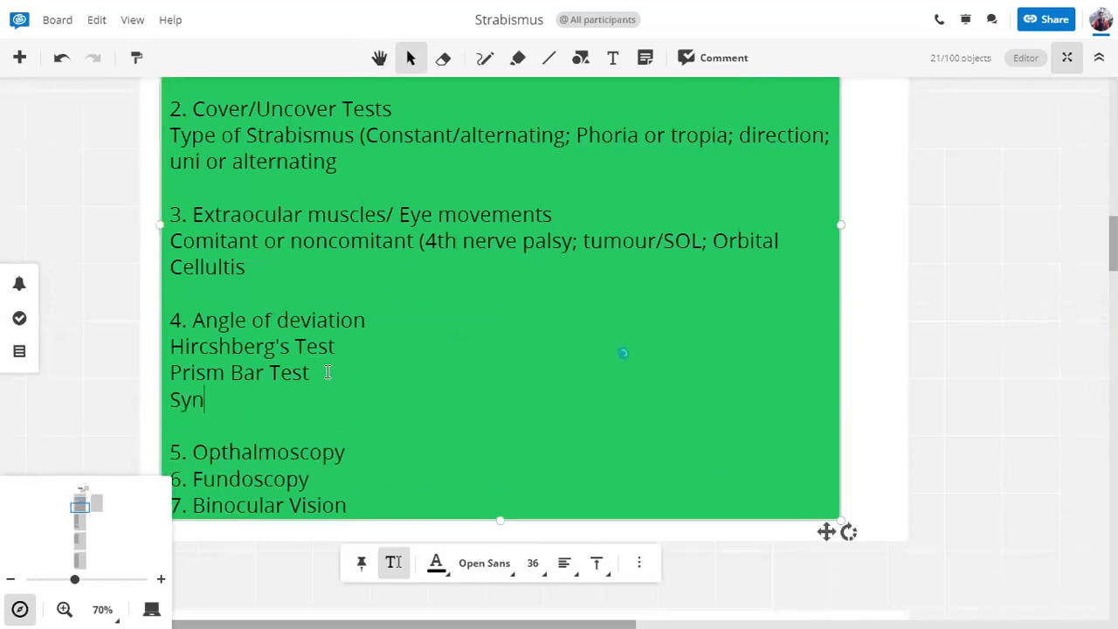
pyautogui.write('aptop')
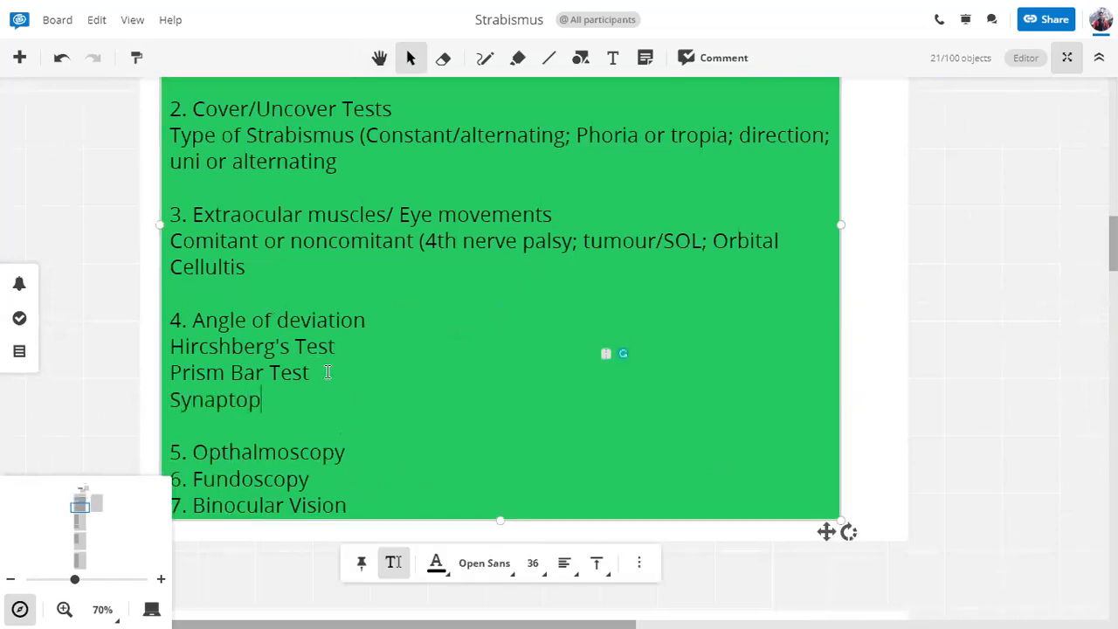
pyautogui.write('hore')
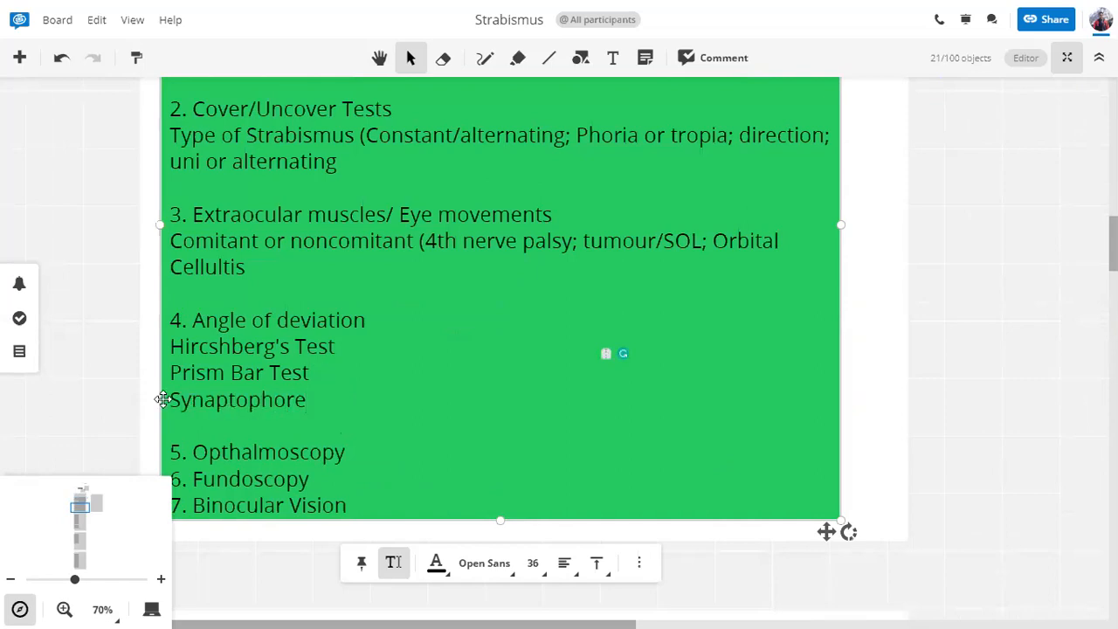
pyautogui.doubleClick(238, 399)
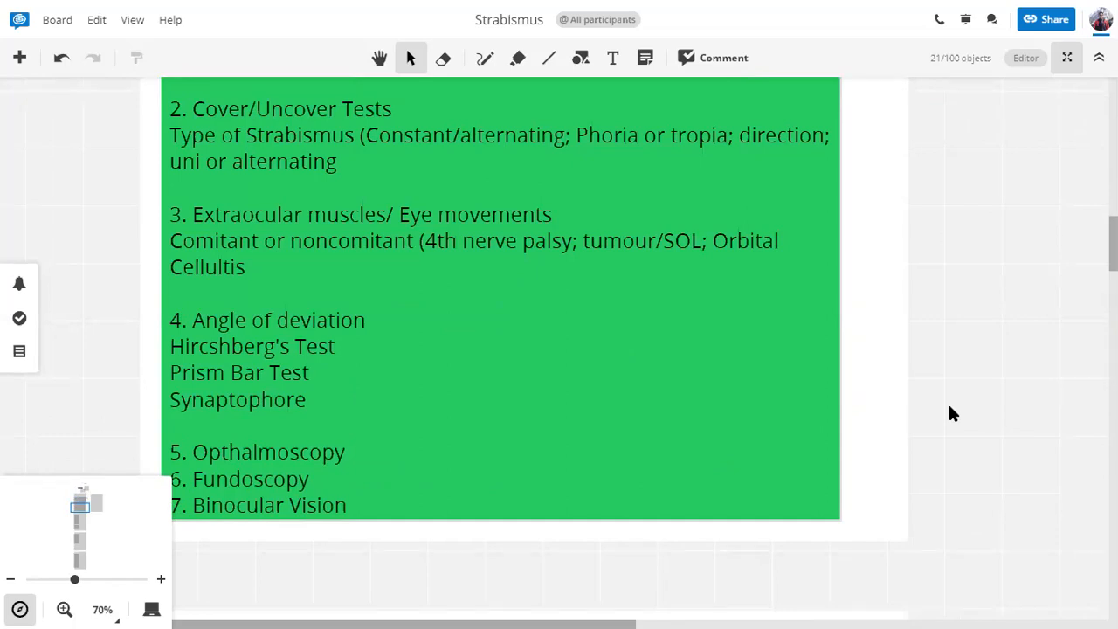
pyautogui.moveTo(286, 390)
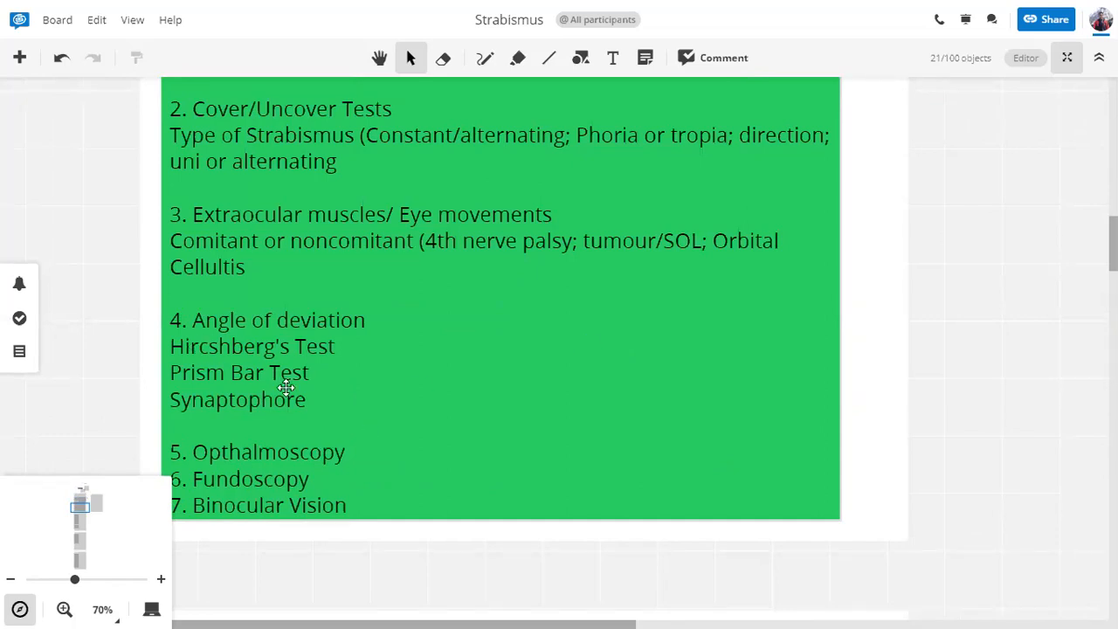
# - Add 'Disease of the eye' and 'Amblyopia' lines below Opthalmoscopy in the green note
pyautogui.click(287, 388)
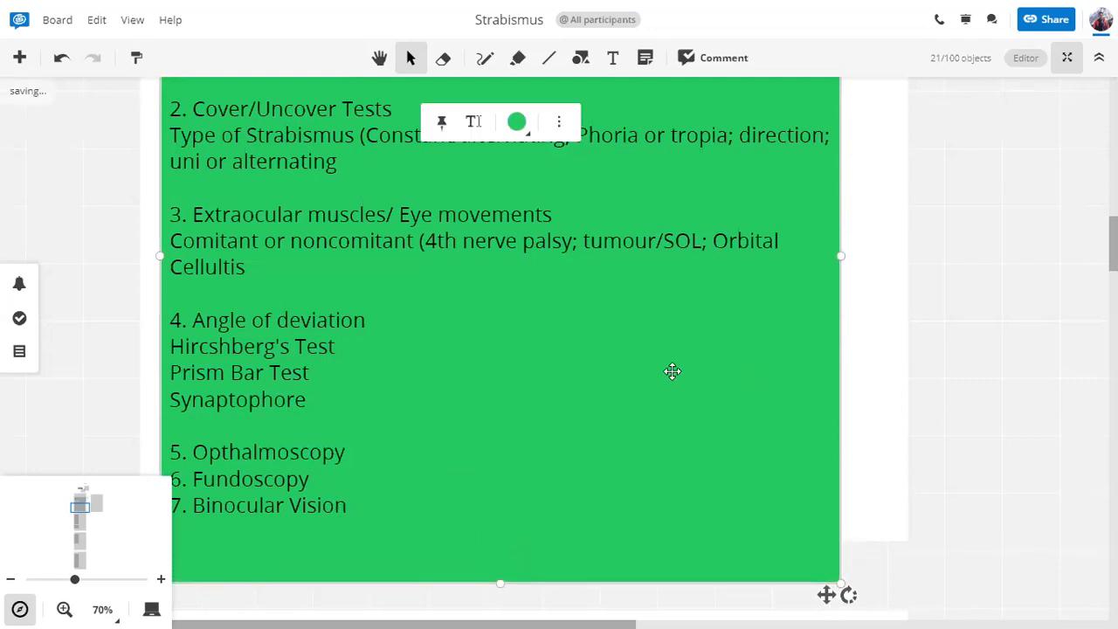
pyautogui.scroll(-3)
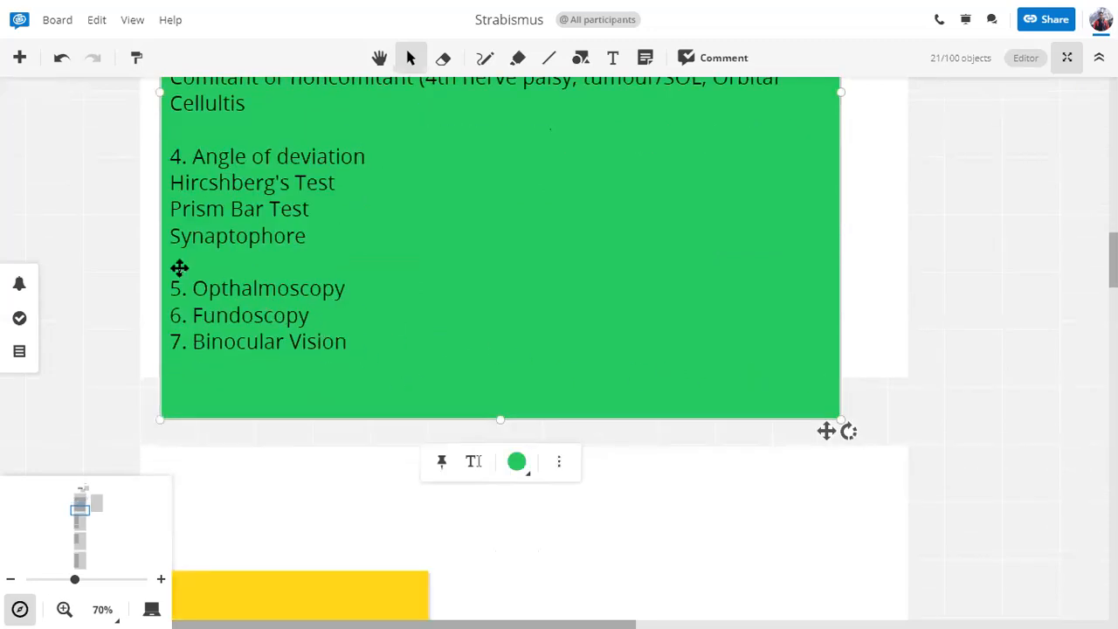
pyautogui.moveTo(325, 283)
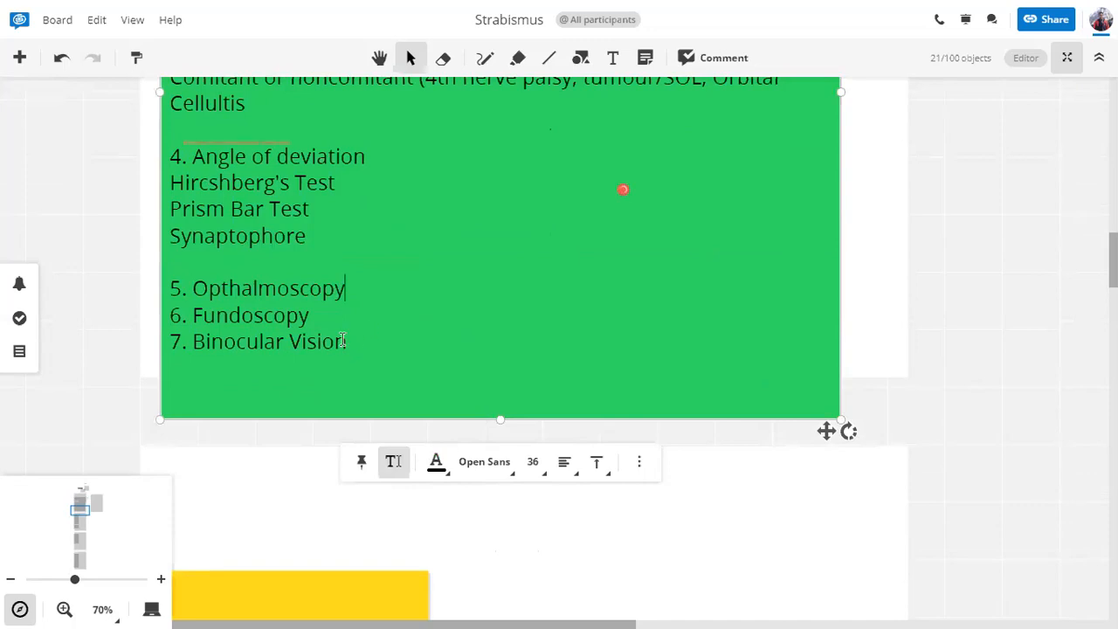
pyautogui.press('Enter')
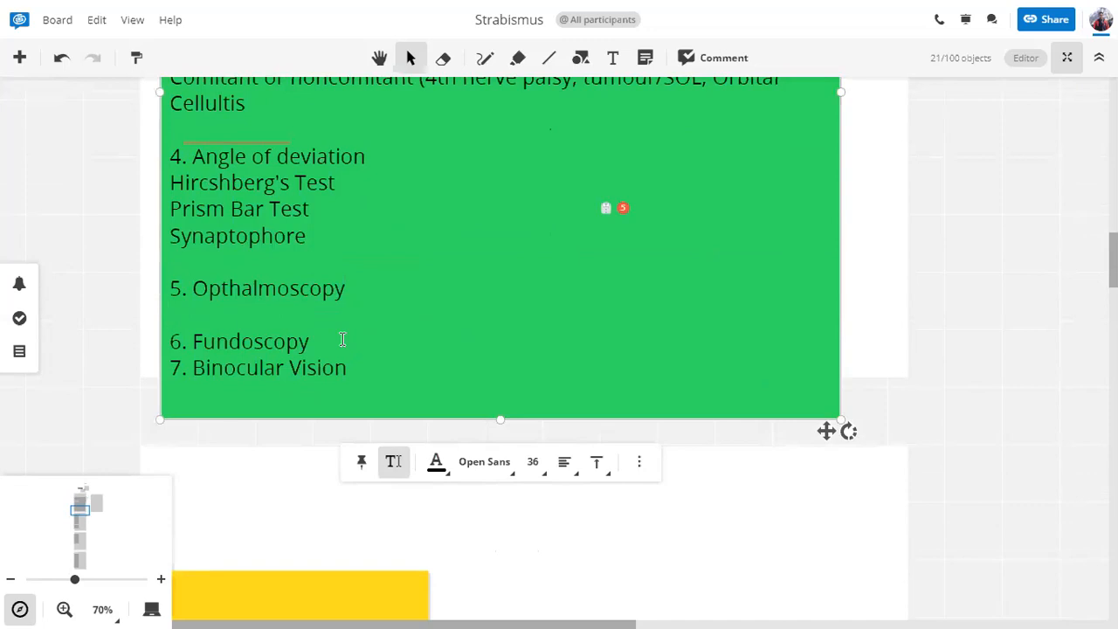
pyautogui.write('Disease of the e')
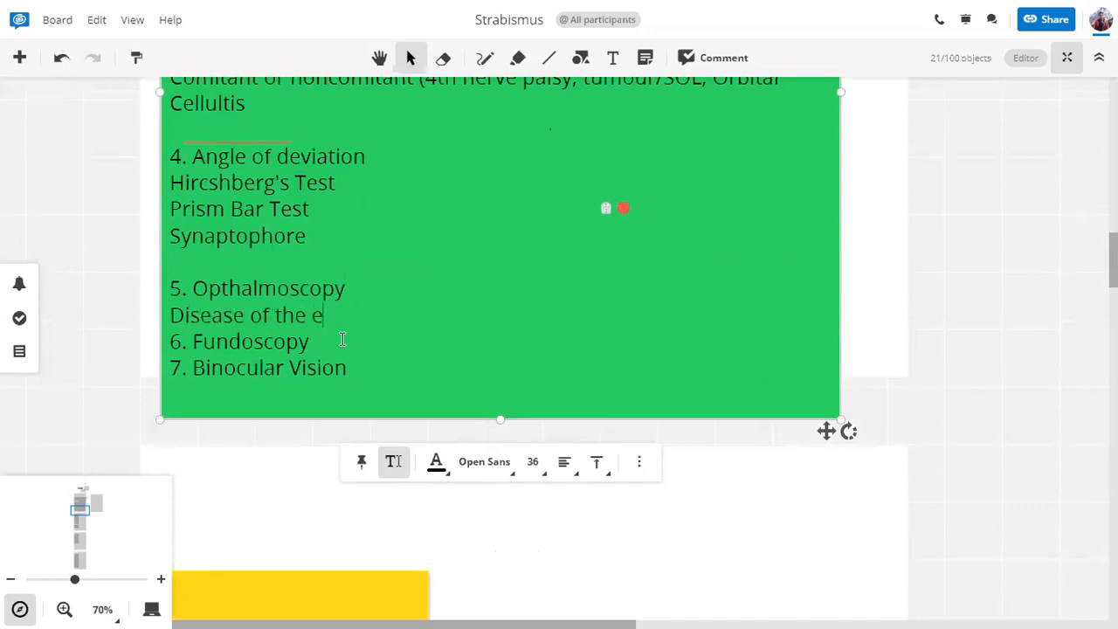
pyautogui.write('ye')
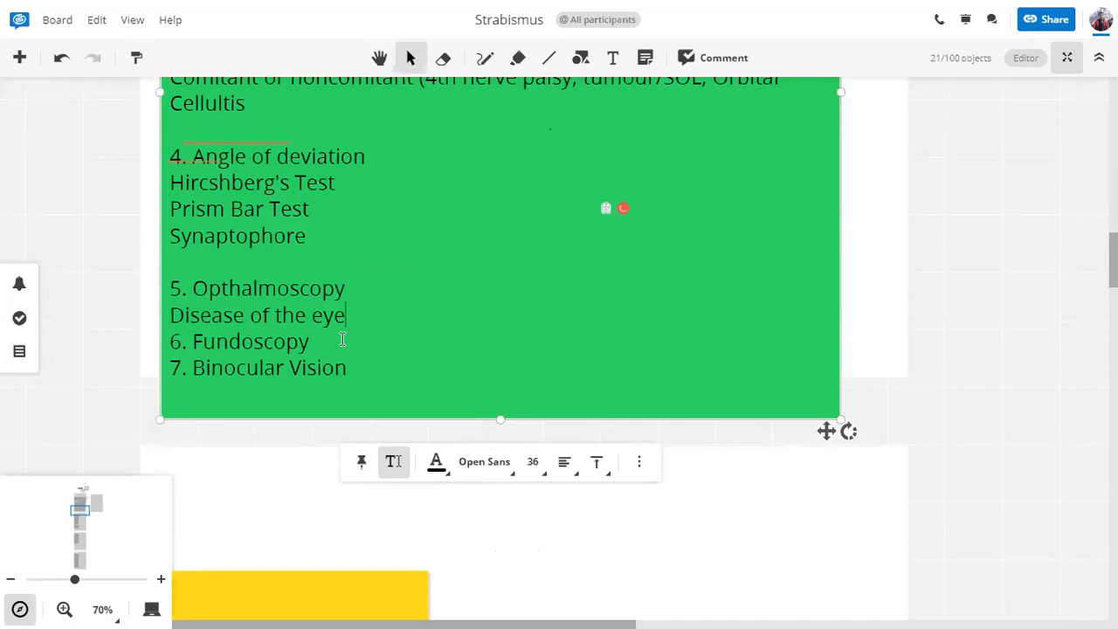
pyautogui.press('enter')
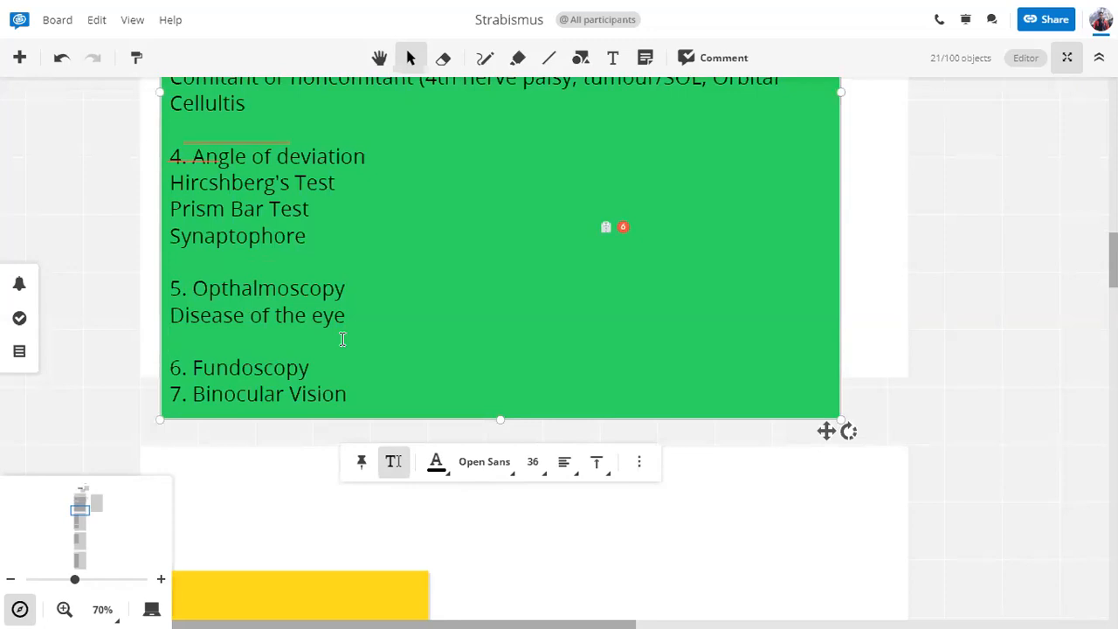
pyautogui.write('Amblyopi')
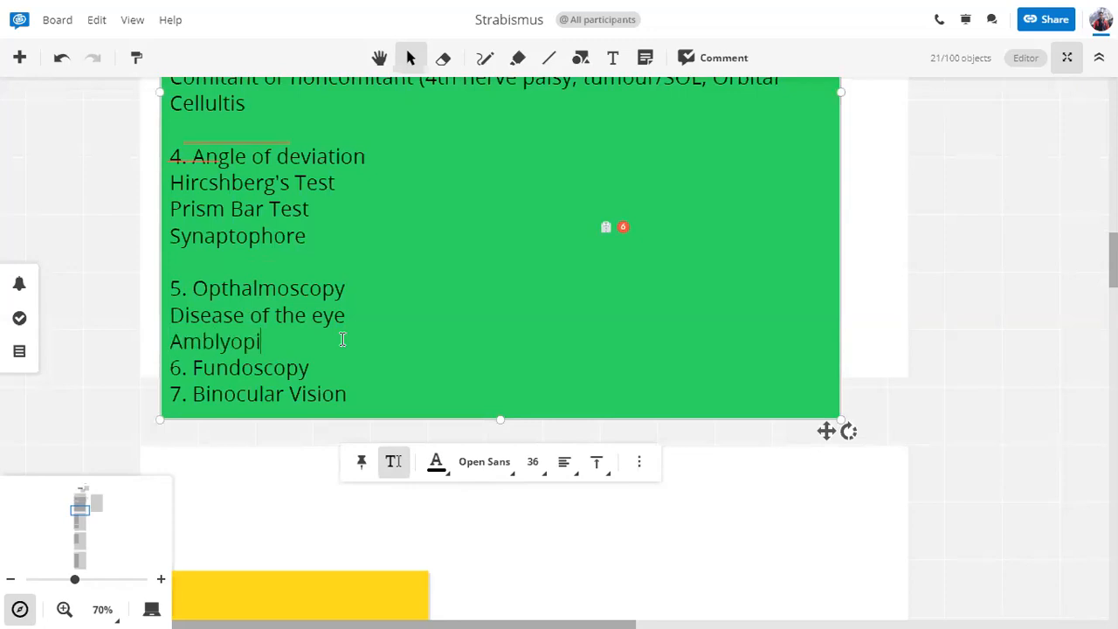
pyautogui.write('a')
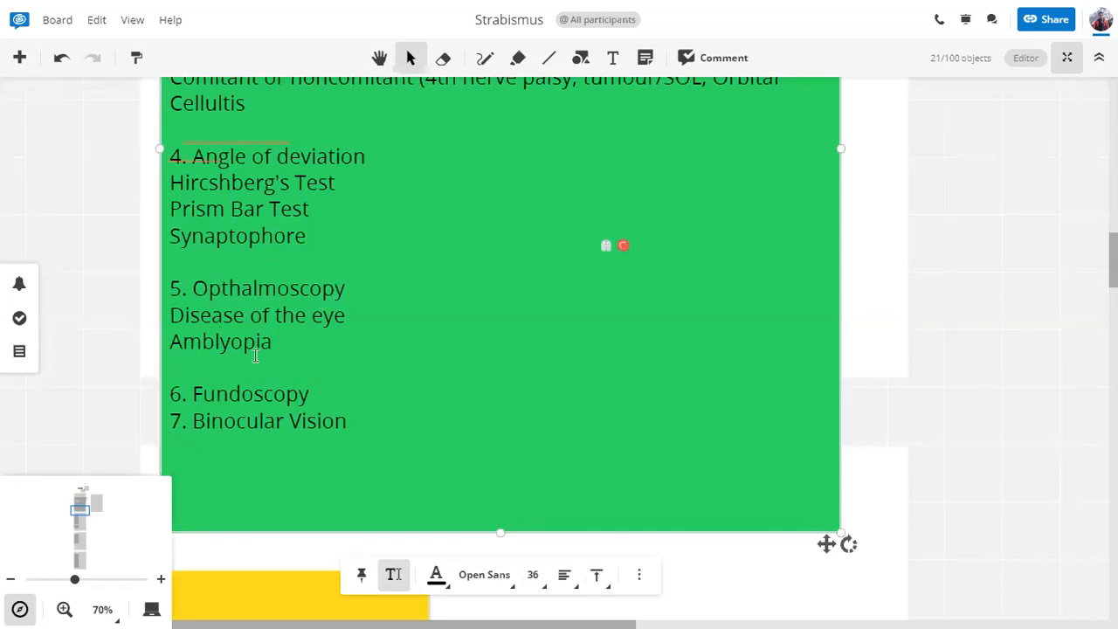
# - Move Amblyopia under Fundoscopy and add Synaptophore under Binocular Vision
pyautogui.click(171, 340)
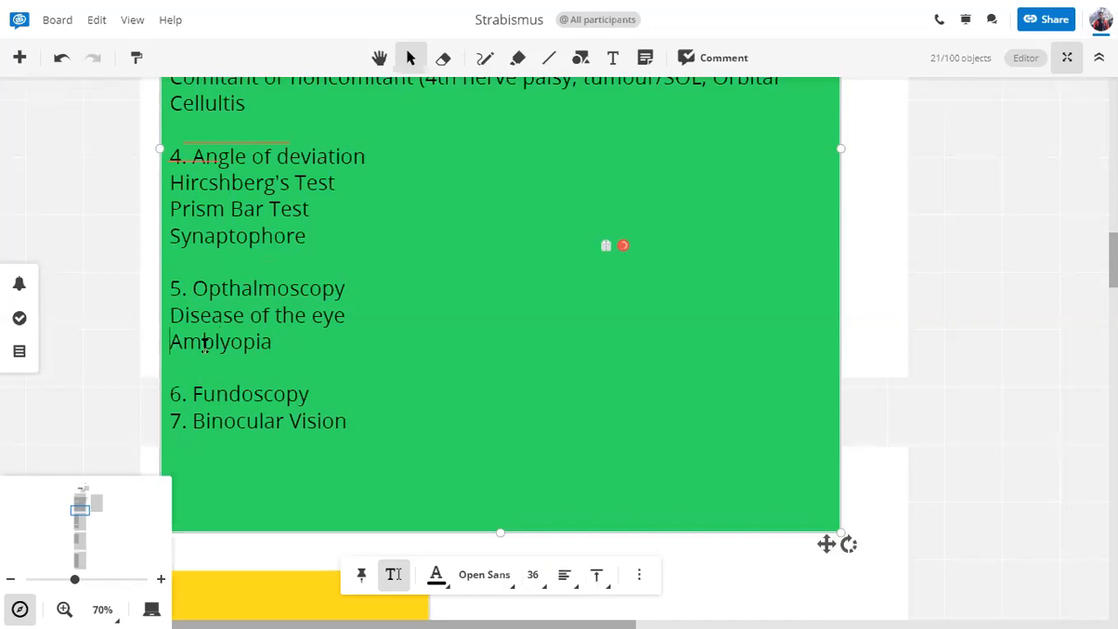
pyautogui.doubleClick(220, 341)
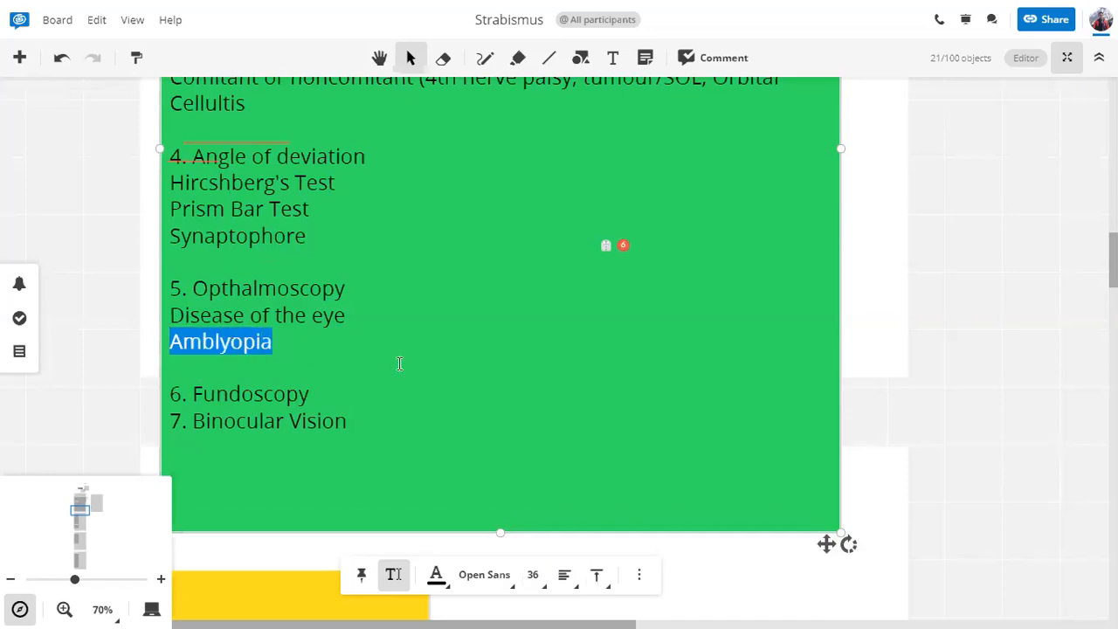
pyautogui.press('Delete')
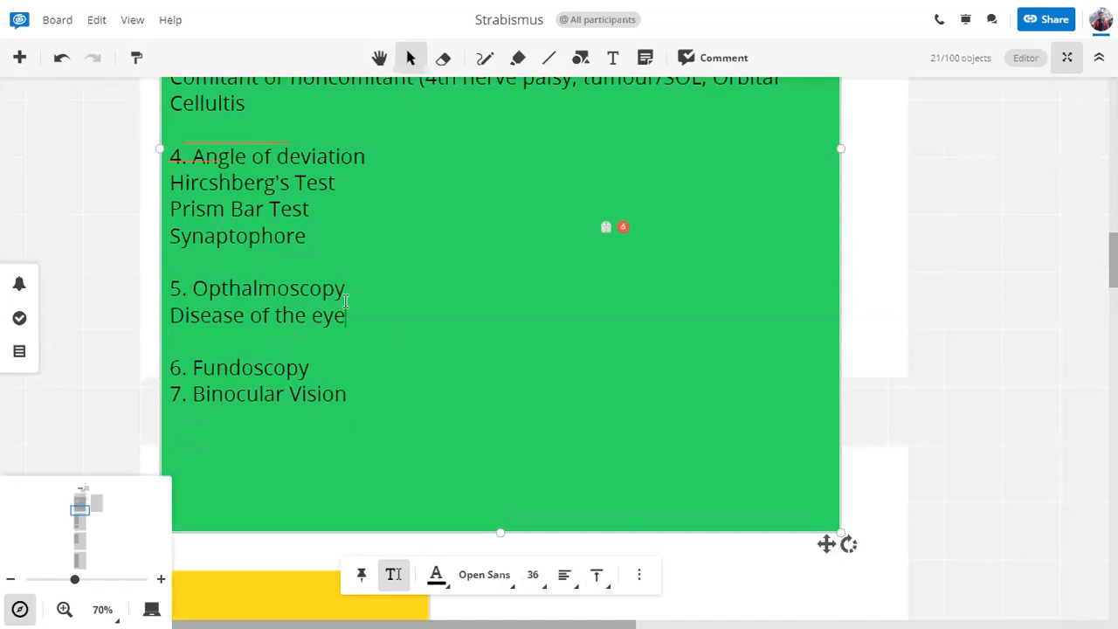
pyautogui.moveTo(325, 363)
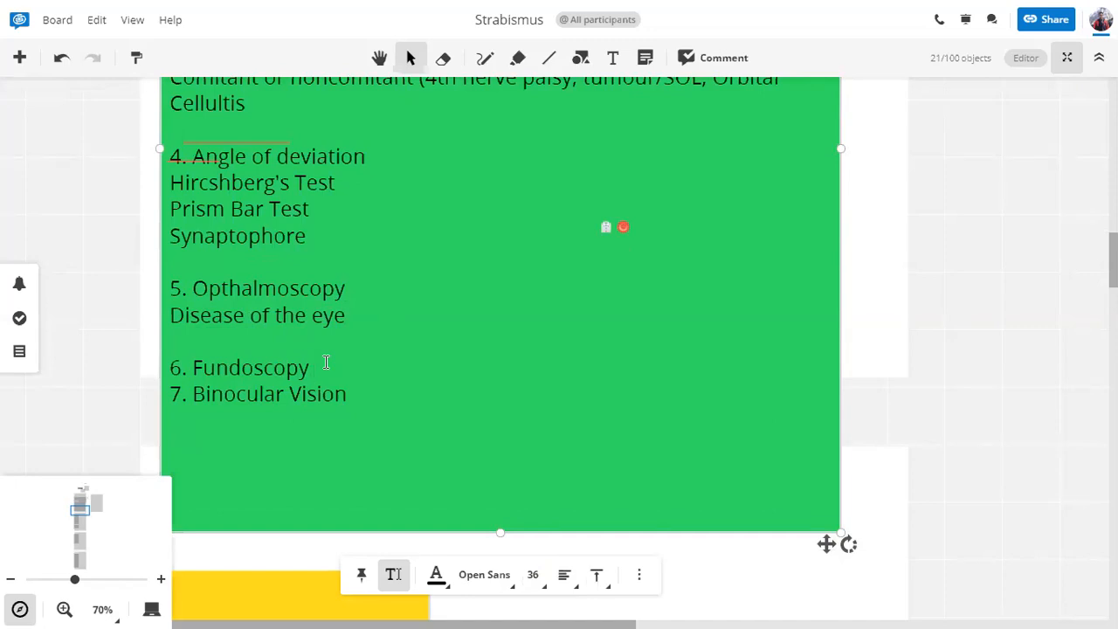
pyautogui.write('Amblyopia')
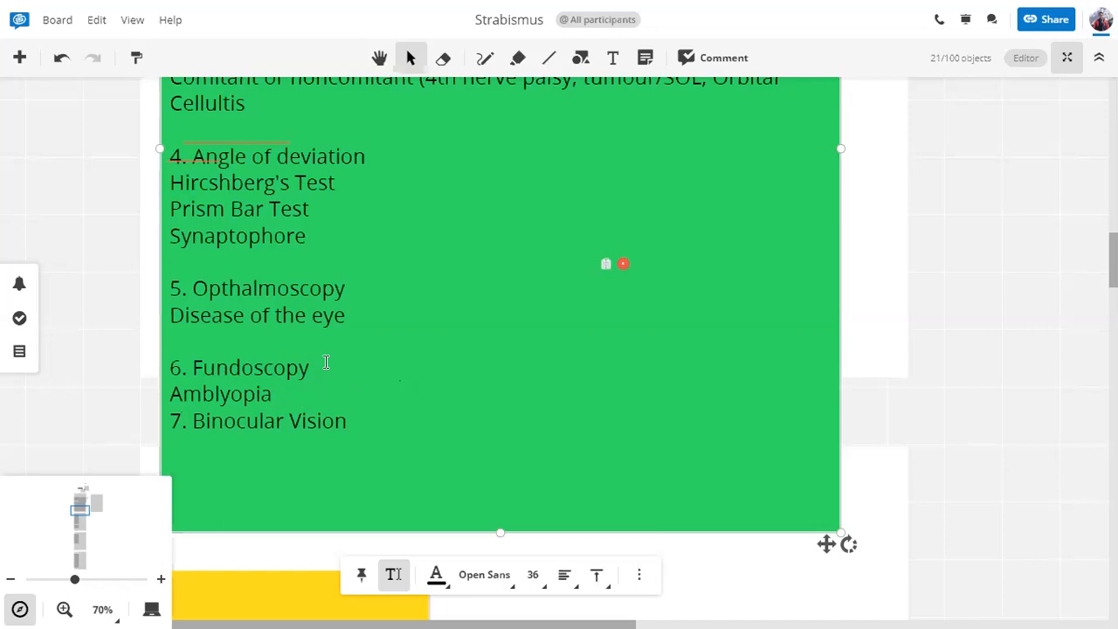
pyautogui.write('Syna')
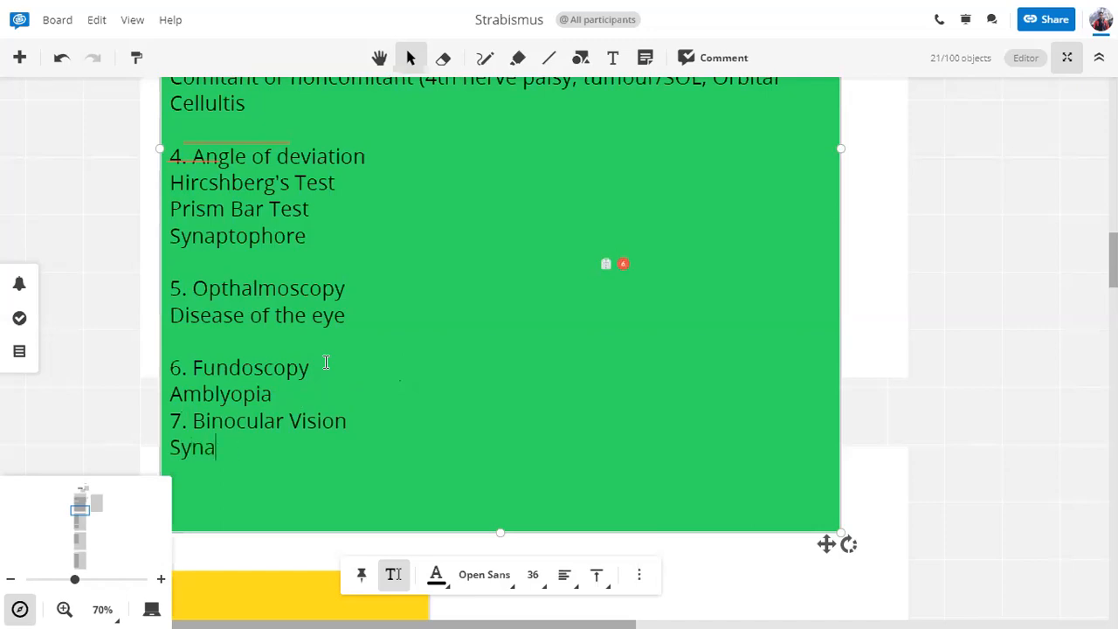
pyautogui.write('pt')
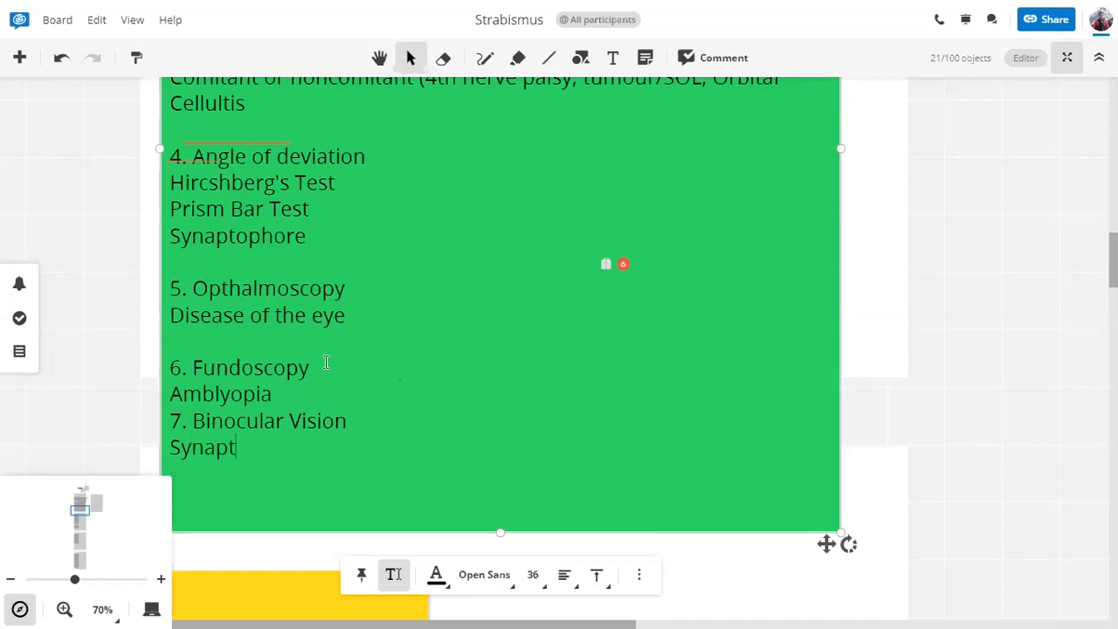
pyautogui.write('ophore')
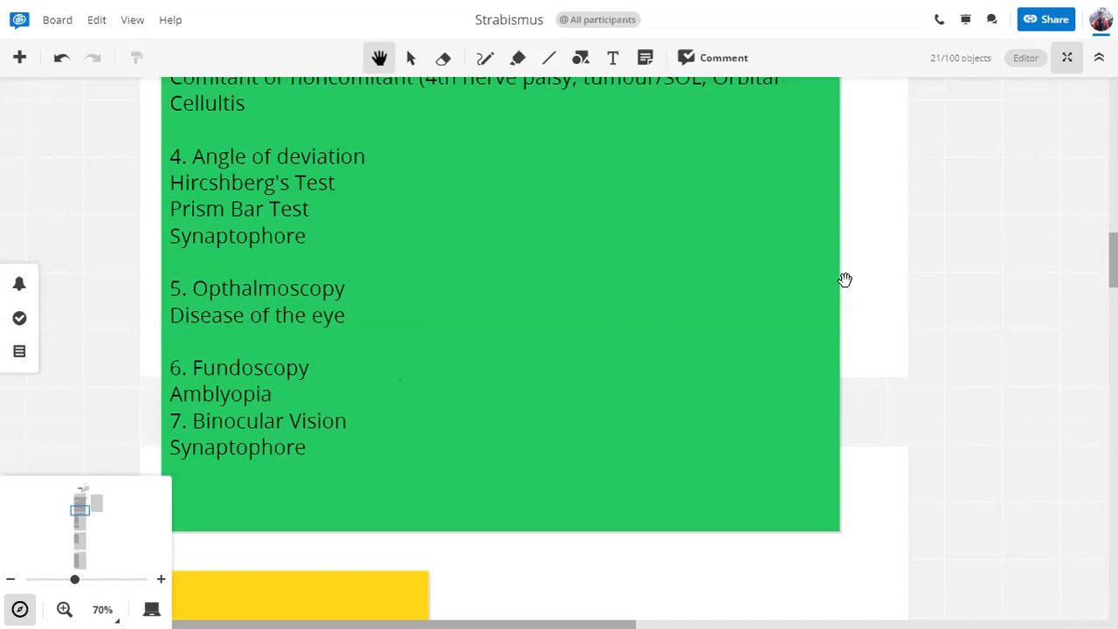
pyautogui.moveTo(848, 269)
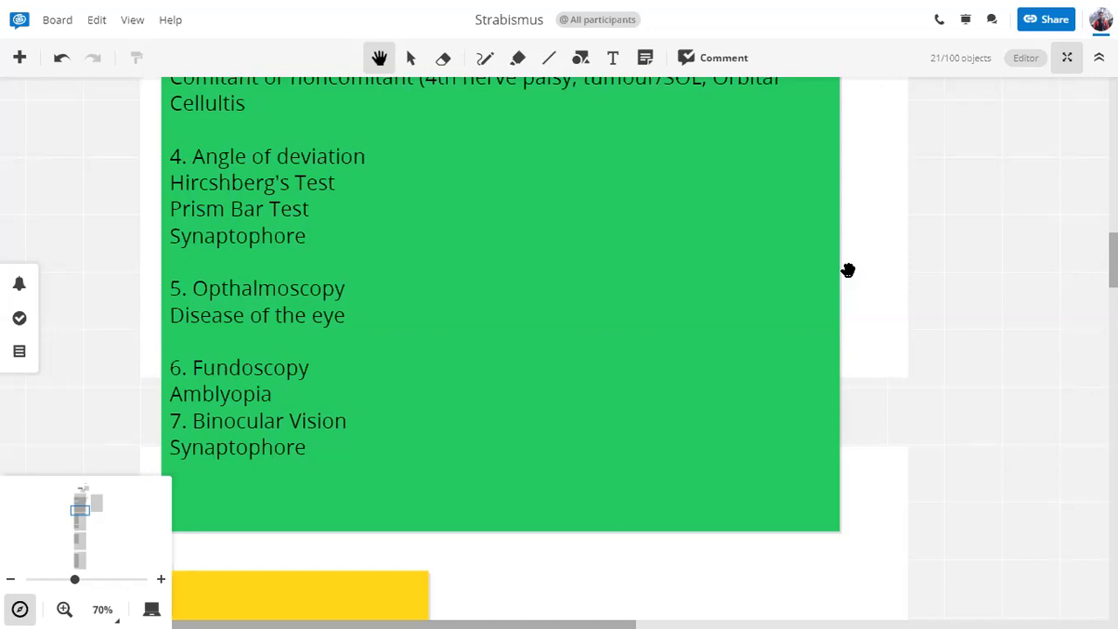
pyautogui.moveTo(349, 426)
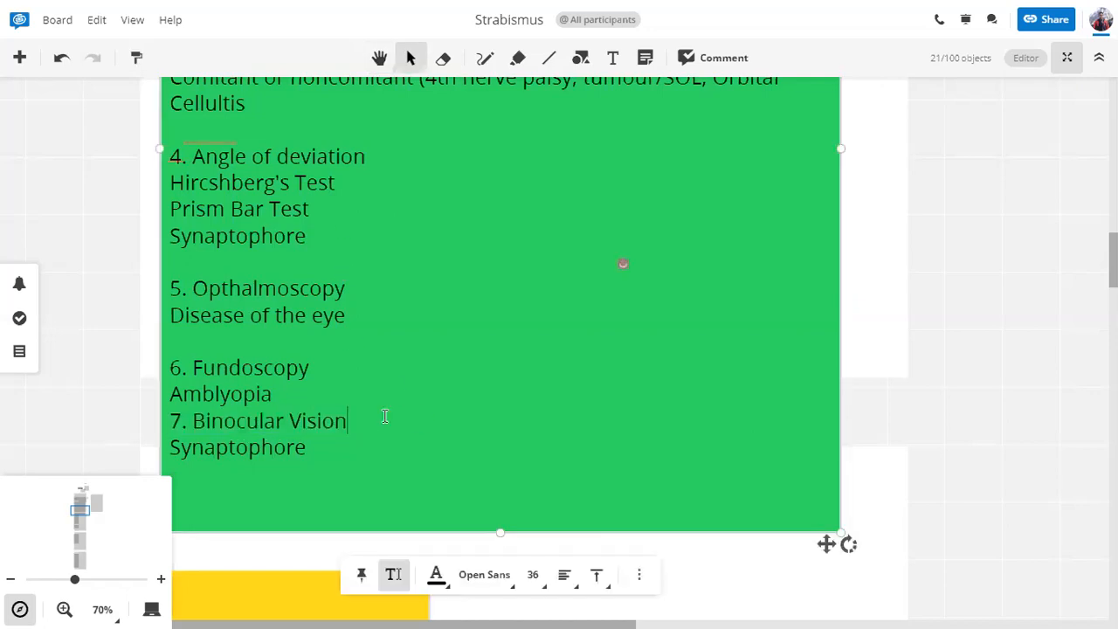
# - Add sub-point 1 under Binocular Vision: there is vision in both eyes
pyautogui.press('Enter')
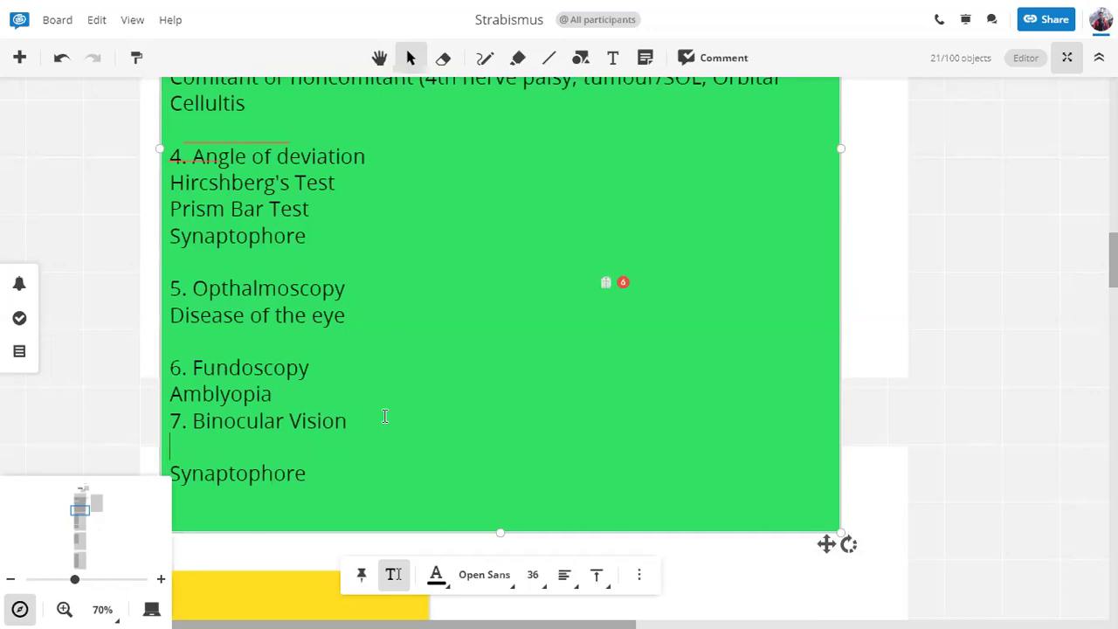
pyautogui.write('1')
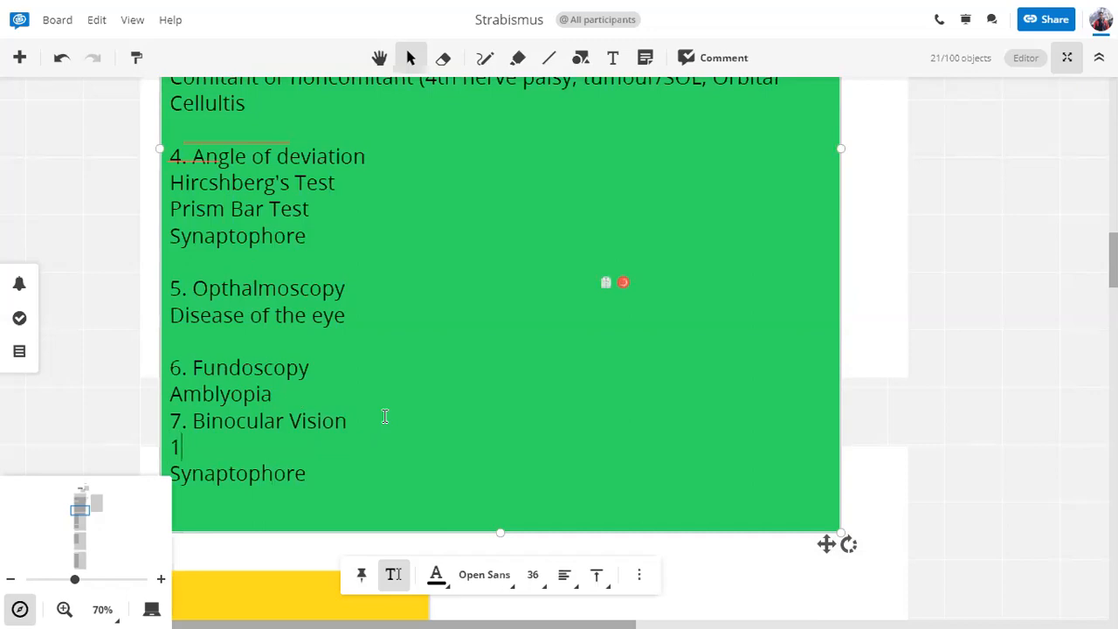
pyautogui.scroll(-3)
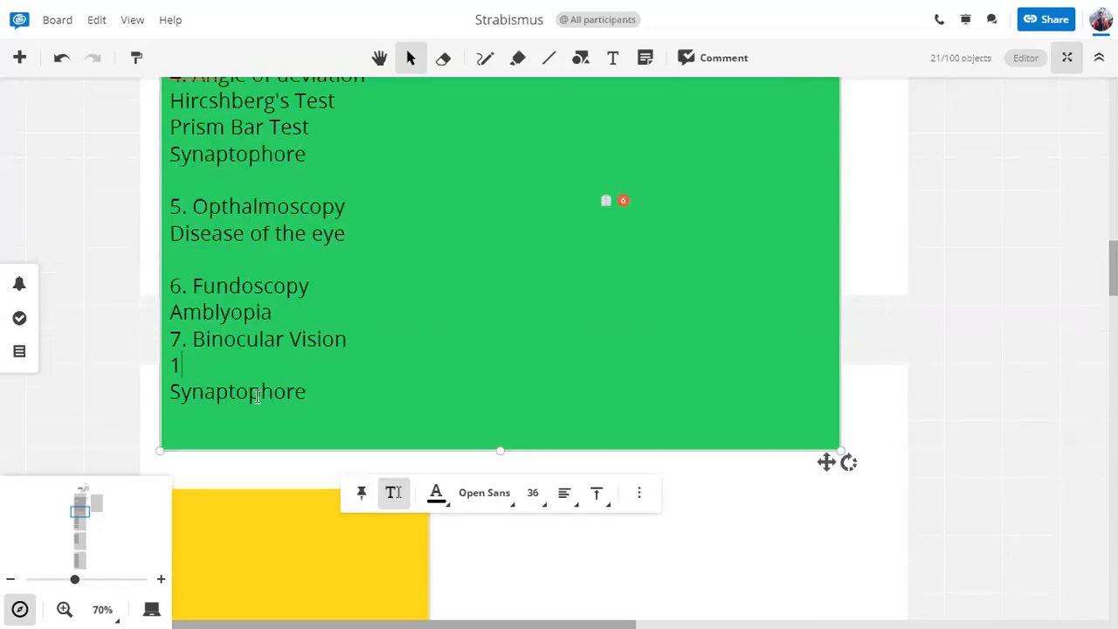
pyautogui.write('there')
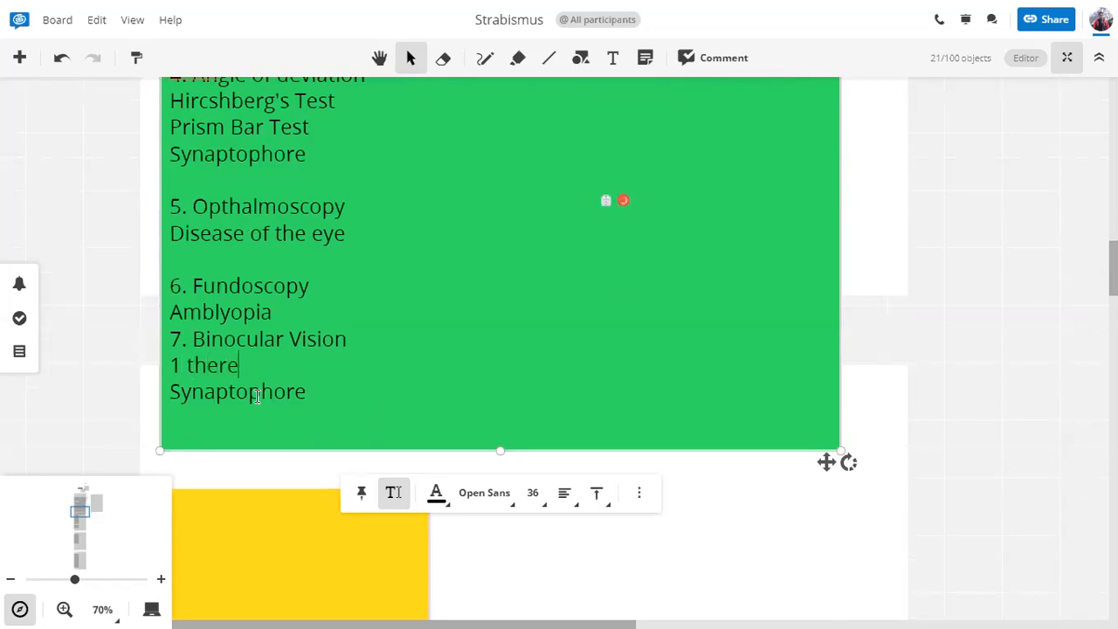
pyautogui.write('is vision in')
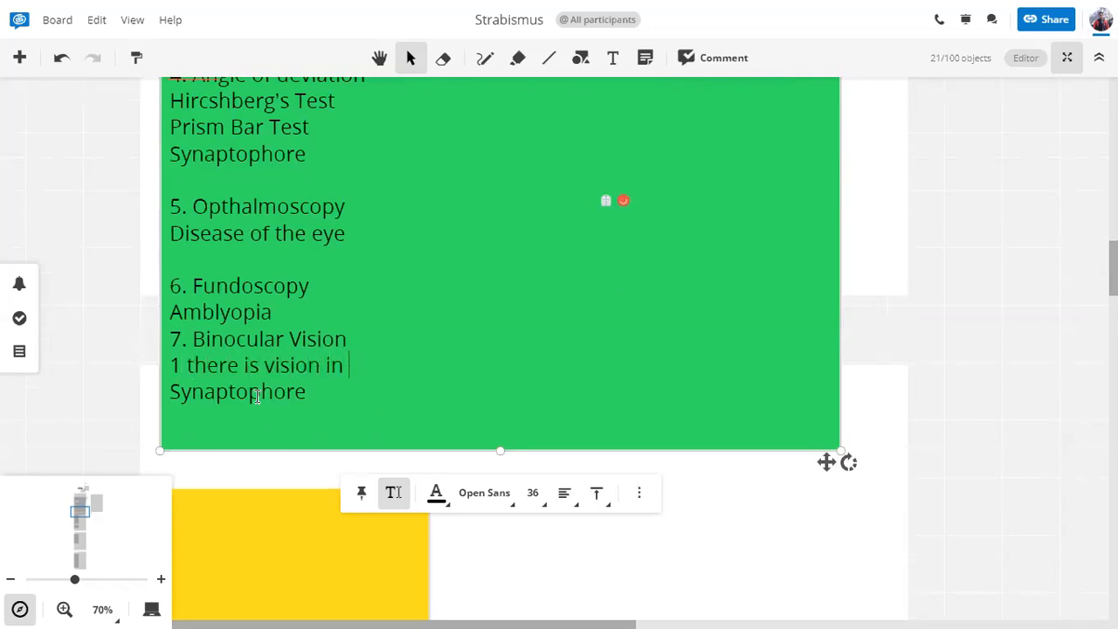
pyautogui.write('both eye')
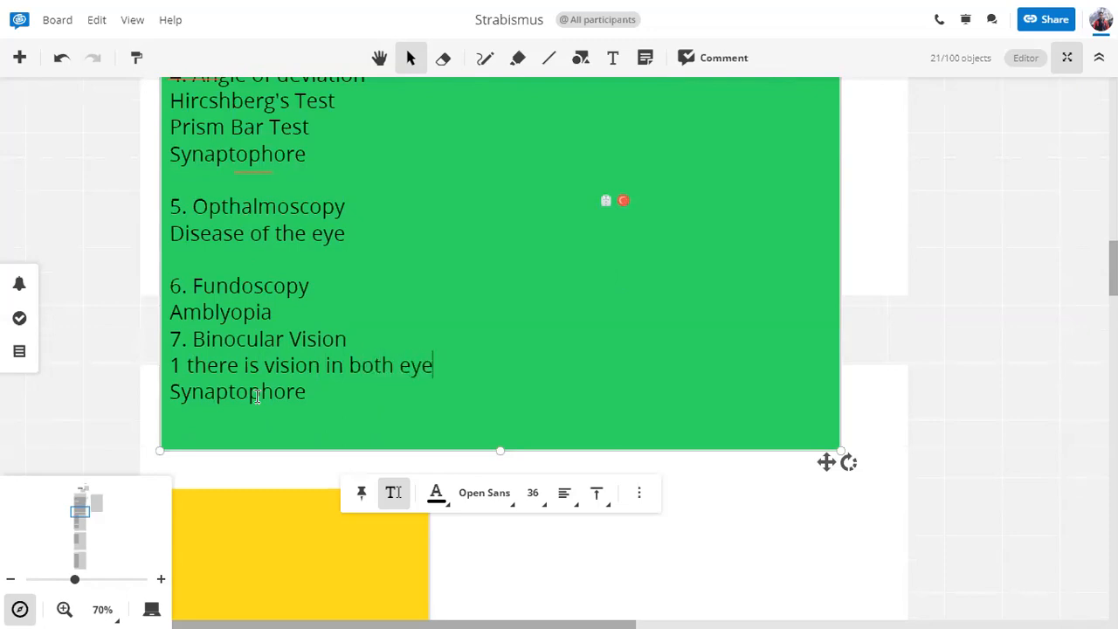
# - Add sub-point 2: there is fusion, correcting the mistyped wording
pyautogui.write('2.')
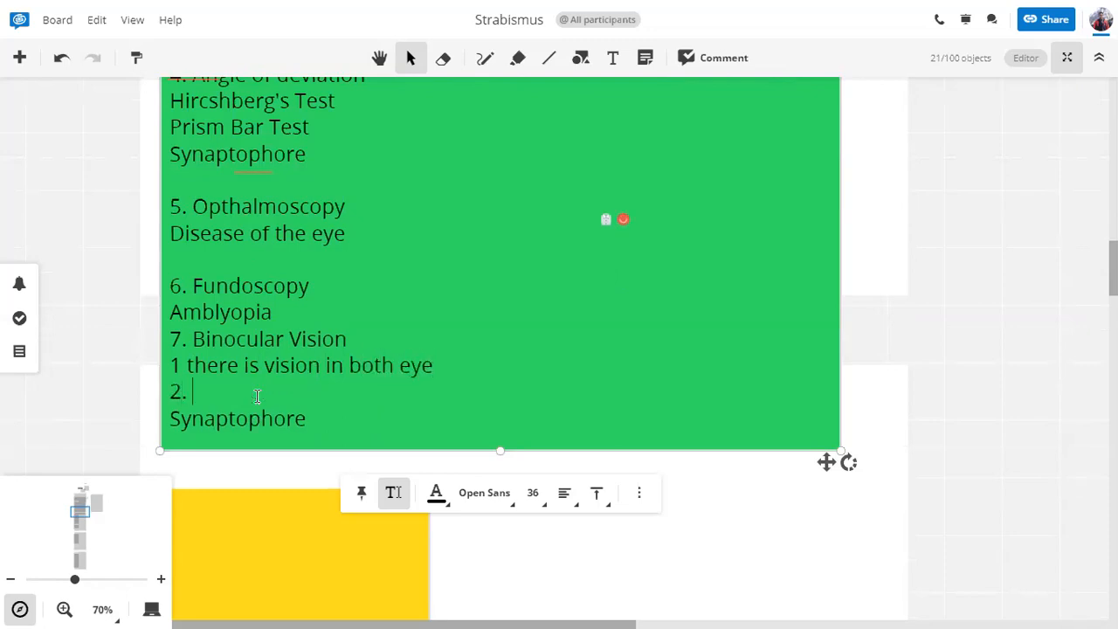
pyautogui.write('both are')
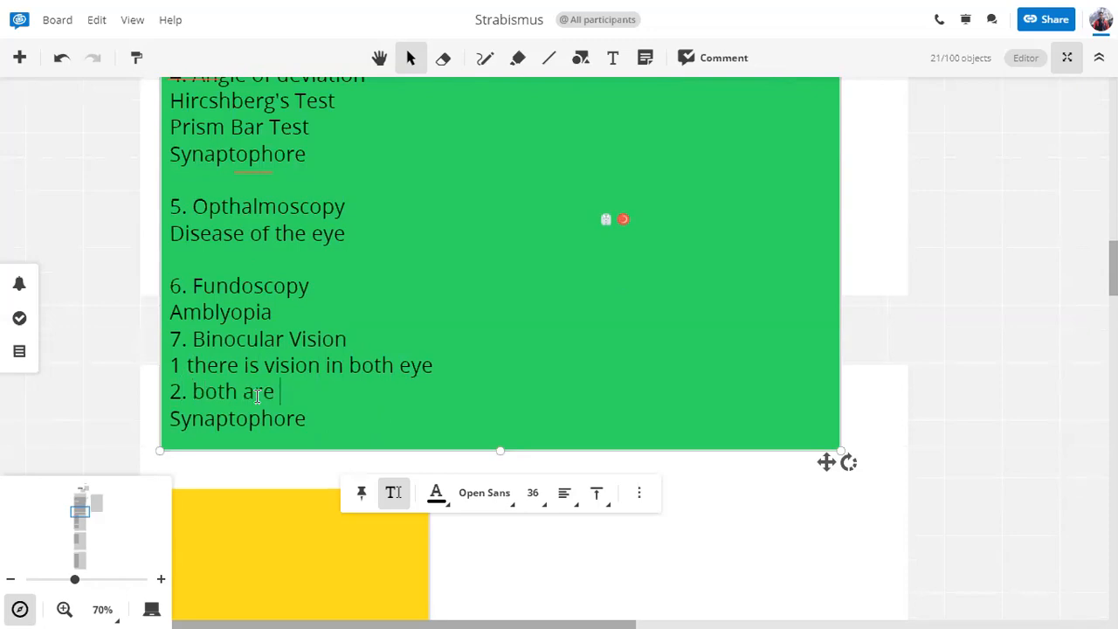
pyautogui.write('fu')
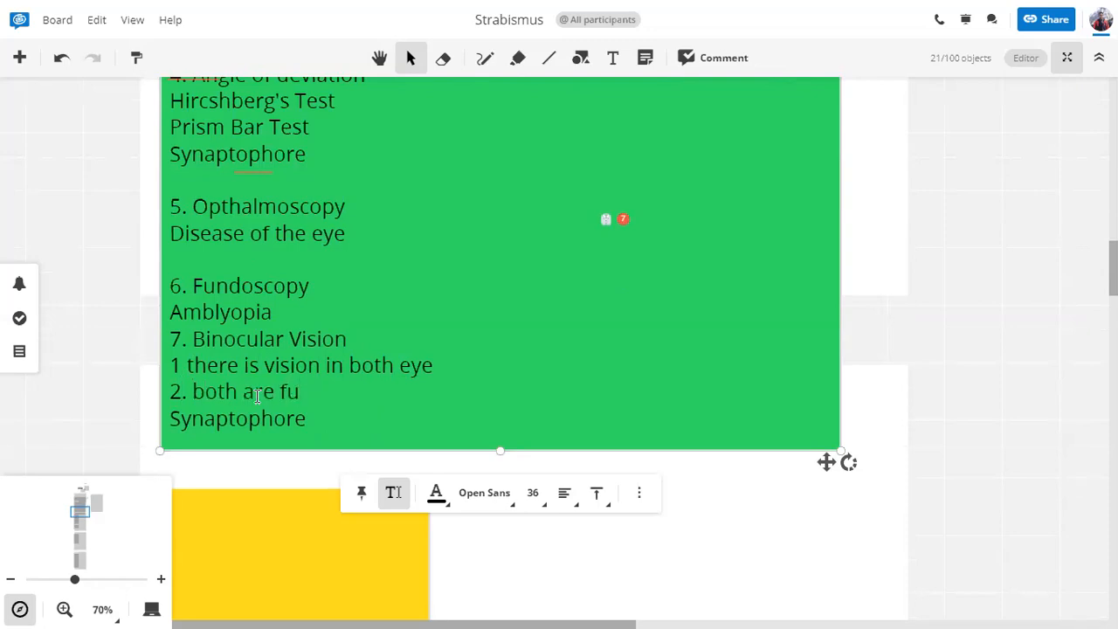
pyautogui.press('Backspace')
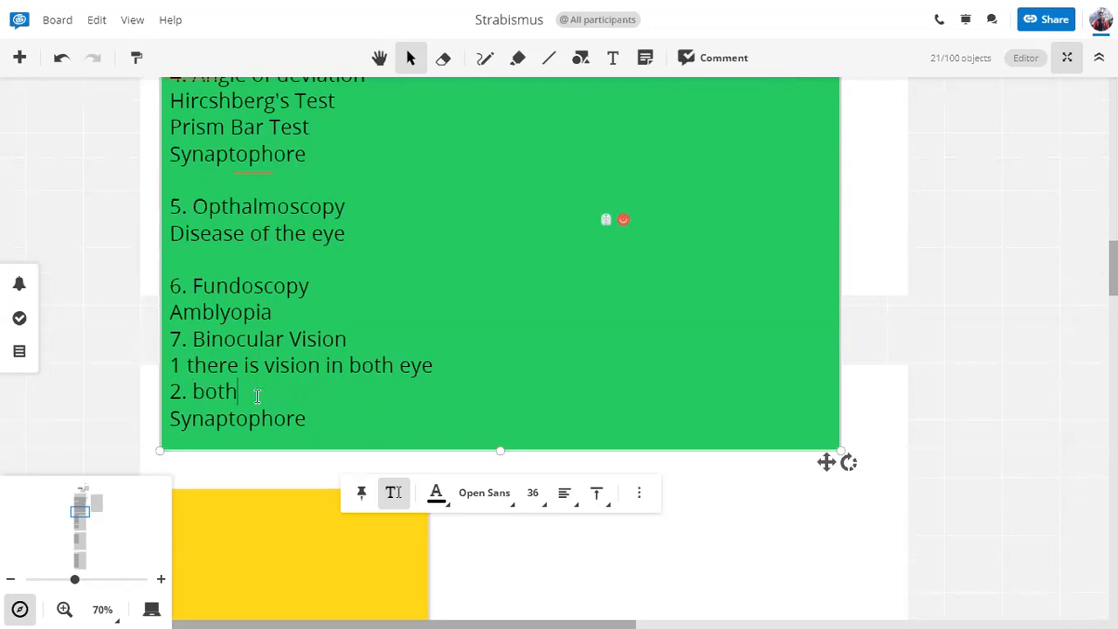
pyautogui.write('there')
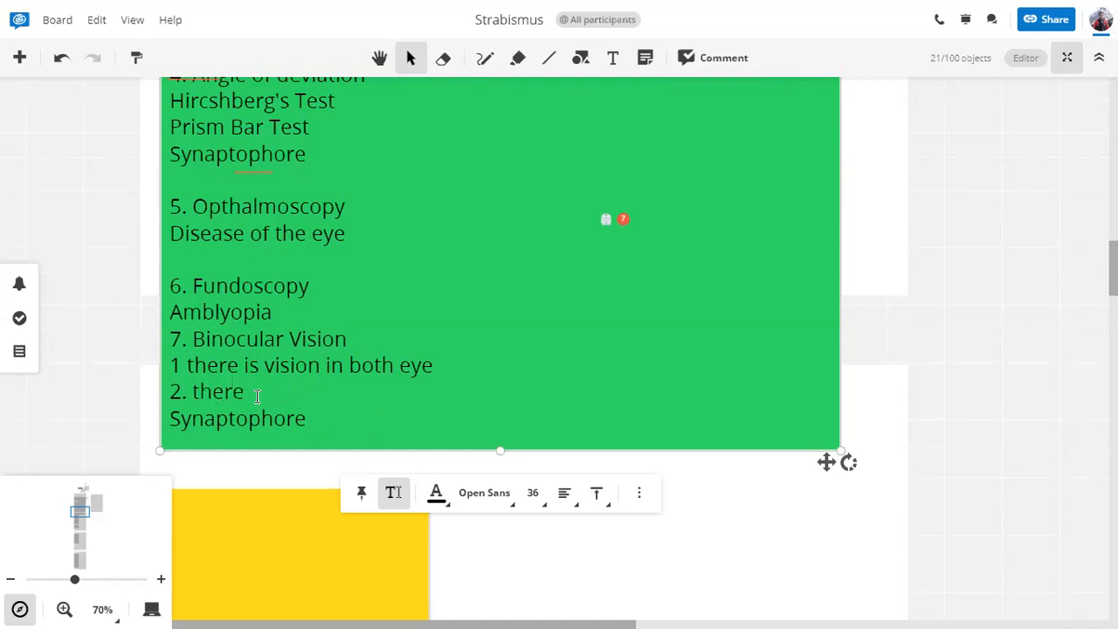
pyautogui.write('fusion')
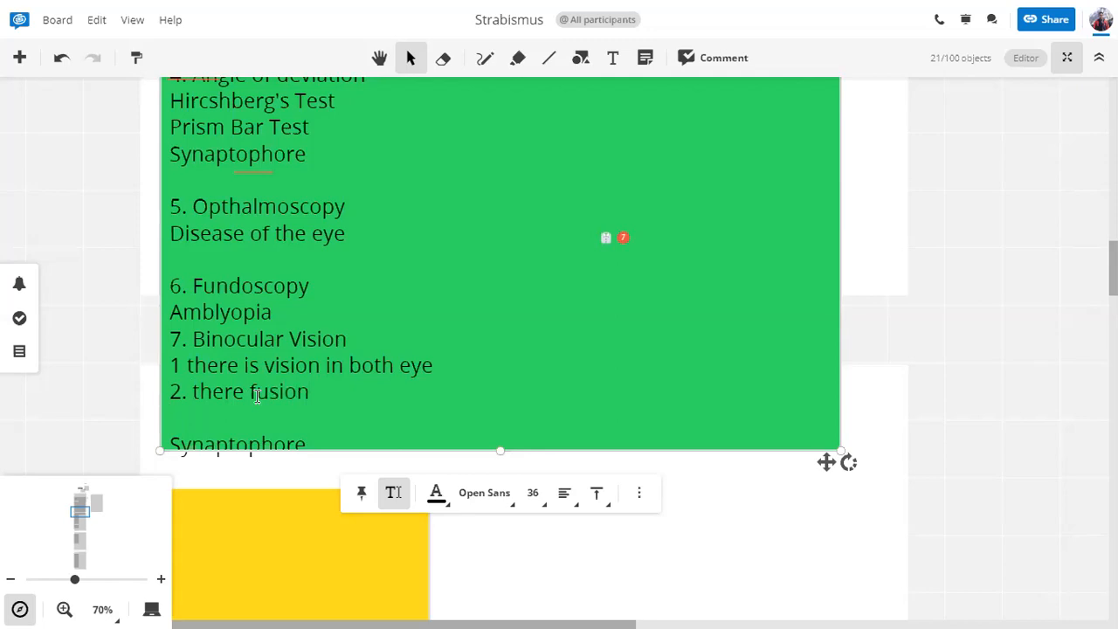
# - Add sub-point 3: 'Stereopsis/ Depth and 3D view'
pyautogui.write('3. St')
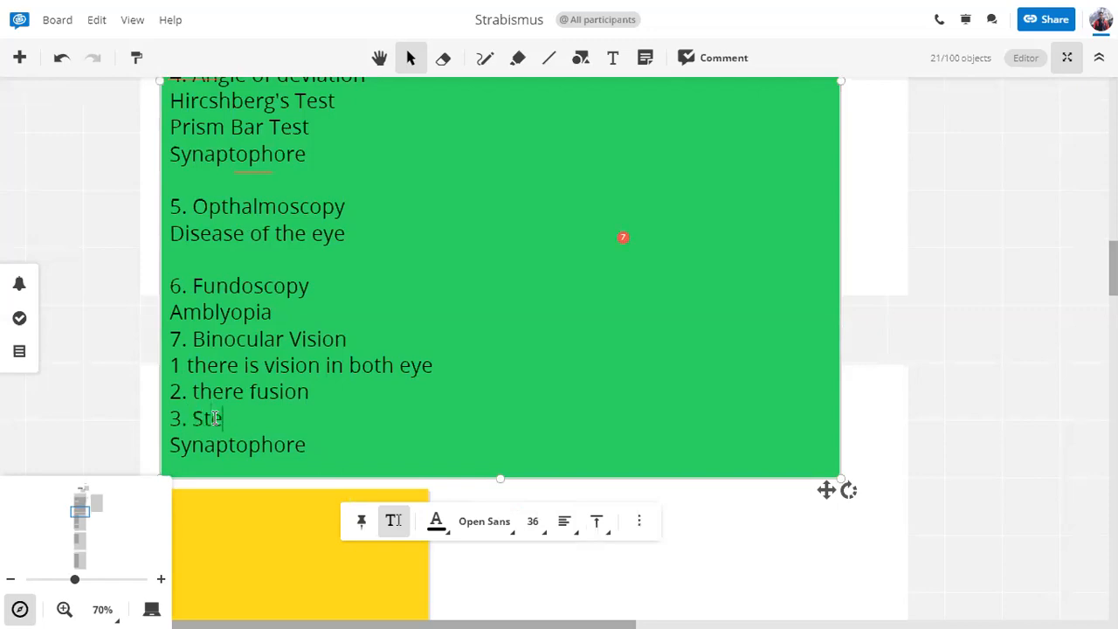
pyautogui.write('ereopsis')
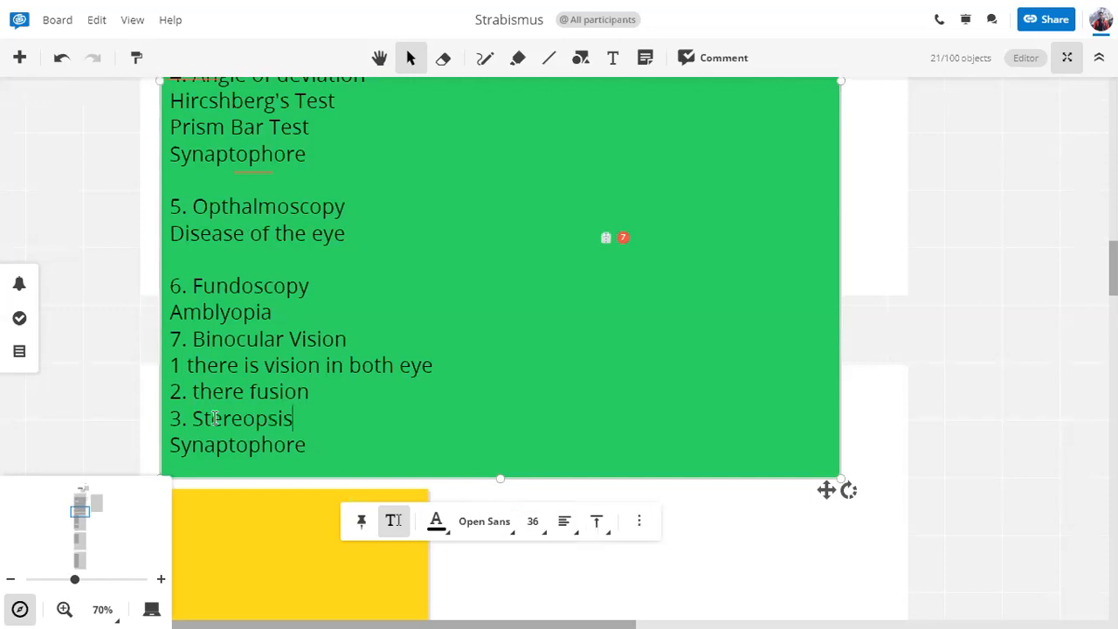
pyautogui.write('/')
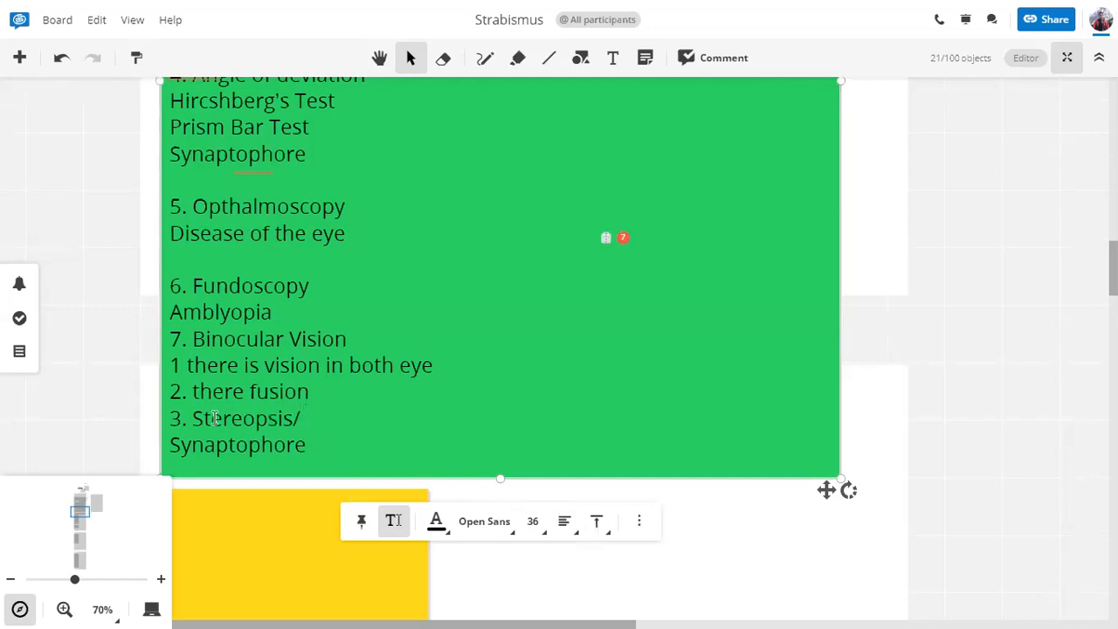
pyautogui.write('Depth and 3D view')
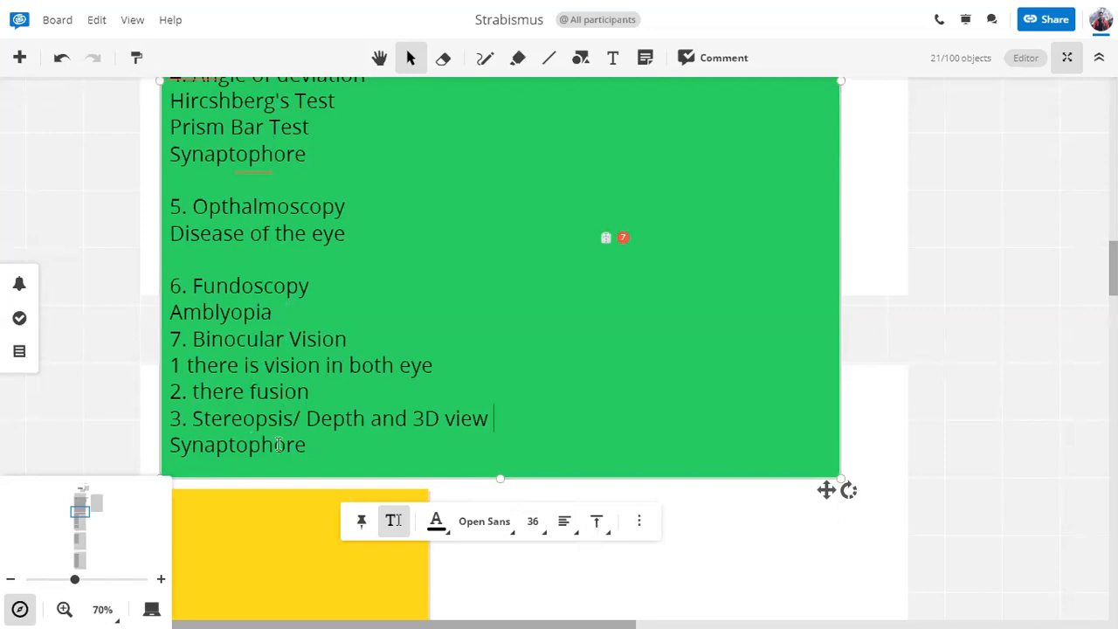
pyautogui.moveTo(287, 455)
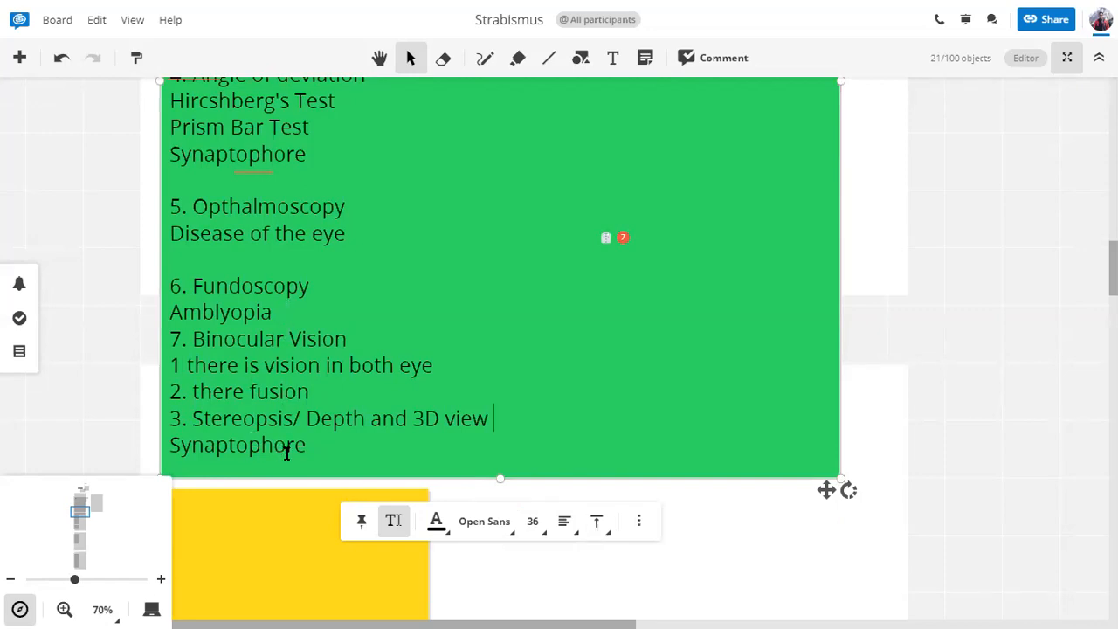
pyautogui.moveTo(192, 417); pyautogui.dragTo(306, 445)
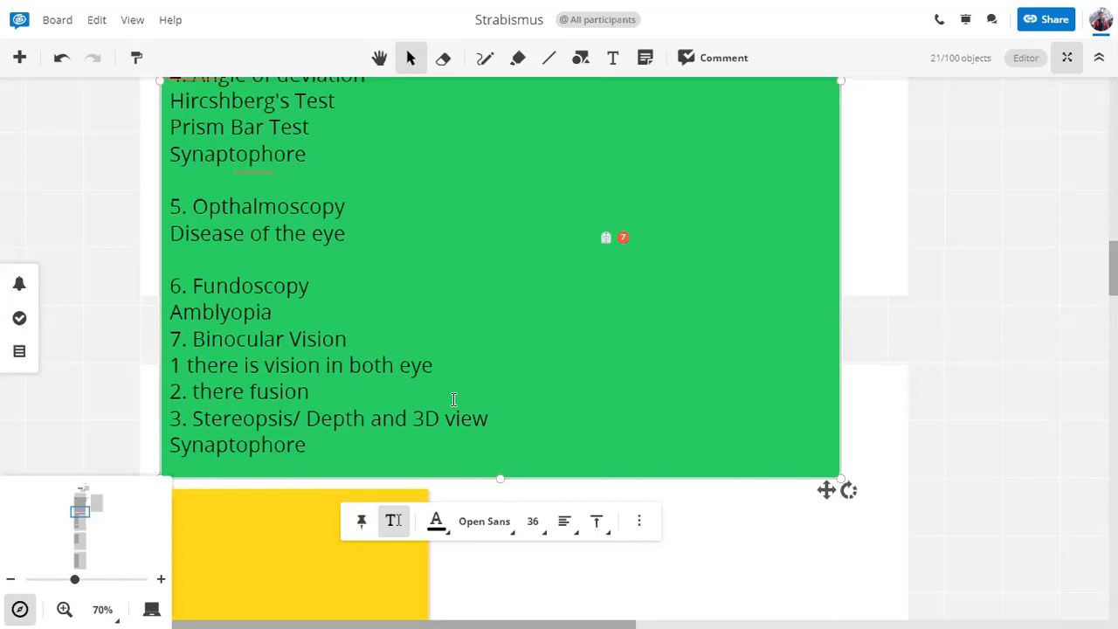
pyautogui.click(379, 57)
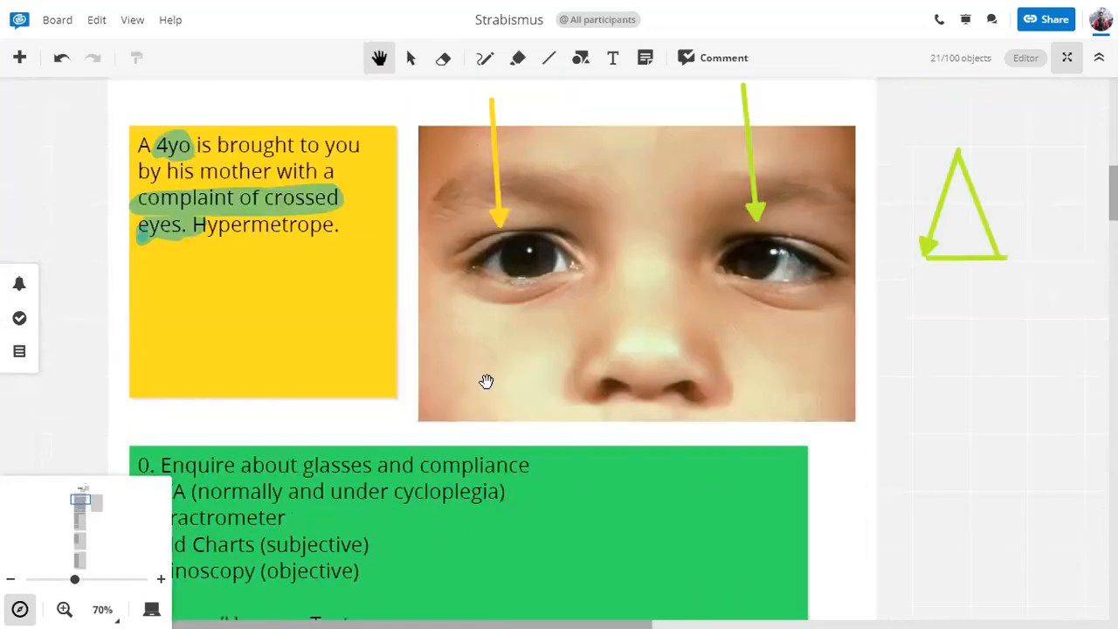
pyautogui.moveTo(591, 544)
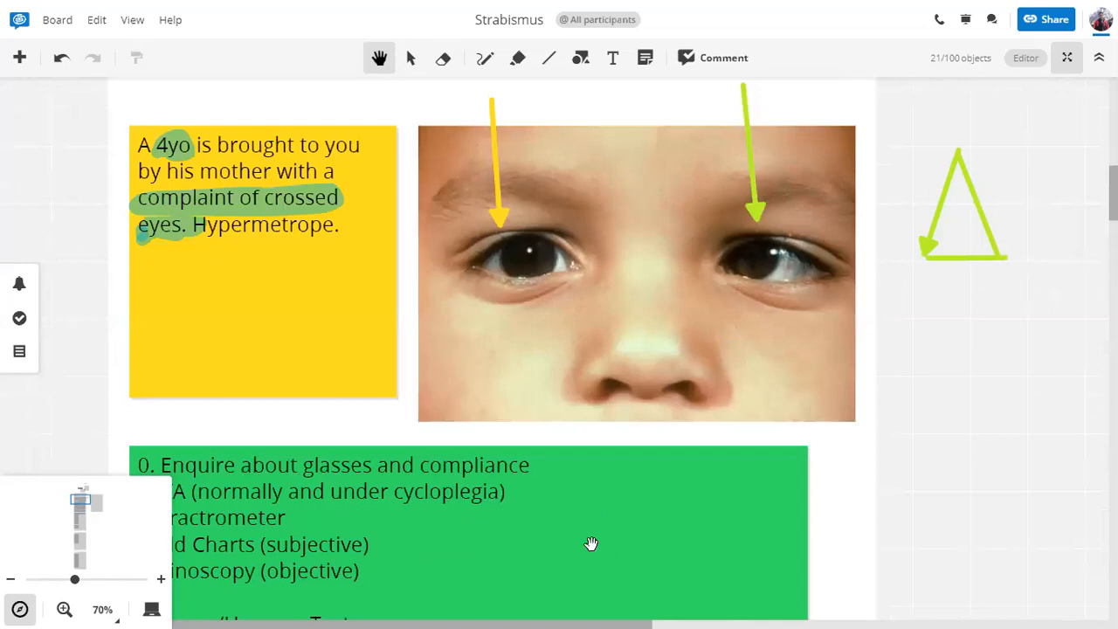
pyautogui.scroll(-3)
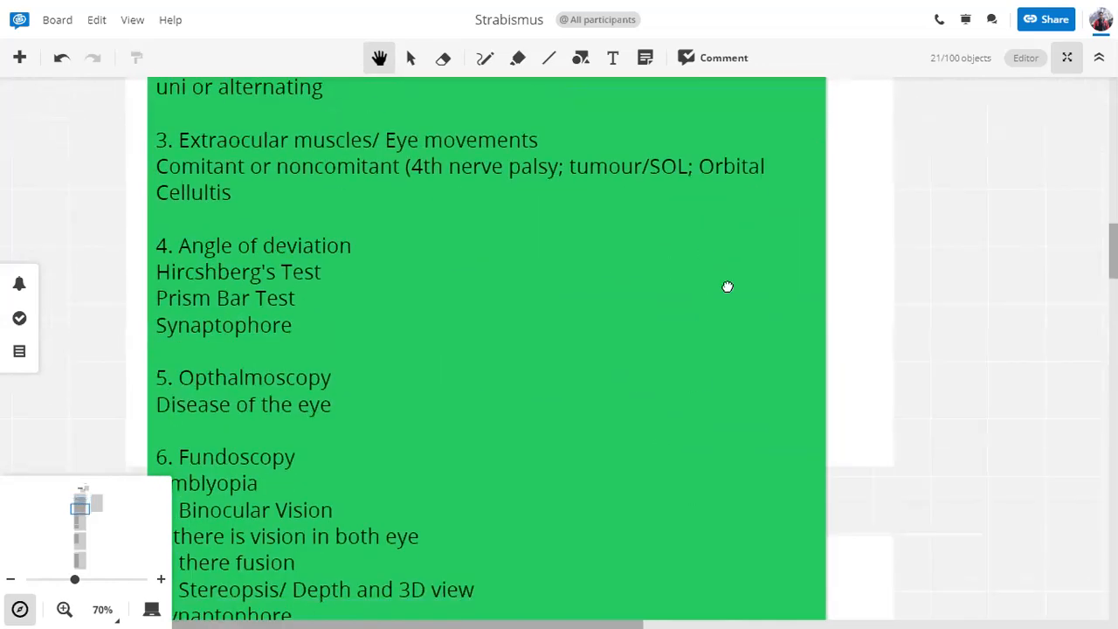
pyautogui.scroll(-3)
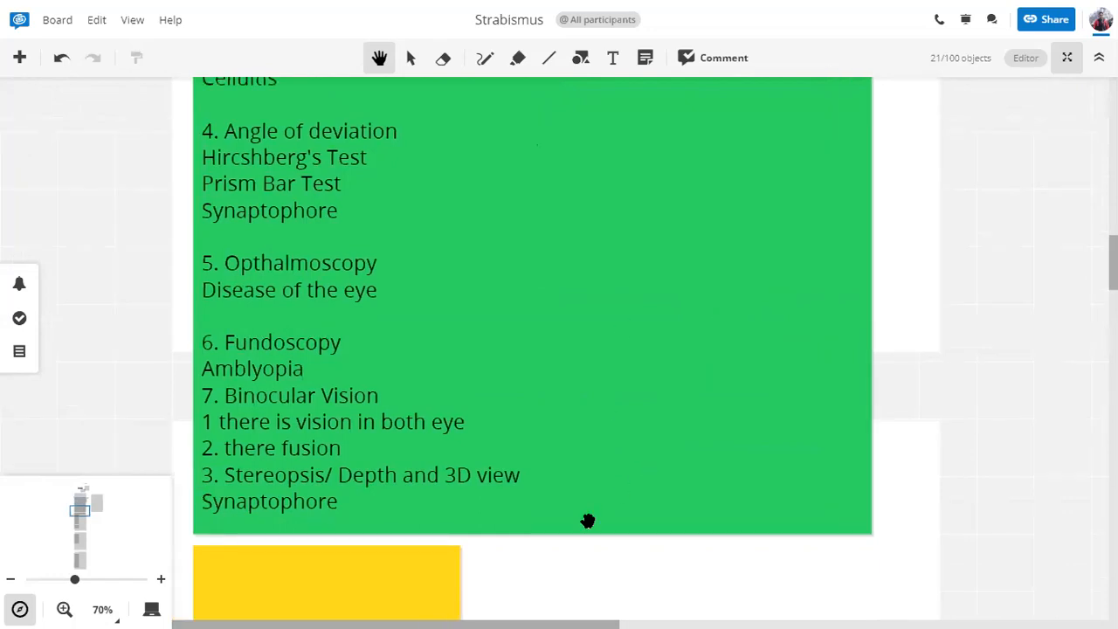
pyautogui.moveTo(619, 444)
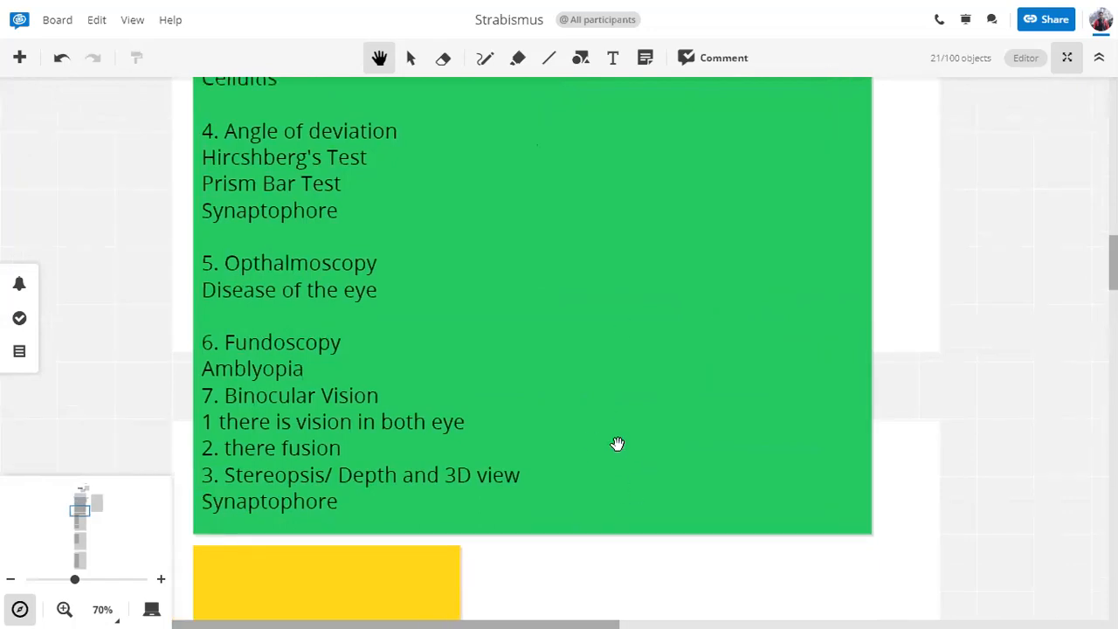
pyautogui.moveTo(710, 564)
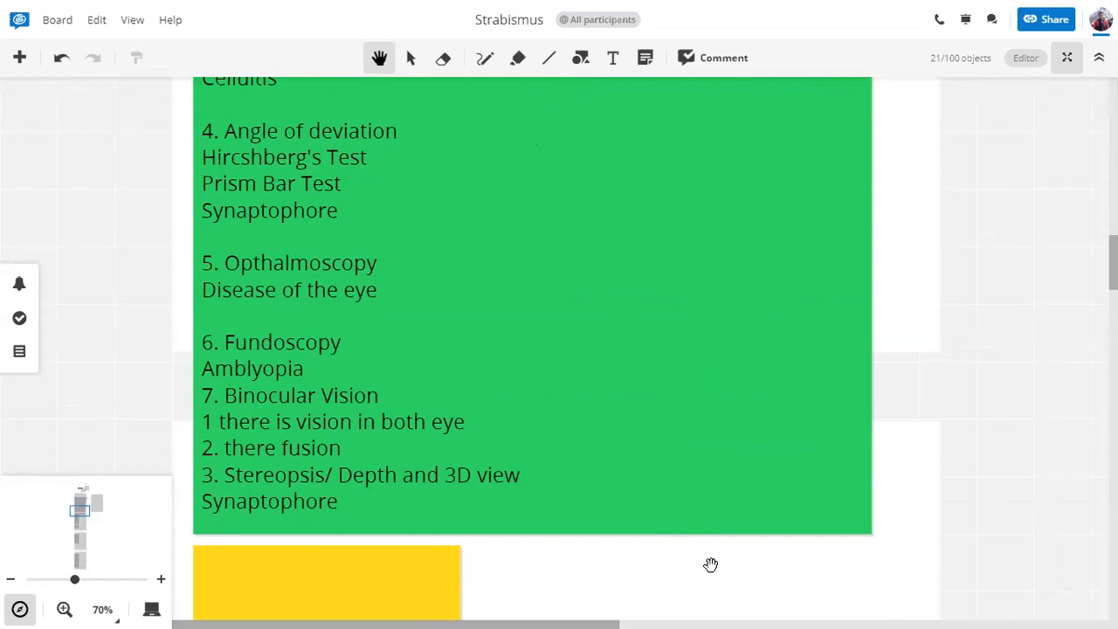
pyautogui.moveTo(709, 575)
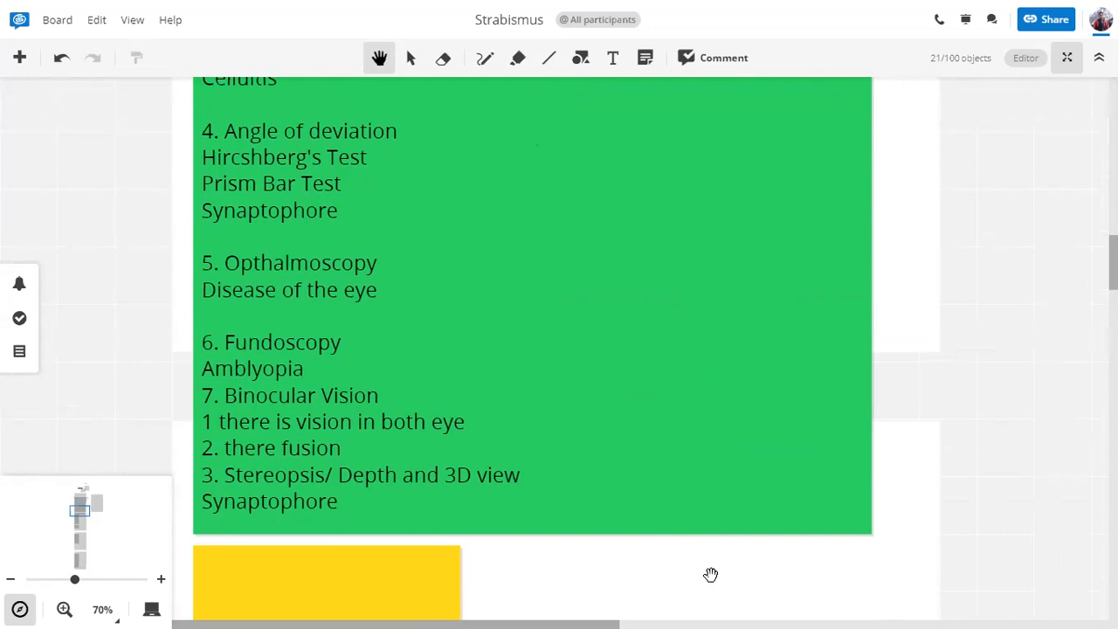